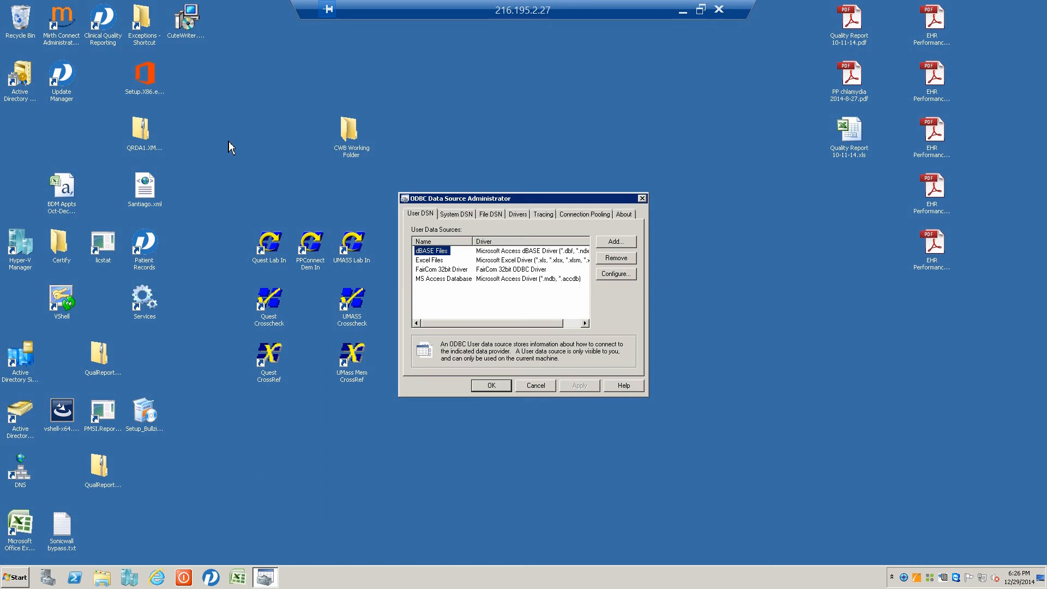
mouse_move(491, 293)
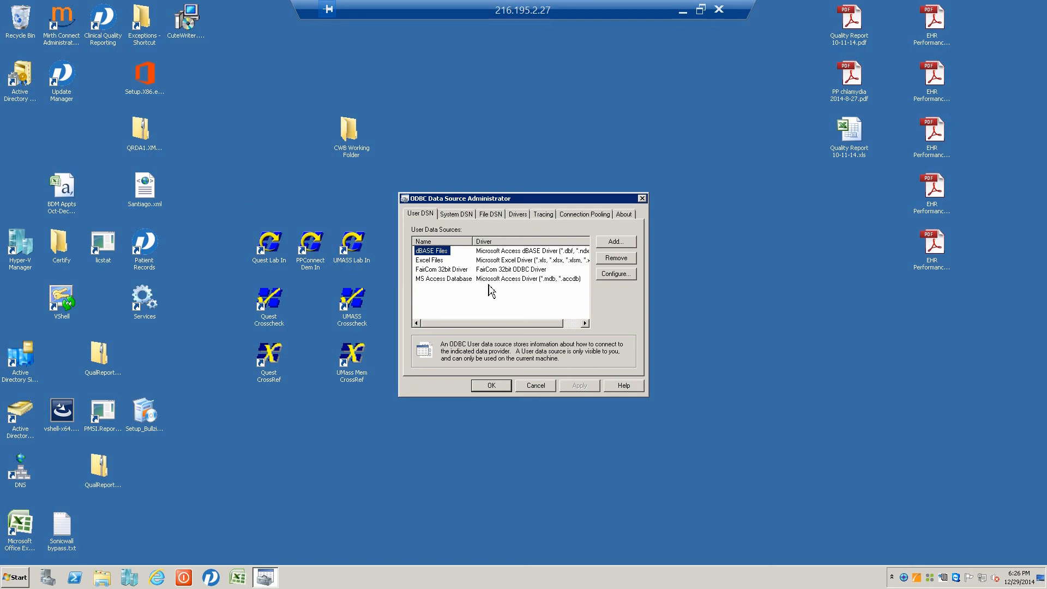
mouse_move(450, 299)
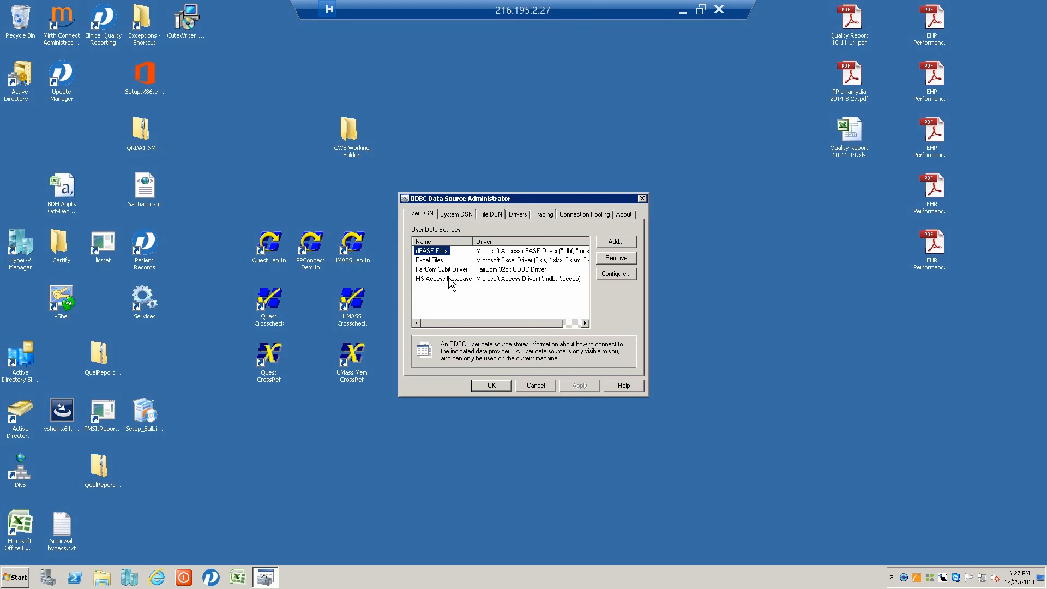
- Select the FairCom 32bit Driver entry in the User Data Sources list
left_click(442, 269)
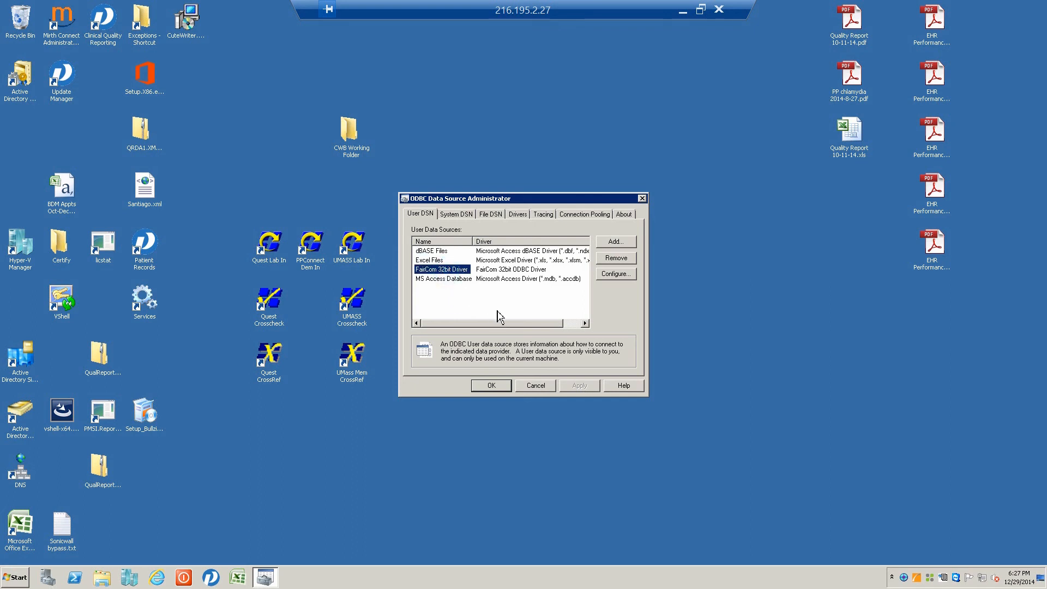
mouse_move(514, 314)
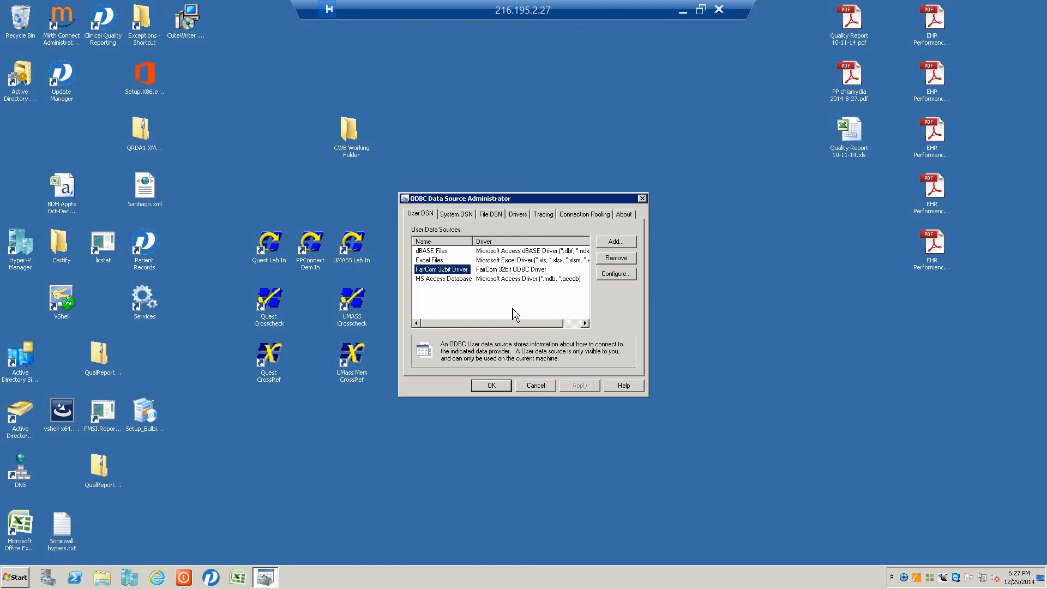
- Open the FairCom 32bit Driver configuration and expand its Options>> advanced settings
left_click(615, 274)
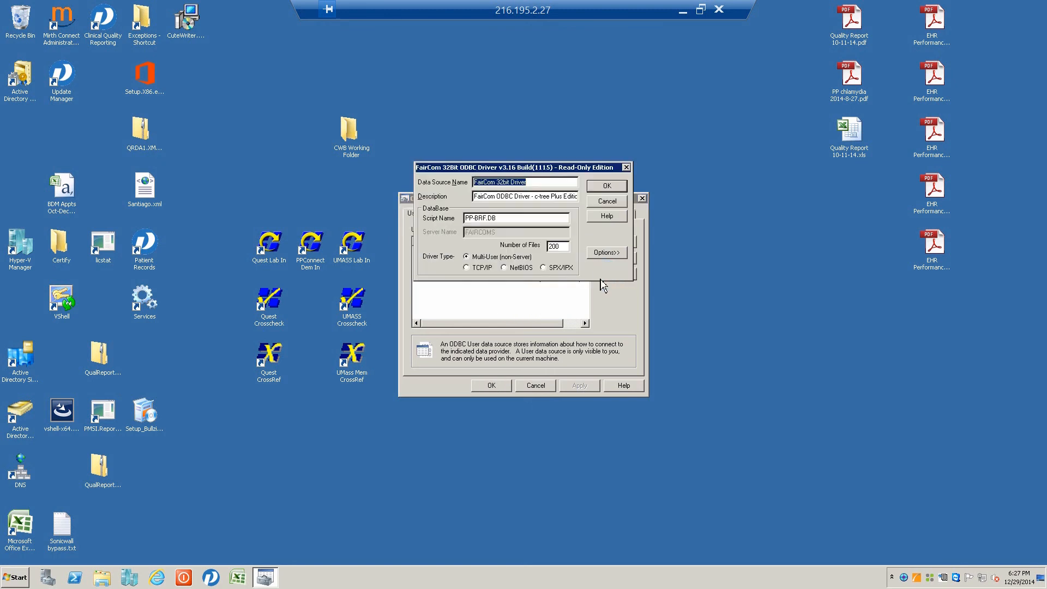
left_click(607, 253)
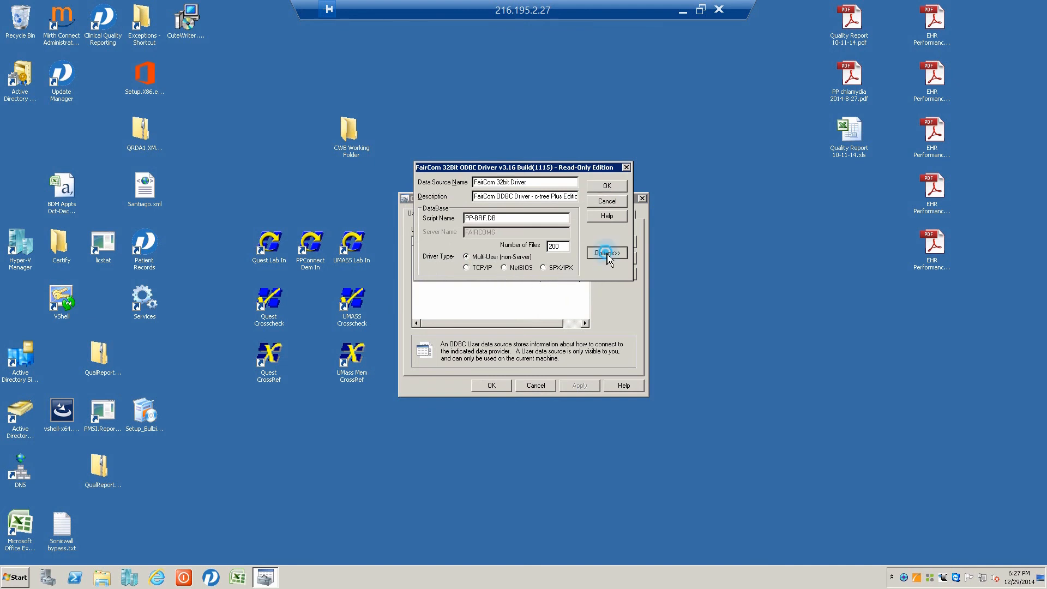
left_click(606, 253)
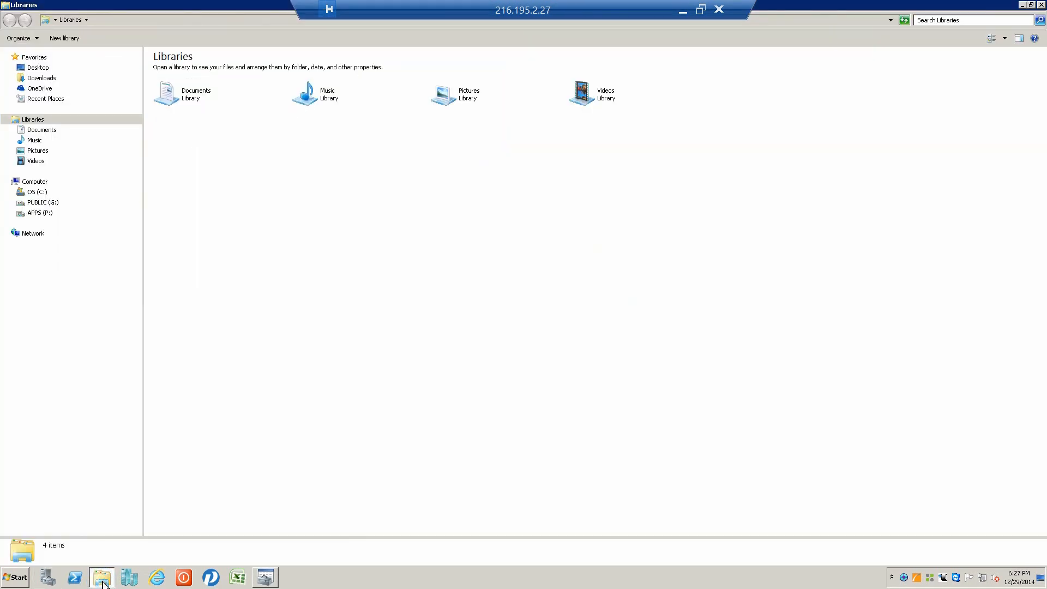
- Browse to C:\Program Files (x86)\FairCom\ODBC\32bit in Explorer, showing PP-BRF.DB
left_click(14, 192)
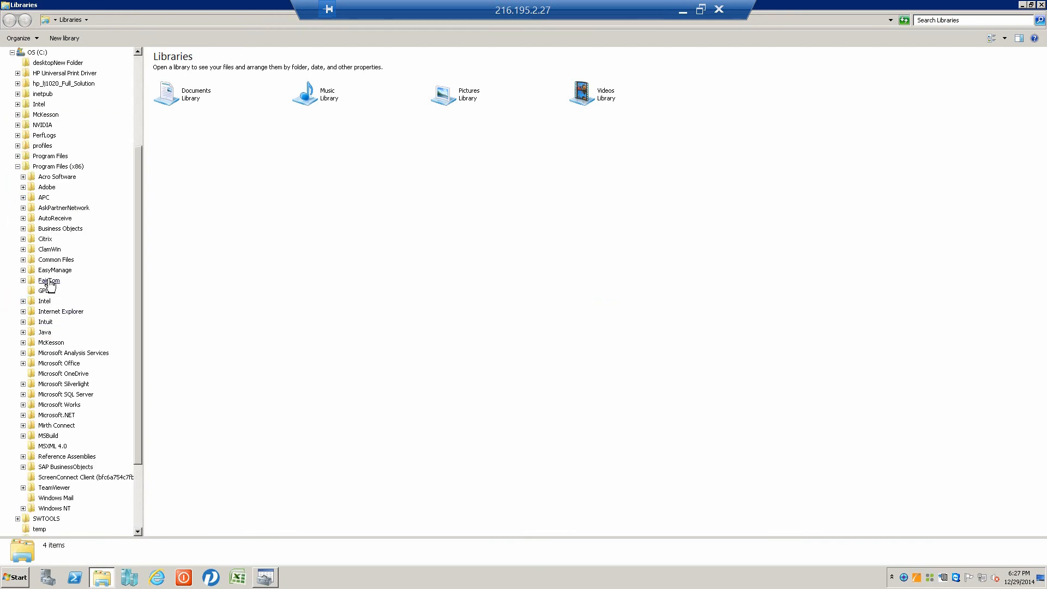
left_click(24, 280)
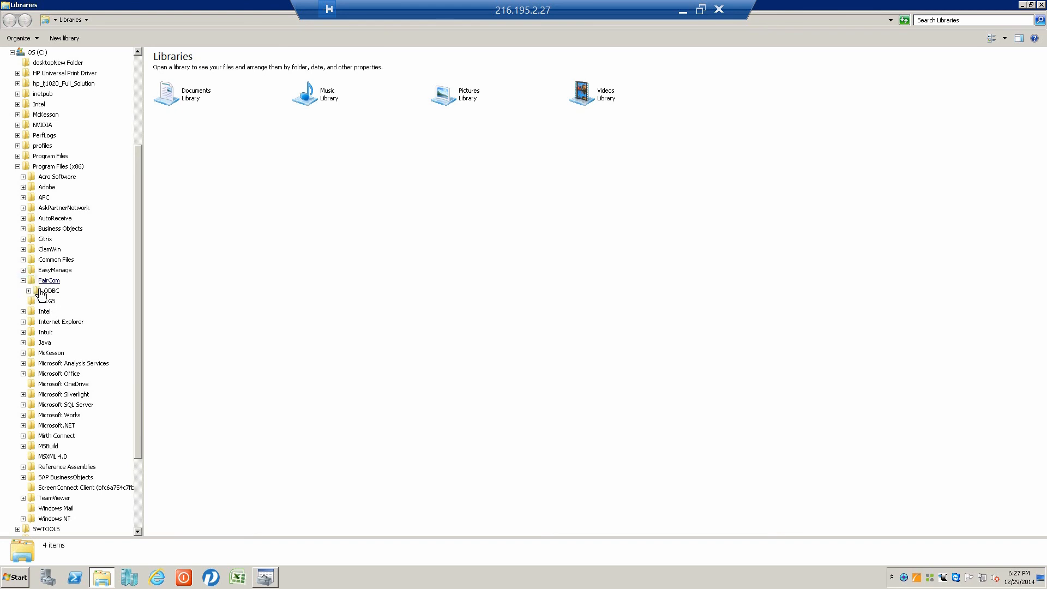
left_click(49, 290)
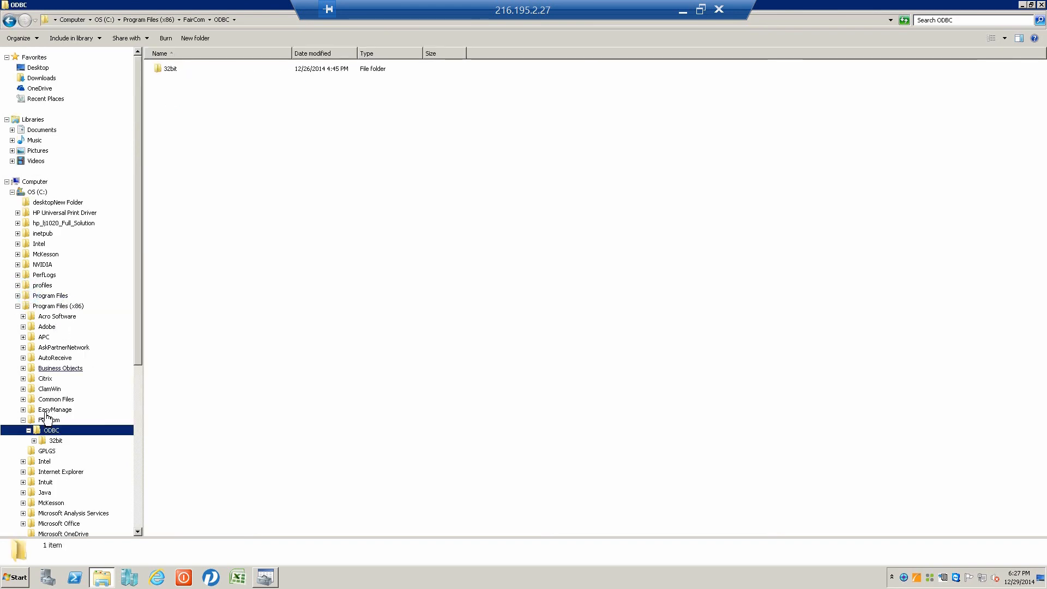
left_click(55, 440)
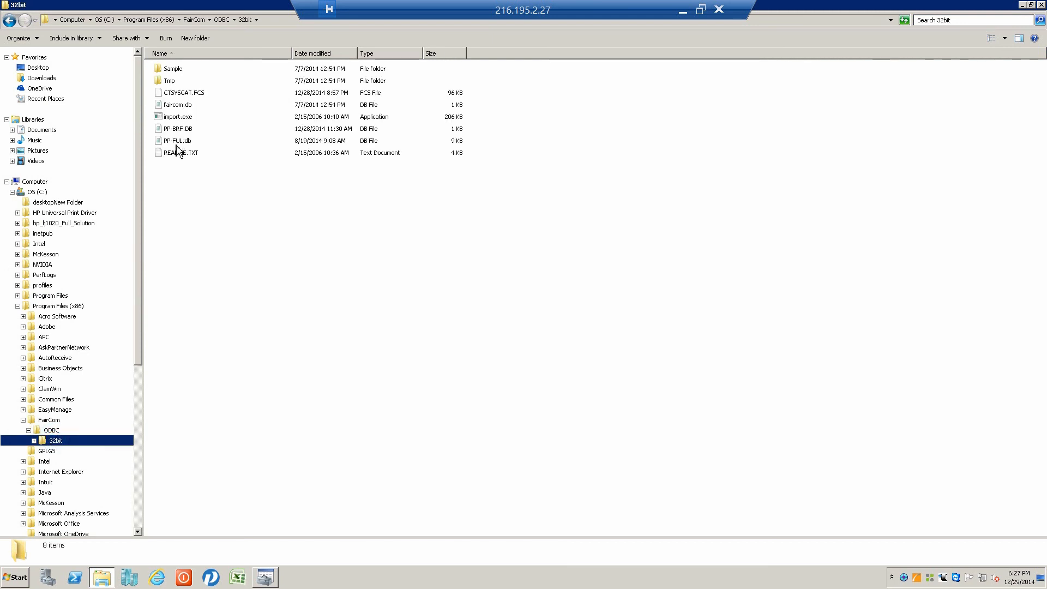
mouse_move(175, 136)
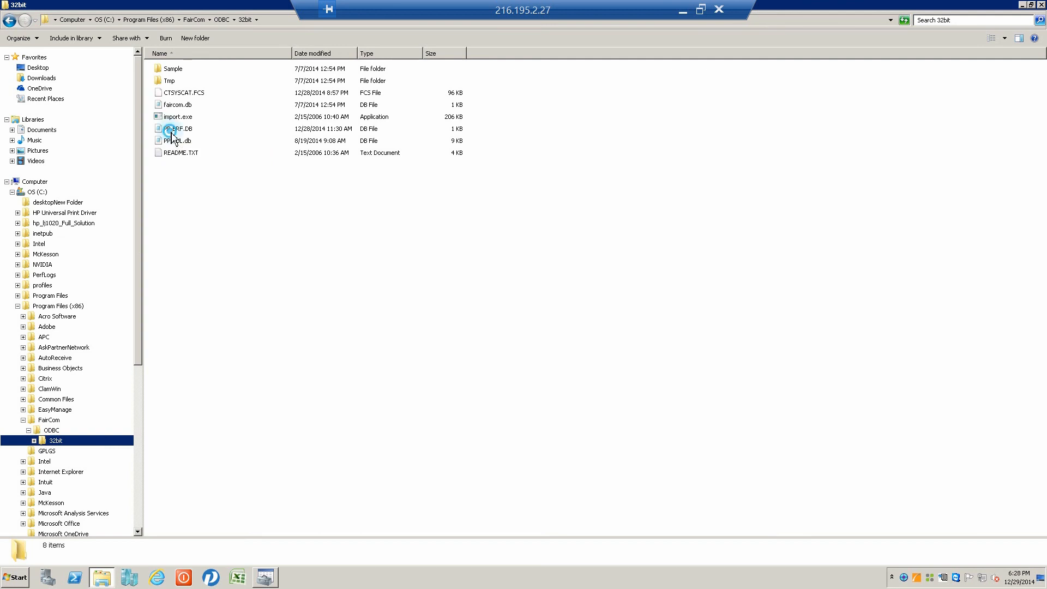
double_click(177, 129)
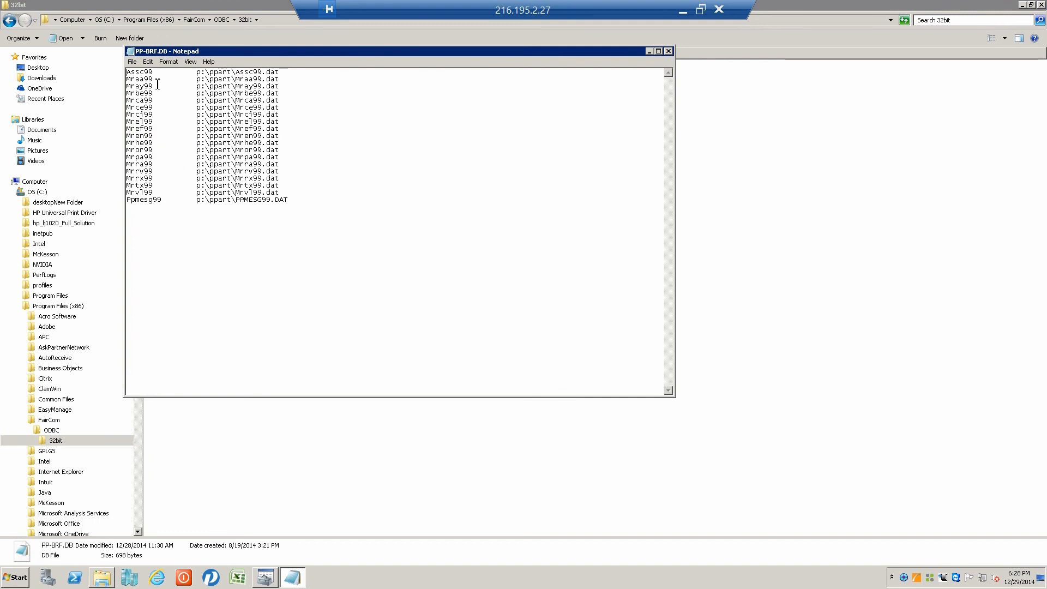
double_click(141, 72)
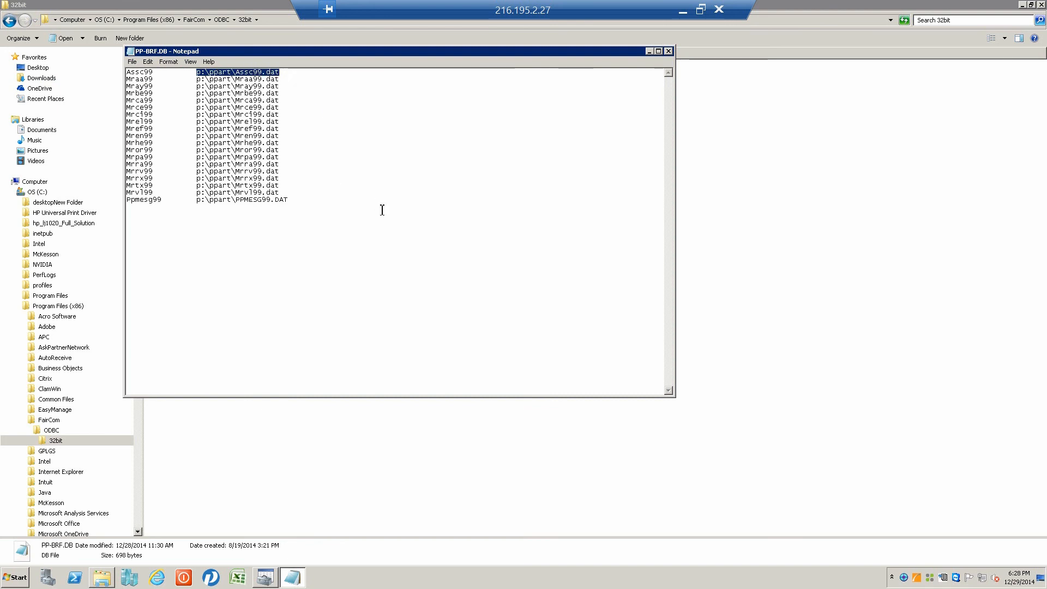
mouse_move(663, 132)
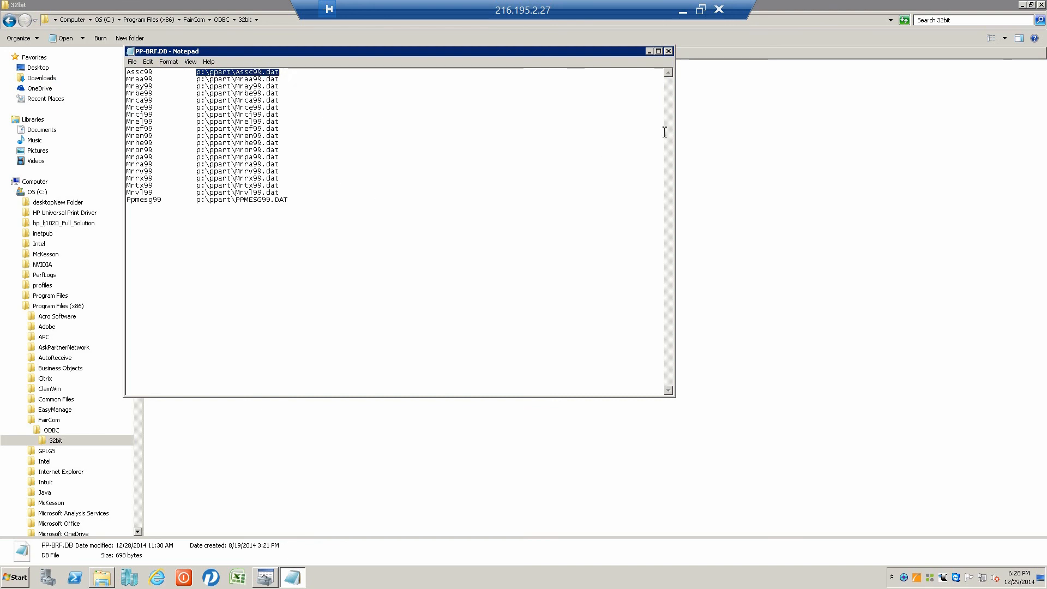
mouse_move(669, 52)
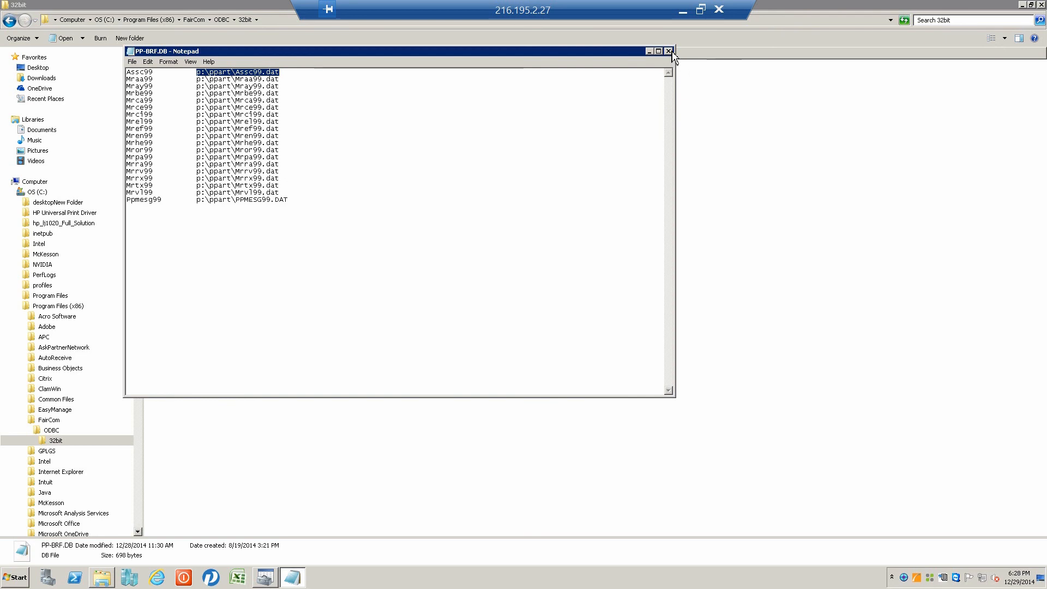
left_click(670, 51)
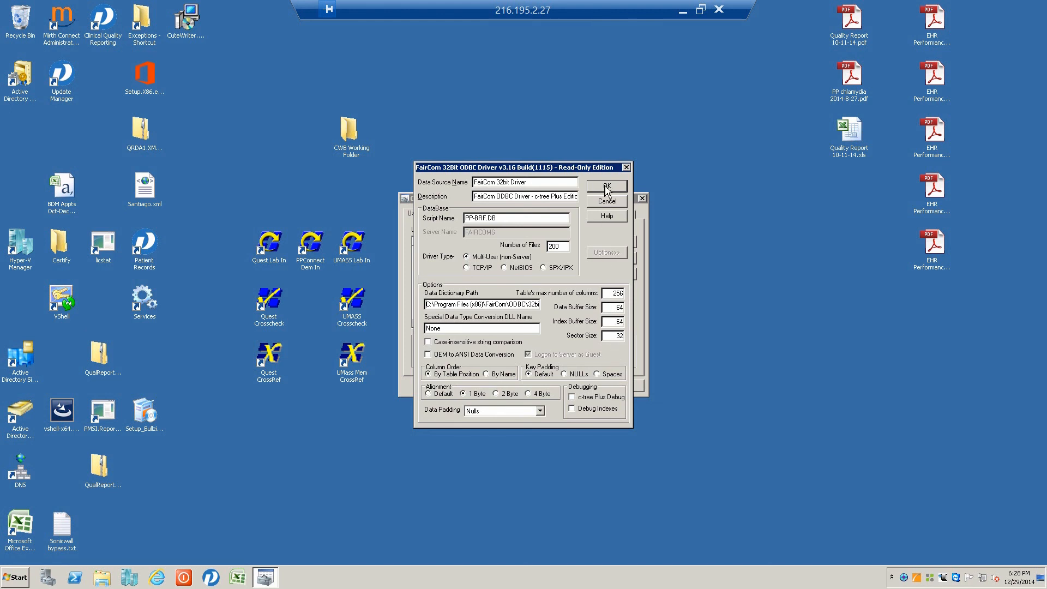
- Accept the FairCom driver setup and close the ODBC Data Source Administrator with OK
left_click(606, 186)
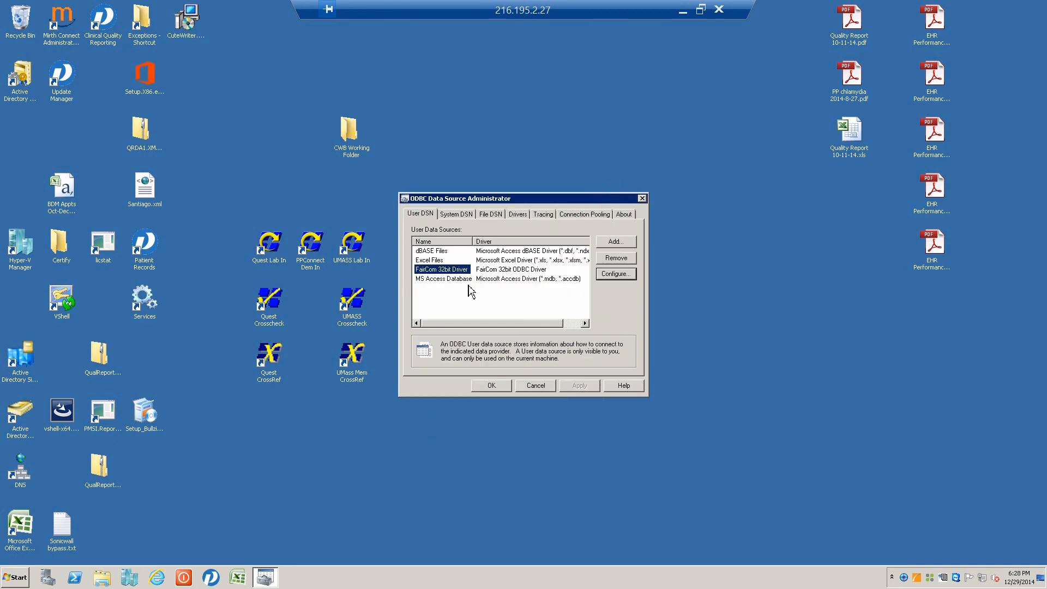
mouse_move(467, 356)
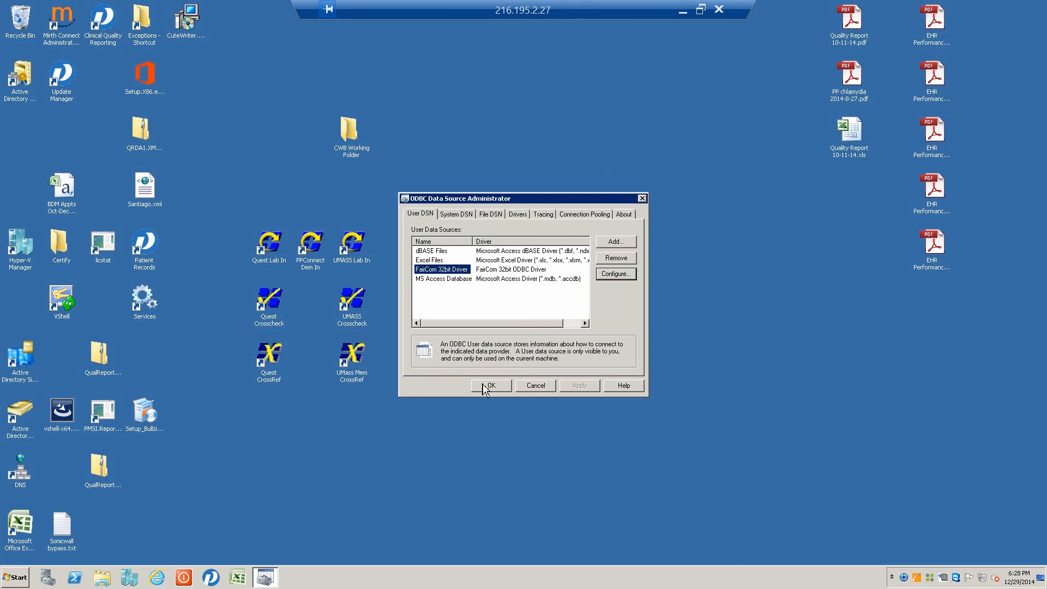
left_click(491, 386)
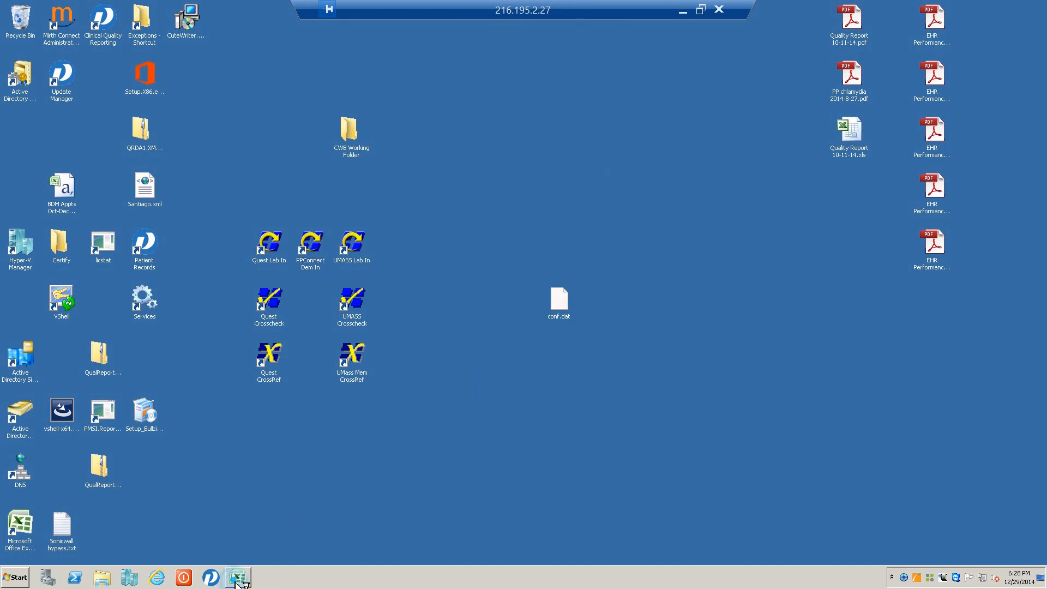
- Start a From Microsoft Query import in Excel using the FairCom 32bit Driver data source
left_click(235, 576)
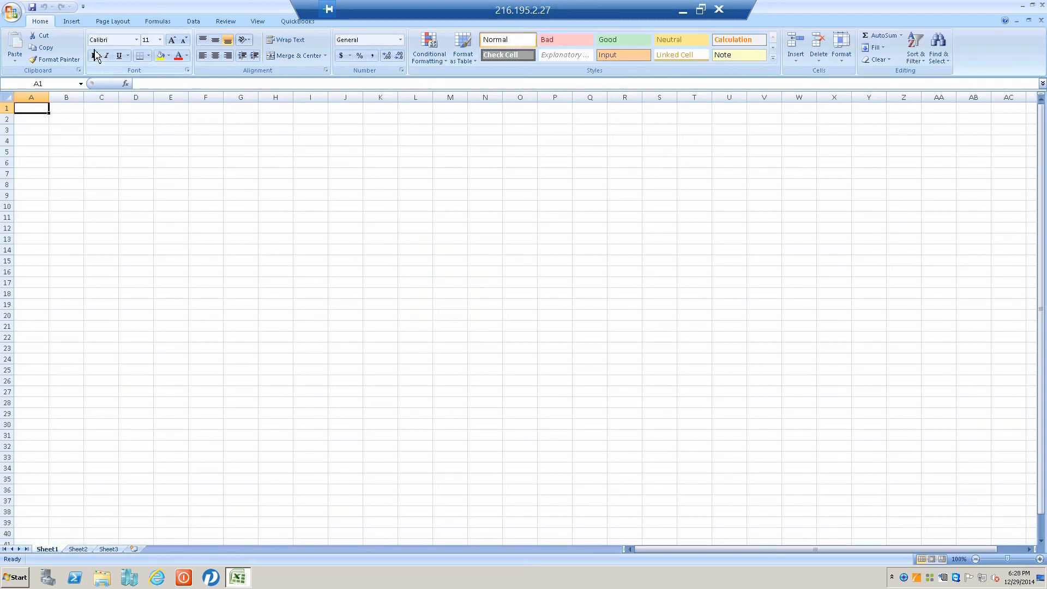
left_click(192, 20)
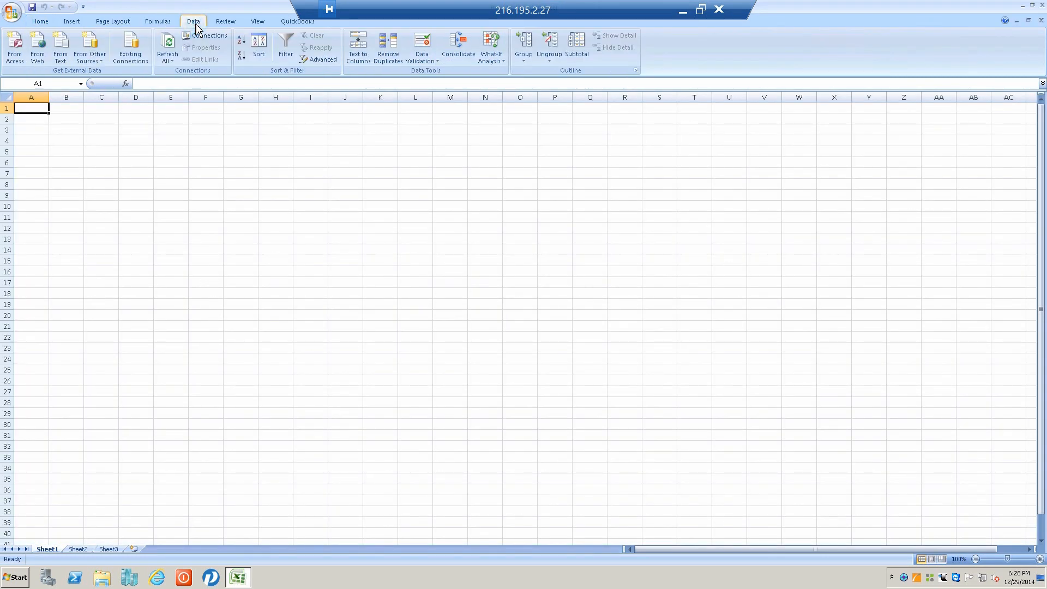
left_click(90, 46)
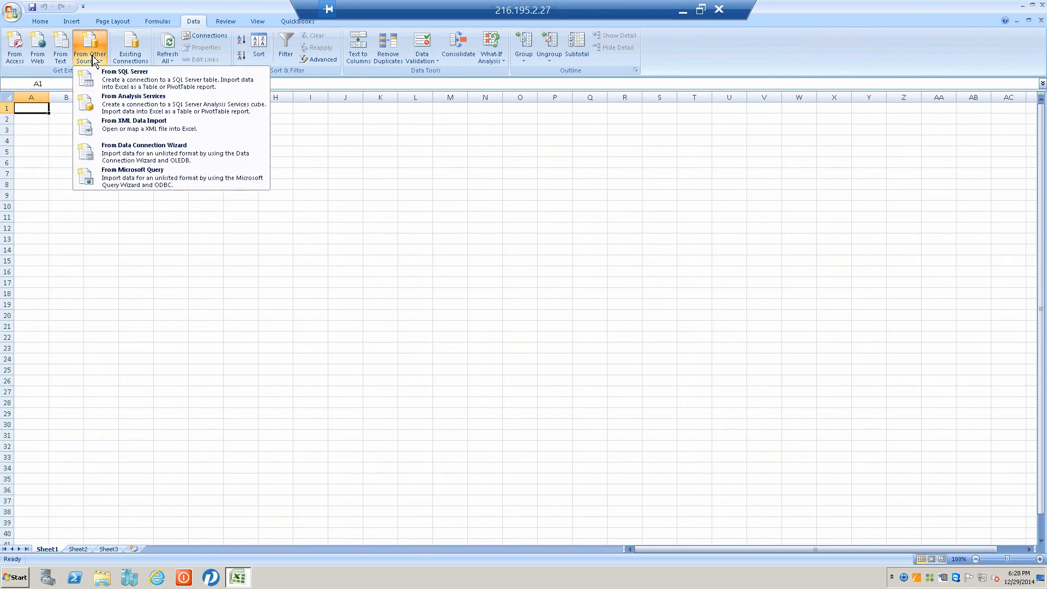
mouse_move(112, 182)
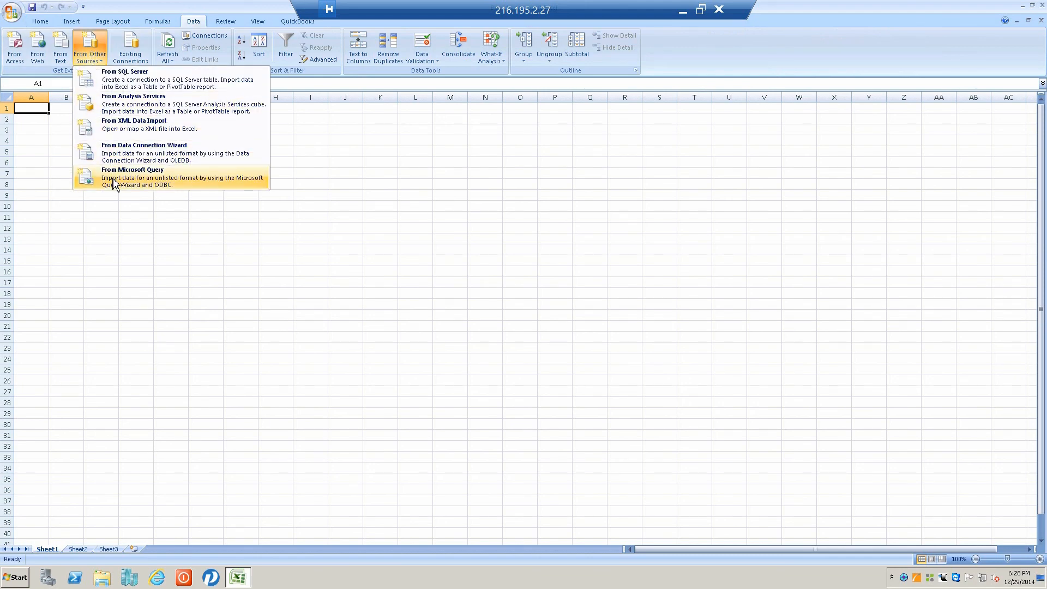
left_click(133, 177)
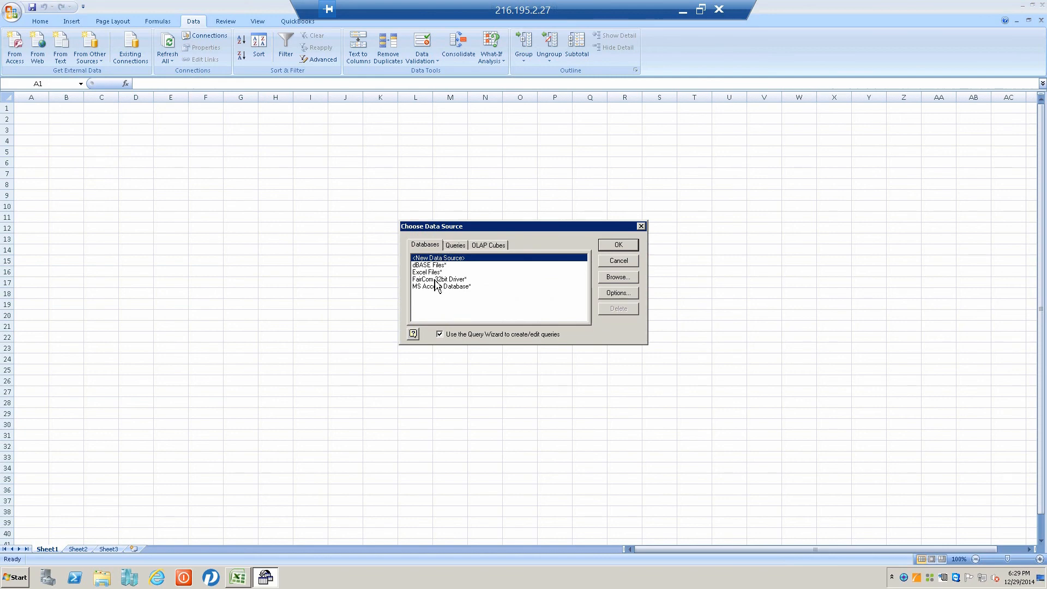
left_click(447, 279)
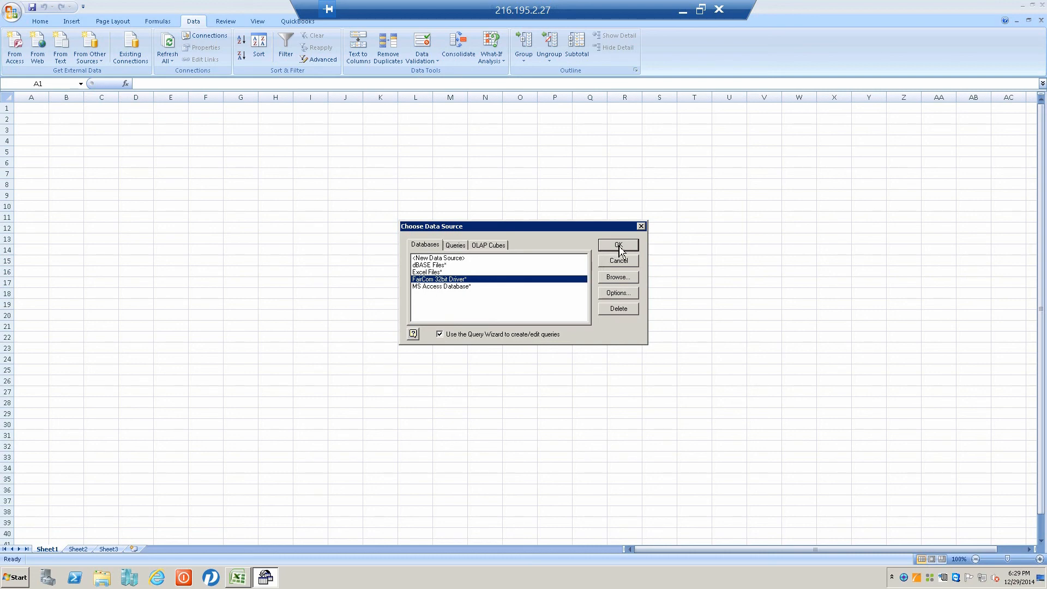
left_click(617, 245)
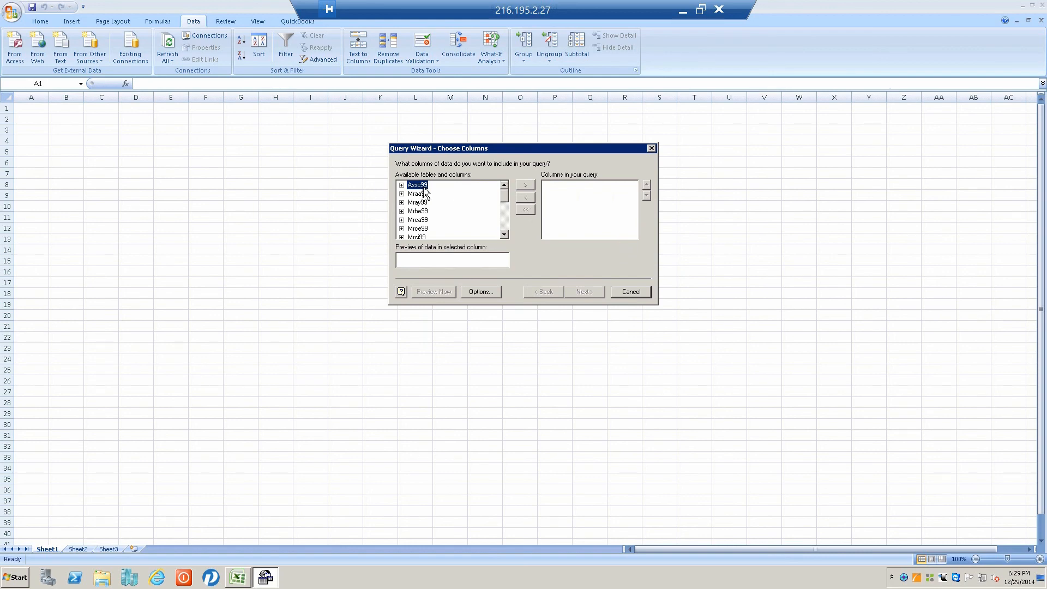
- Expand the Assc99 table and add its PTID, D_Appt and PVID fields to the query columns
left_click(504, 232)
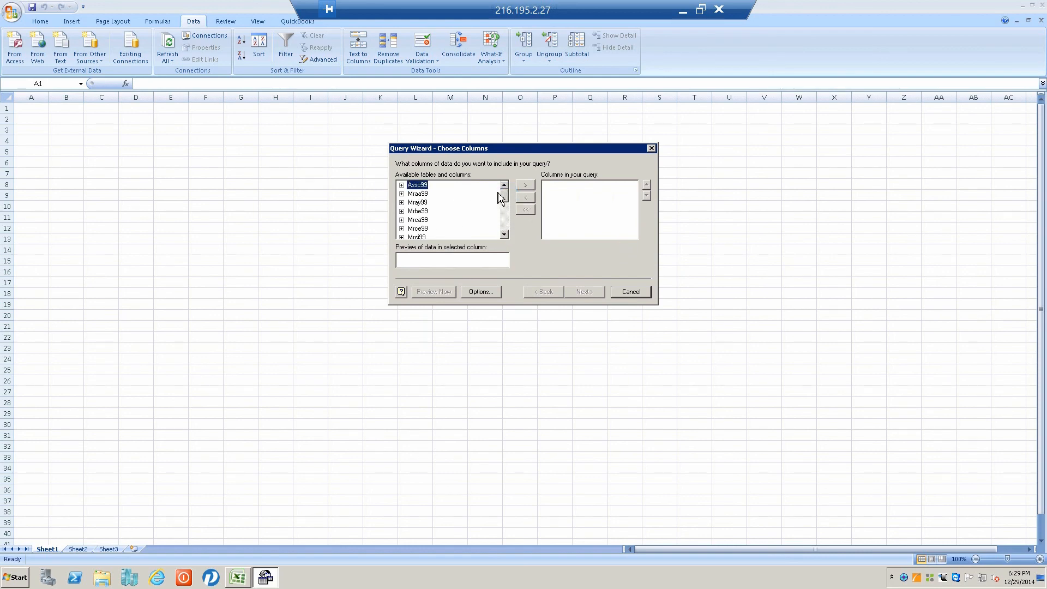
mouse_move(434, 198)
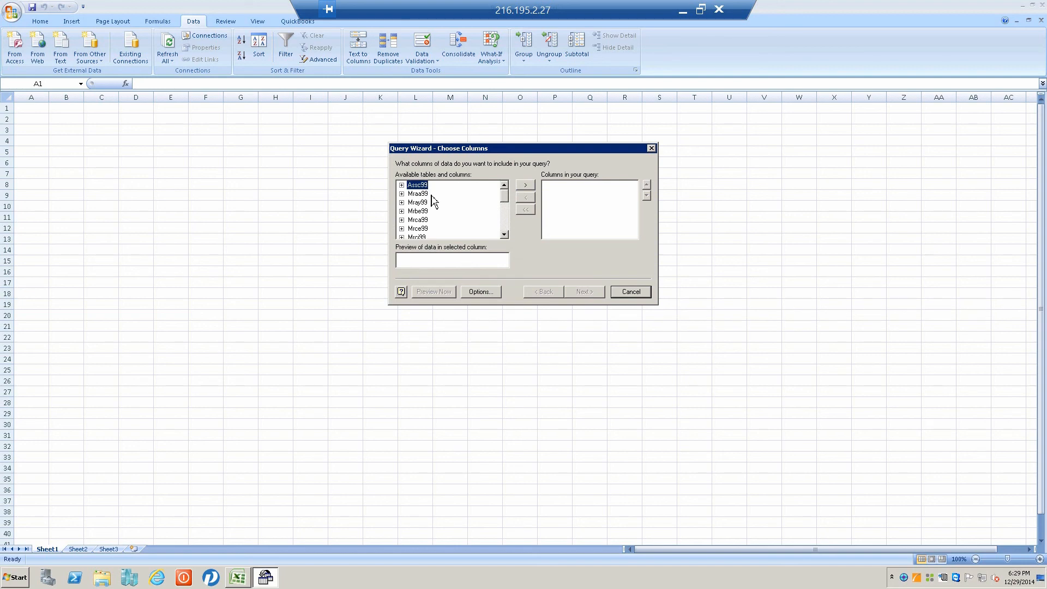
mouse_move(401, 194)
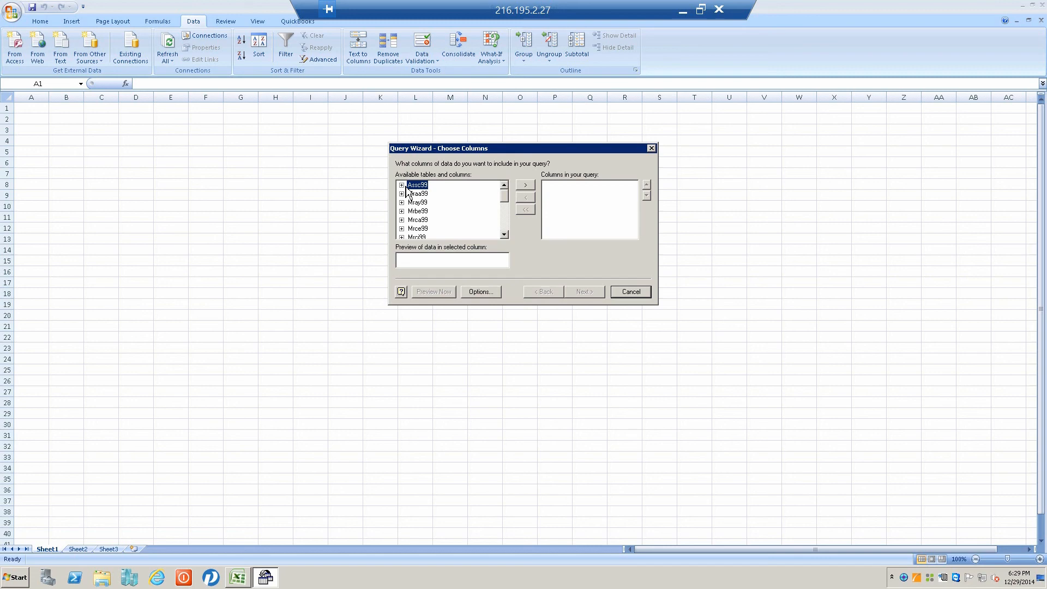
left_click(401, 184)
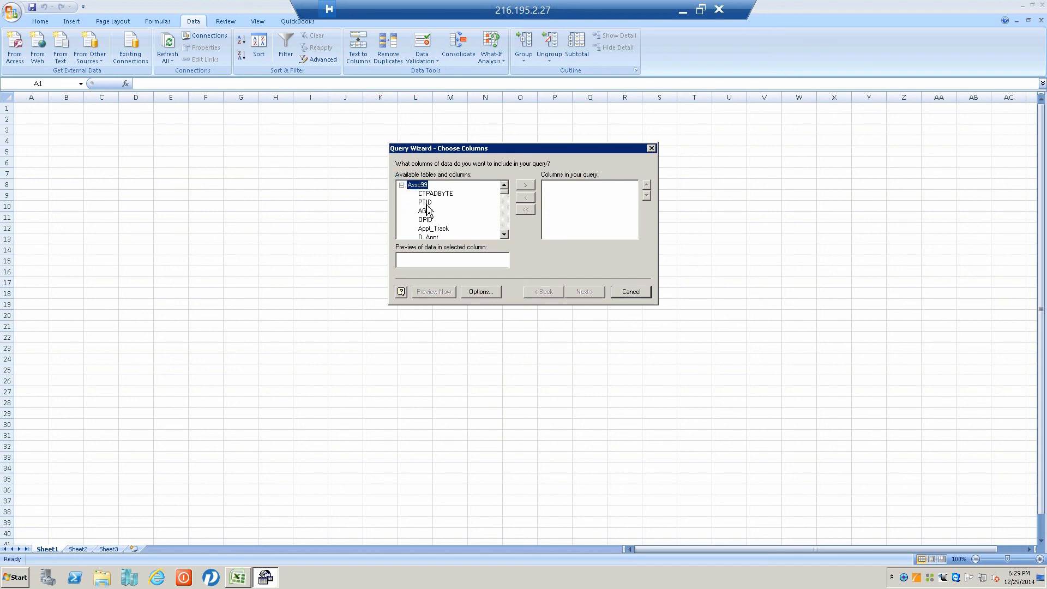
left_click(524, 184)
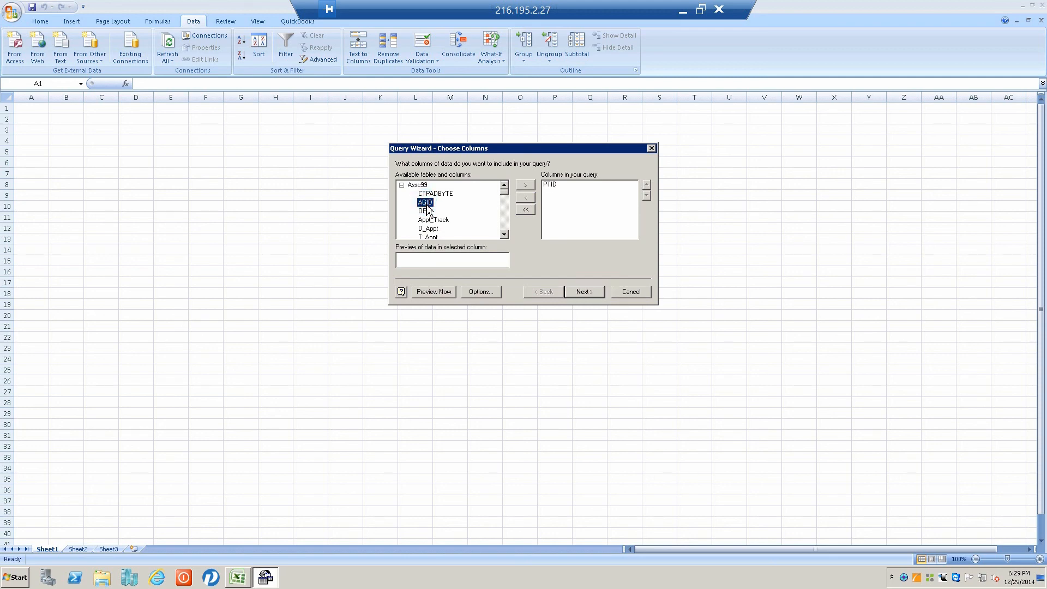
mouse_move(447, 220)
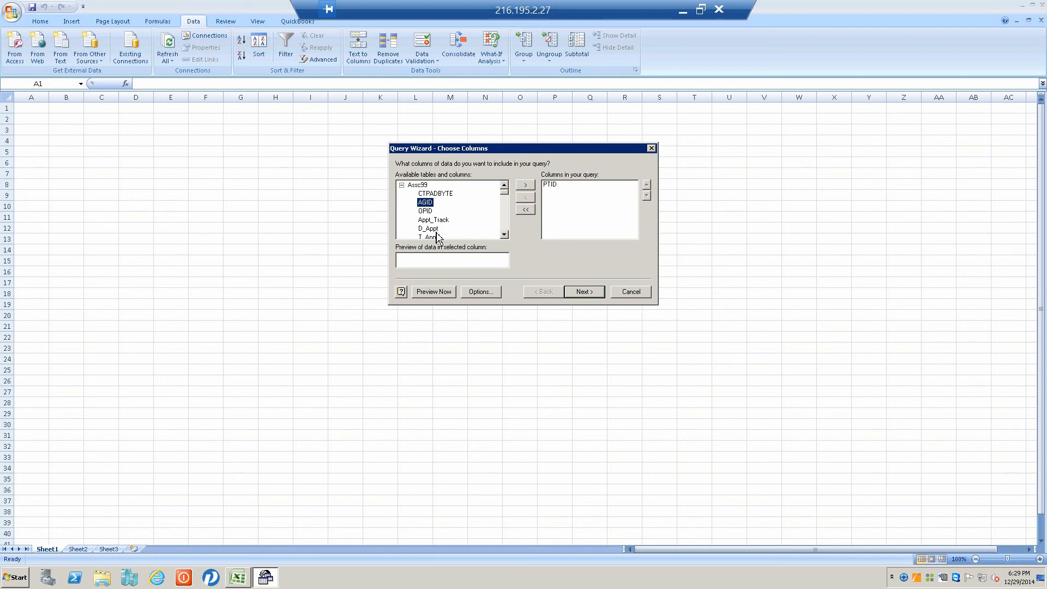
left_click(427, 229)
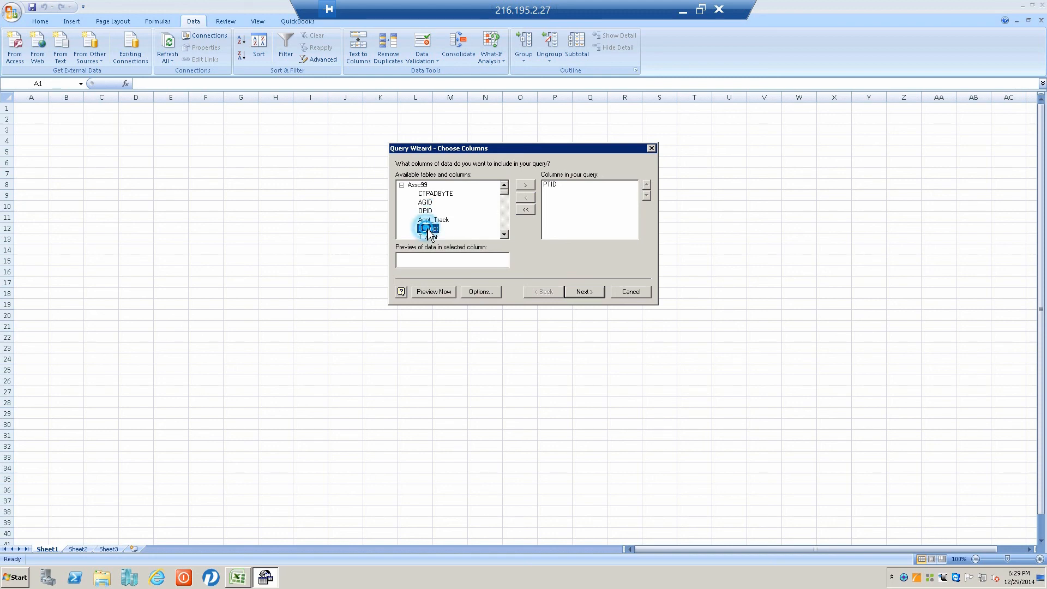
left_click(525, 184)
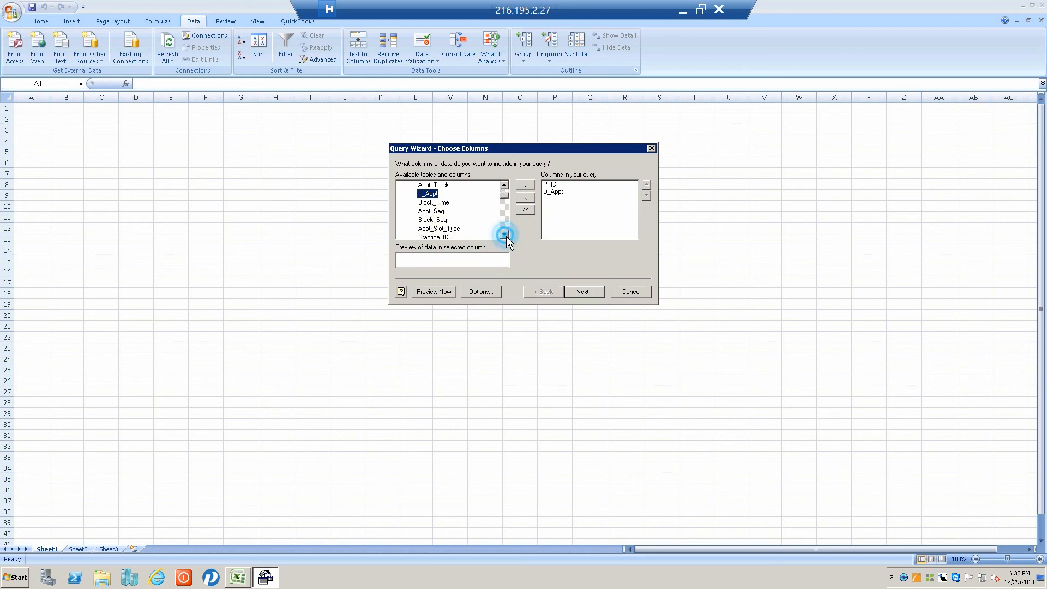
left_click(504, 234)
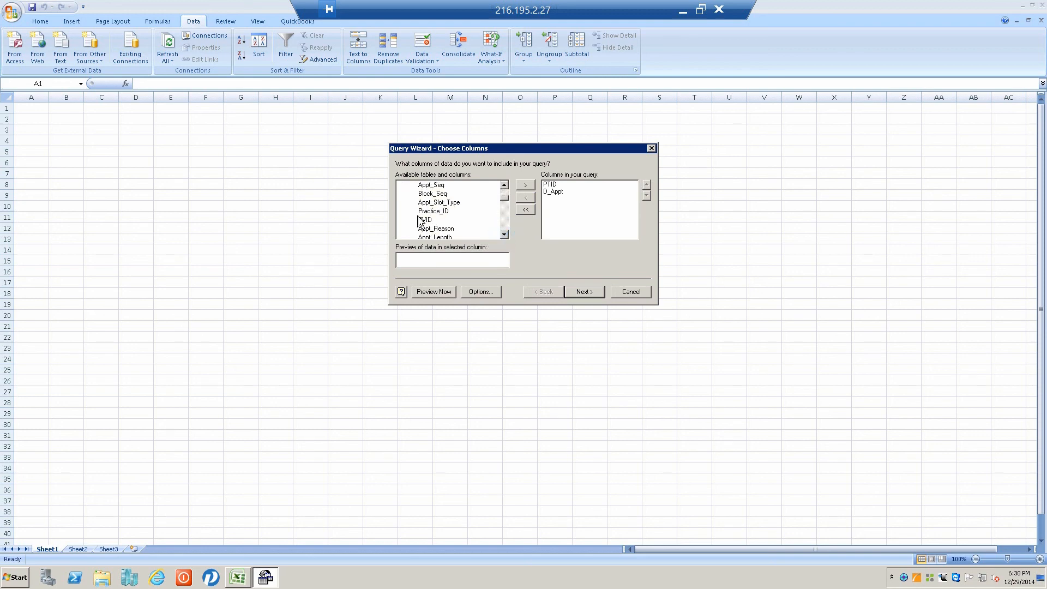
left_click(524, 184)
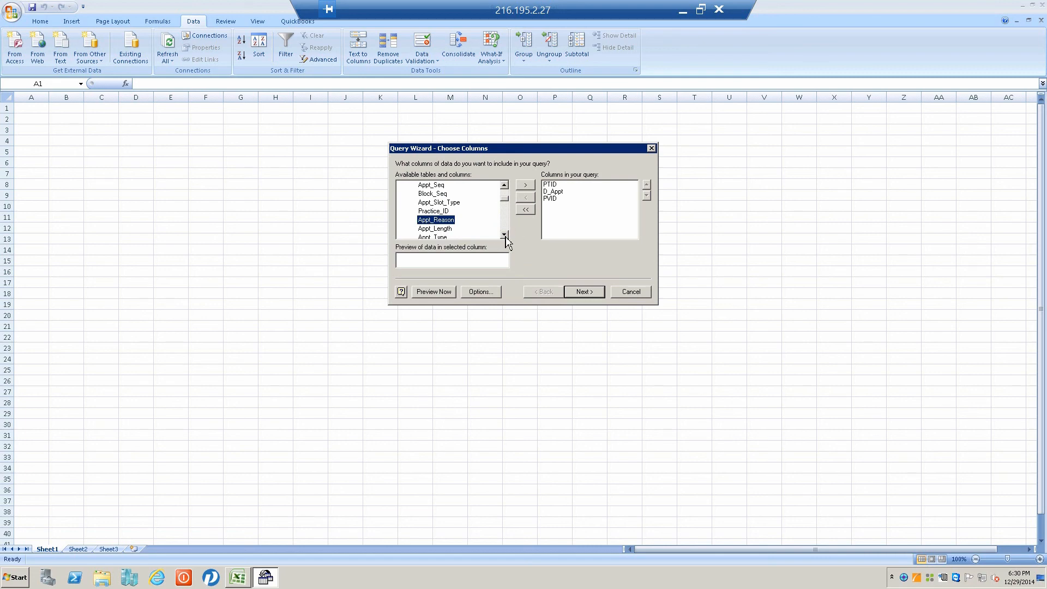
left_click(504, 235)
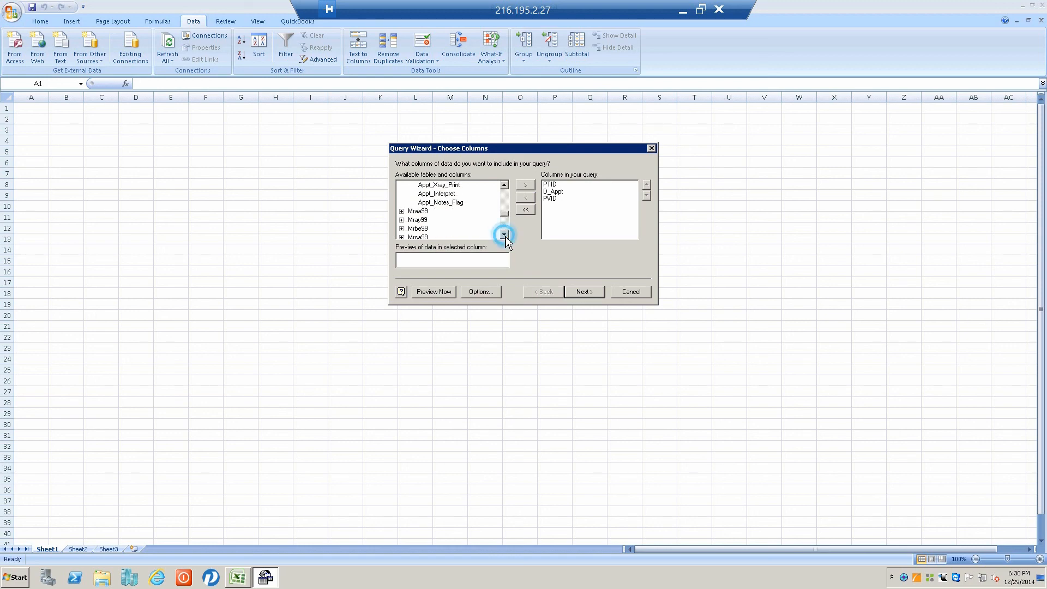
left_click(504, 236)
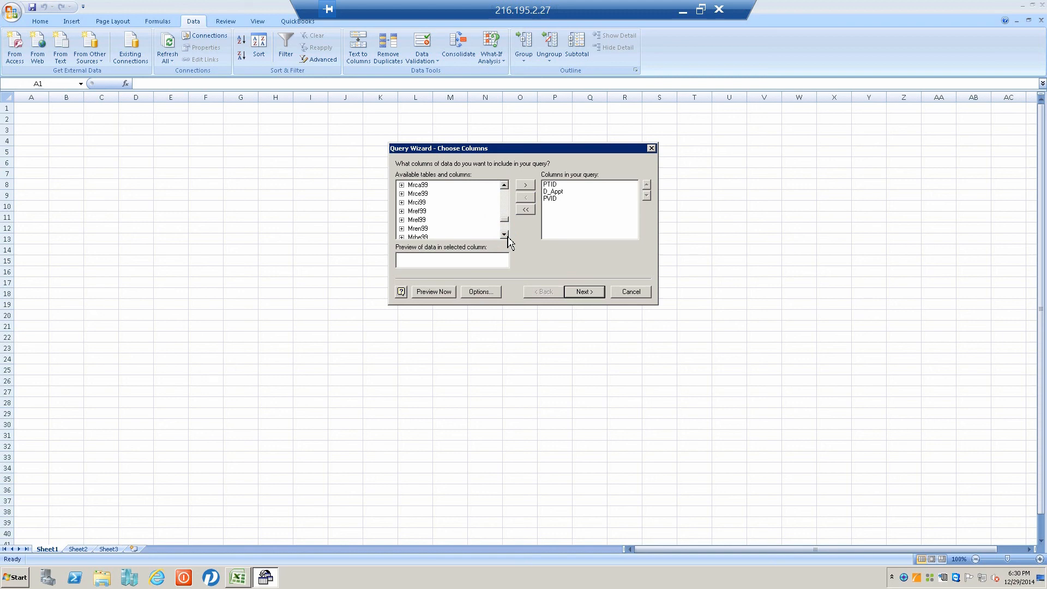
left_click(504, 233)
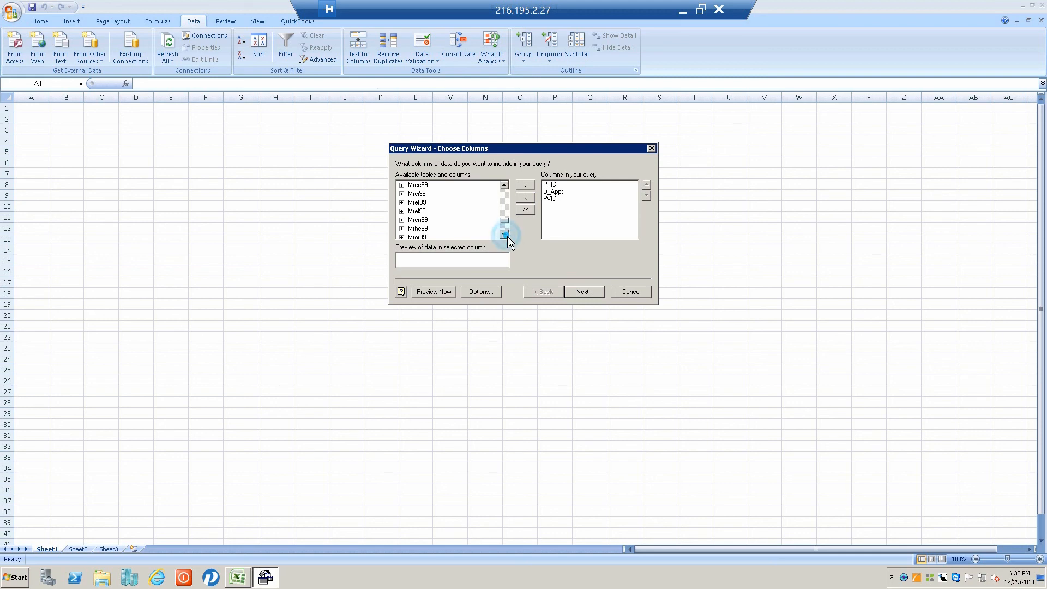
scroll("down", 3)
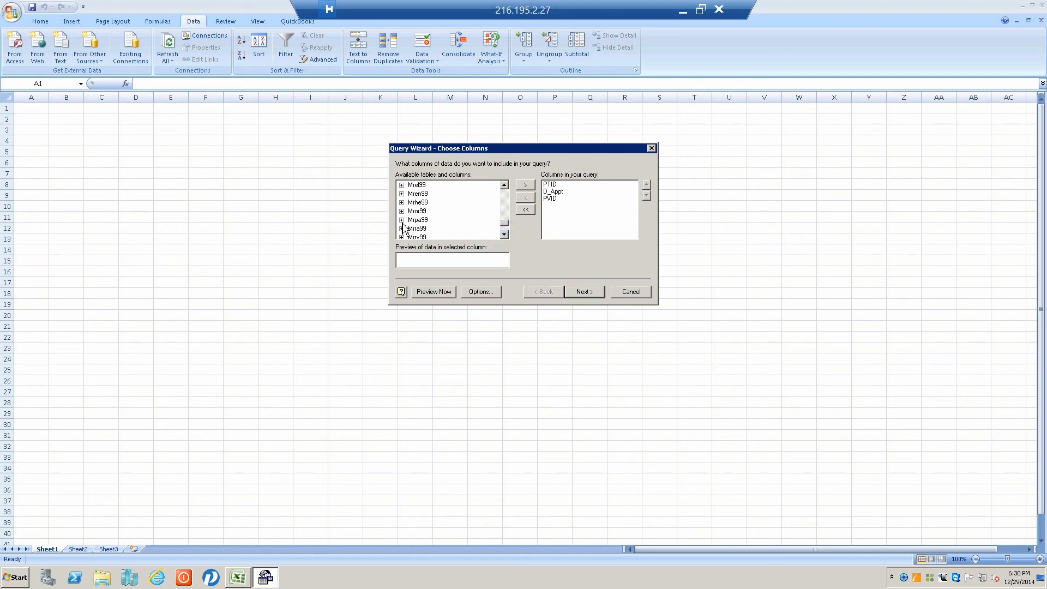
- Expand Mipa99 and add its PTID, D_Birth and patient name fields to the query
left_click(401, 219)
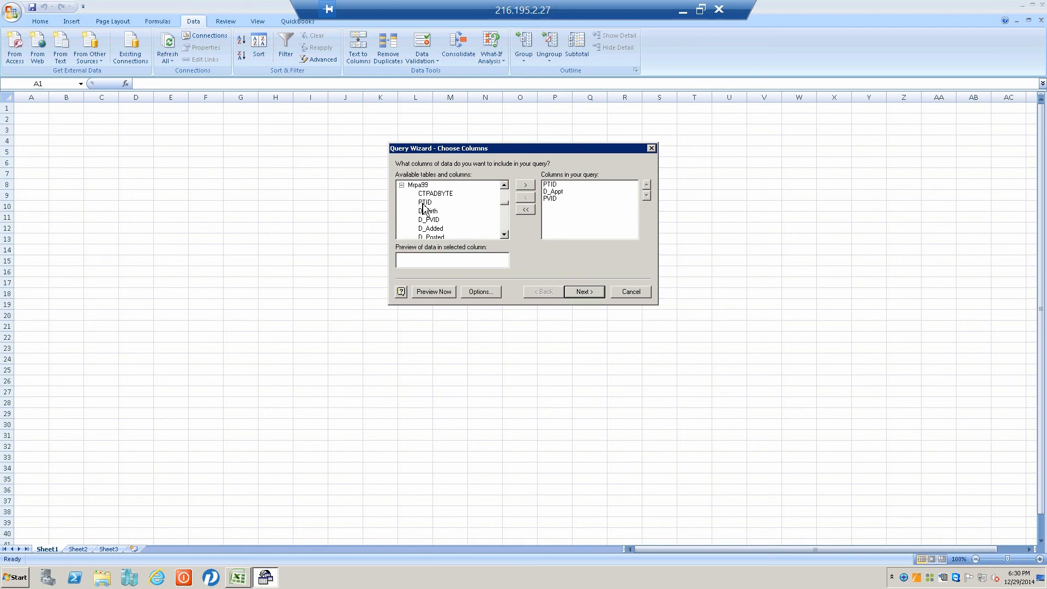
left_click(426, 202)
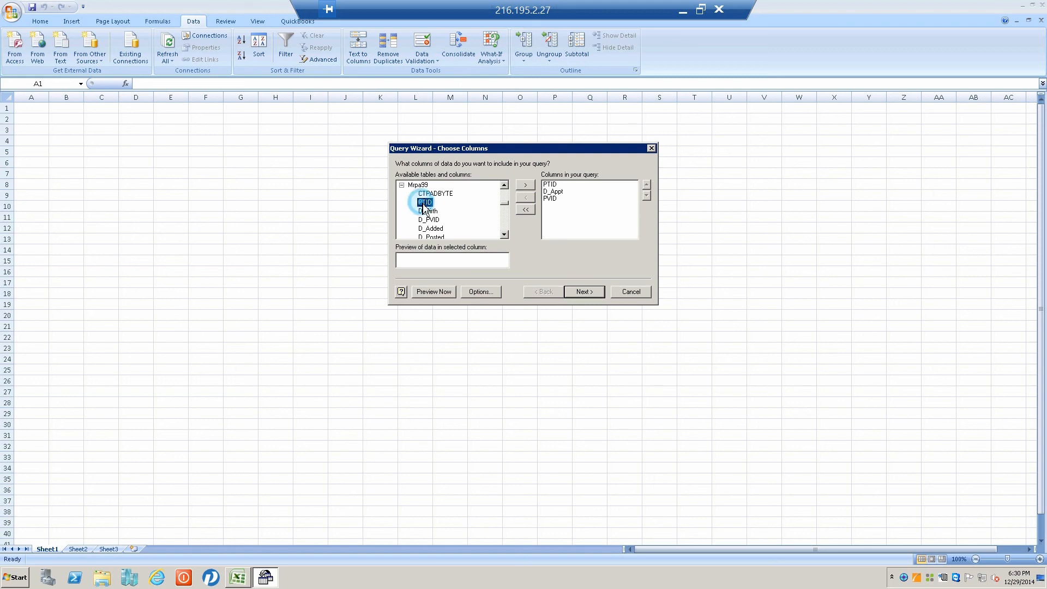
left_click(525, 184)
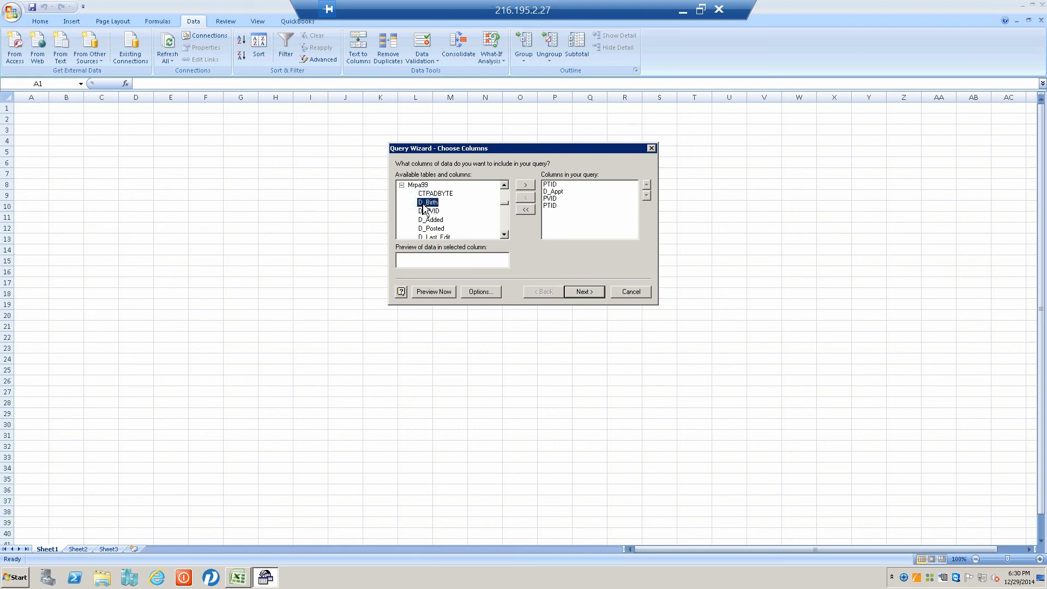
left_click(524, 185)
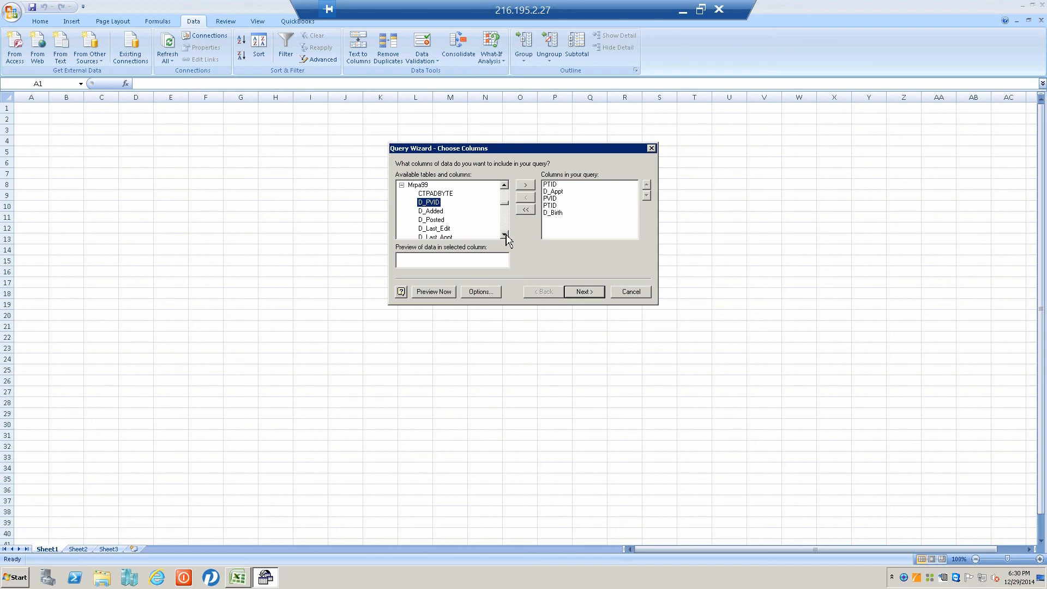
left_click(504, 236)
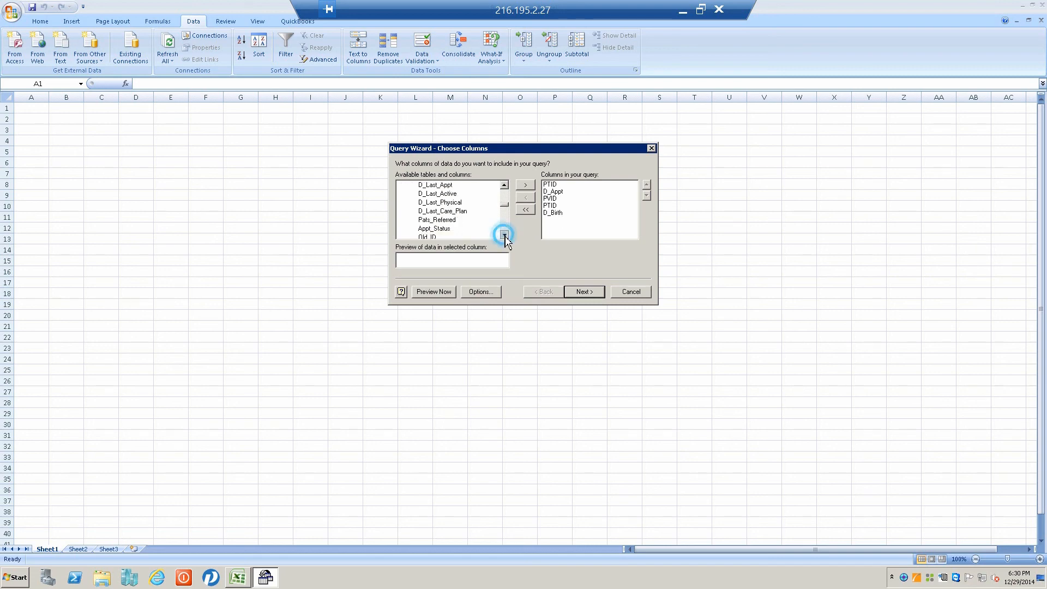
left_click(503, 234)
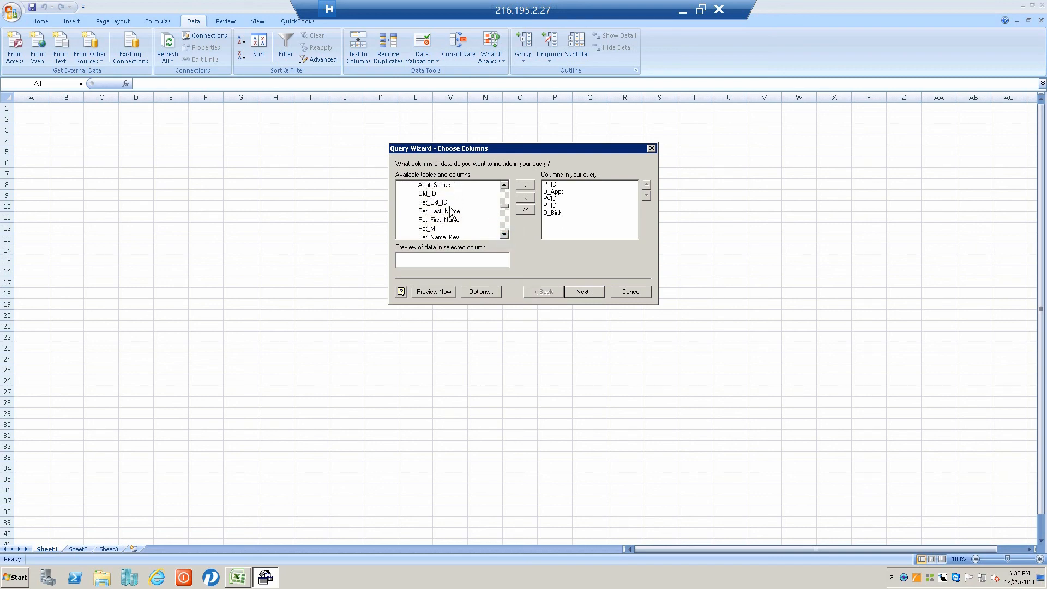
left_click(524, 184)
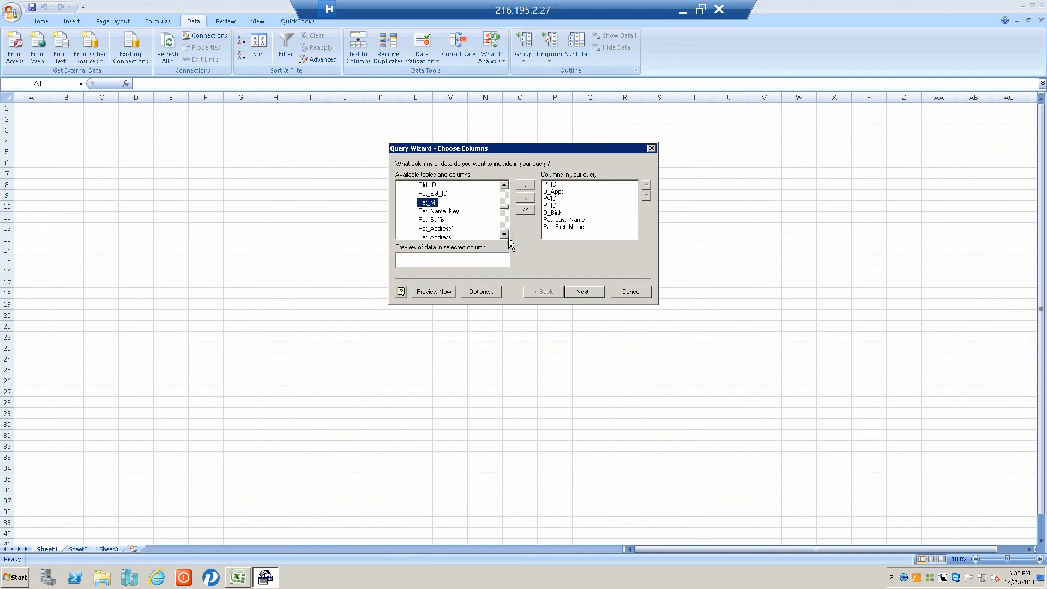
- Remove the patient name fields, leaving PTID, D_Appt, PVID, PTID and D_Birth, and proceed
scroll("down", 3)
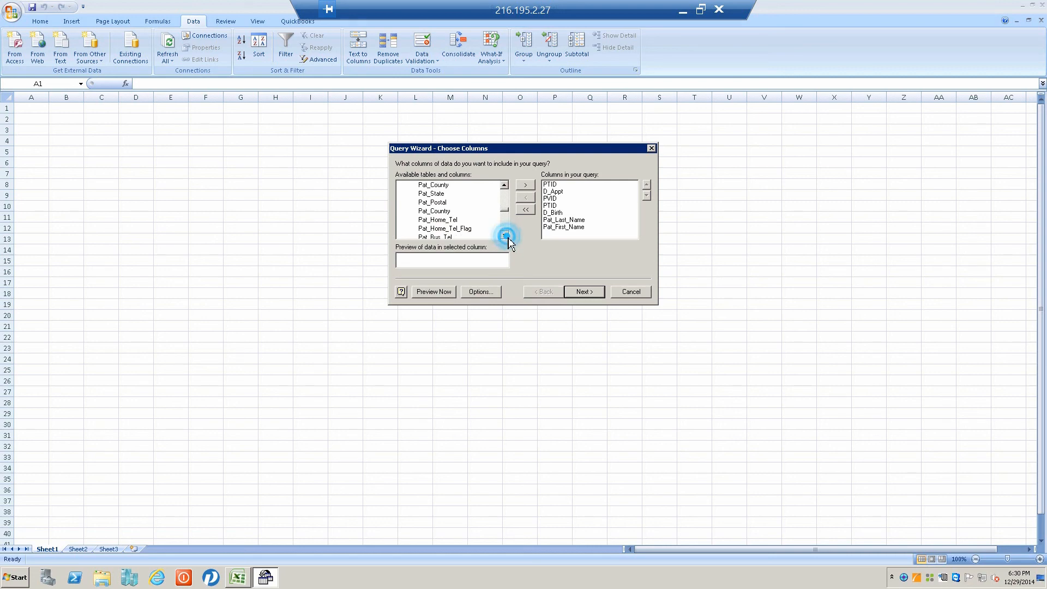
scroll("down", 3)
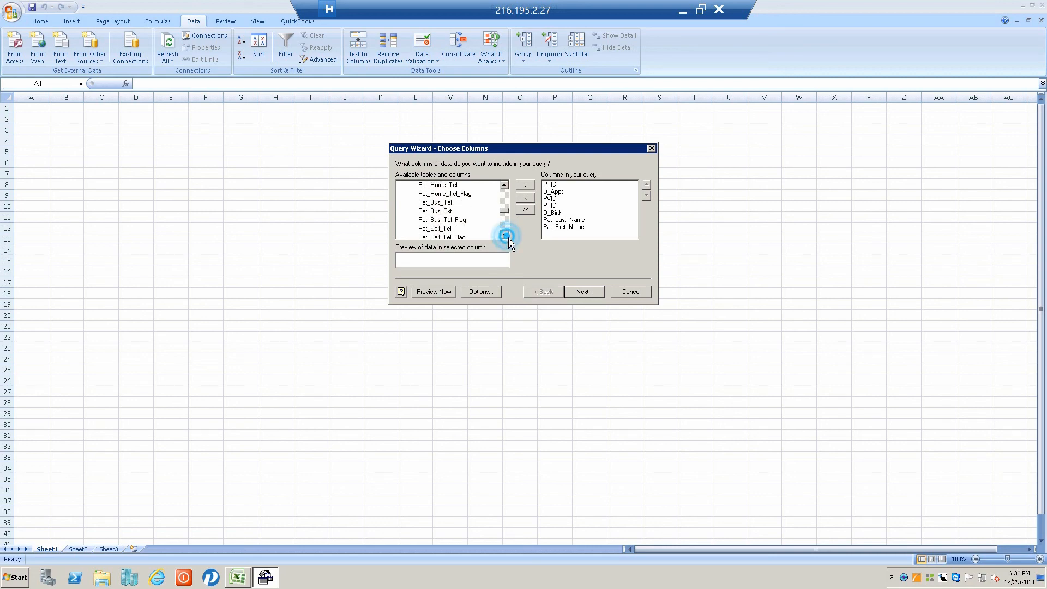
left_click(504, 234)
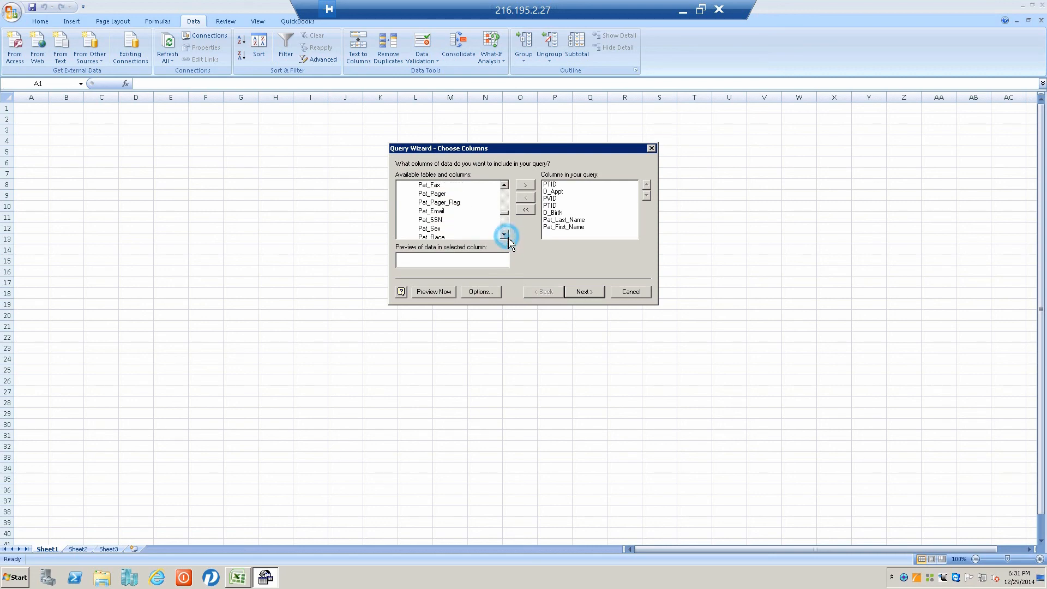
left_click(504, 233)
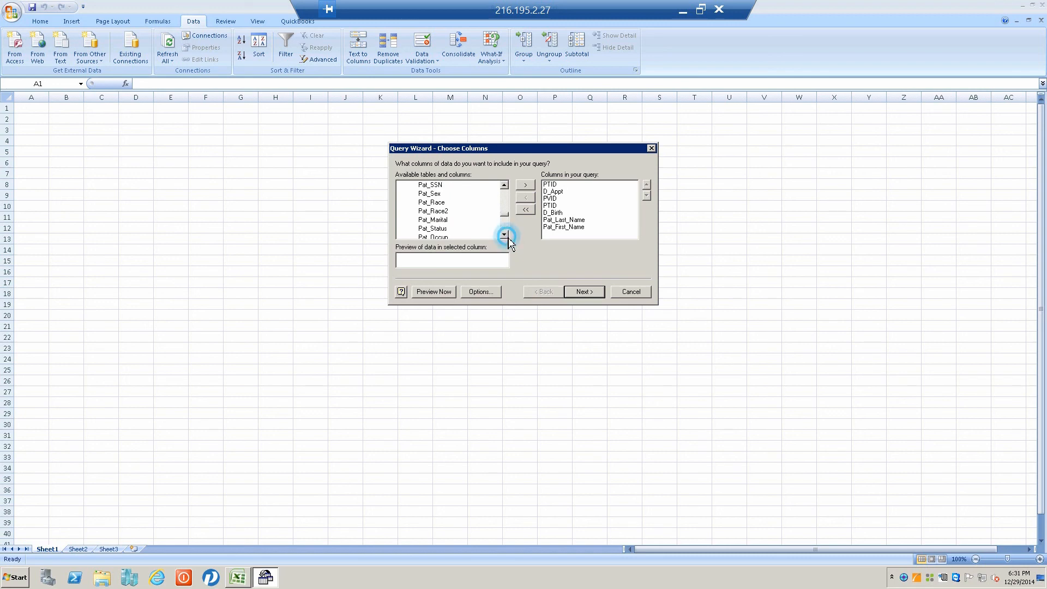
left_click(504, 235)
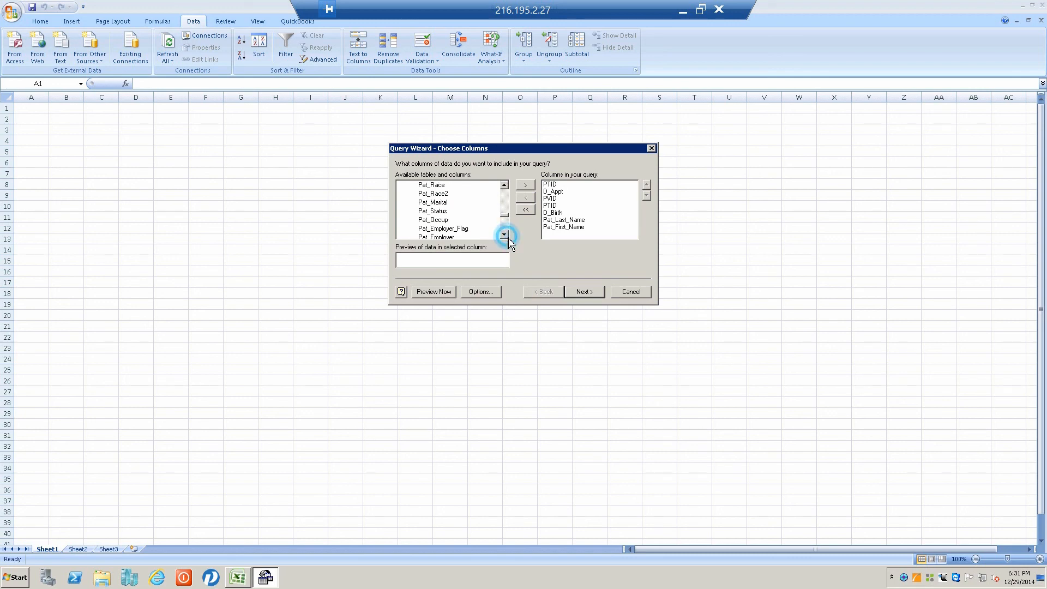
left_click(504, 234)
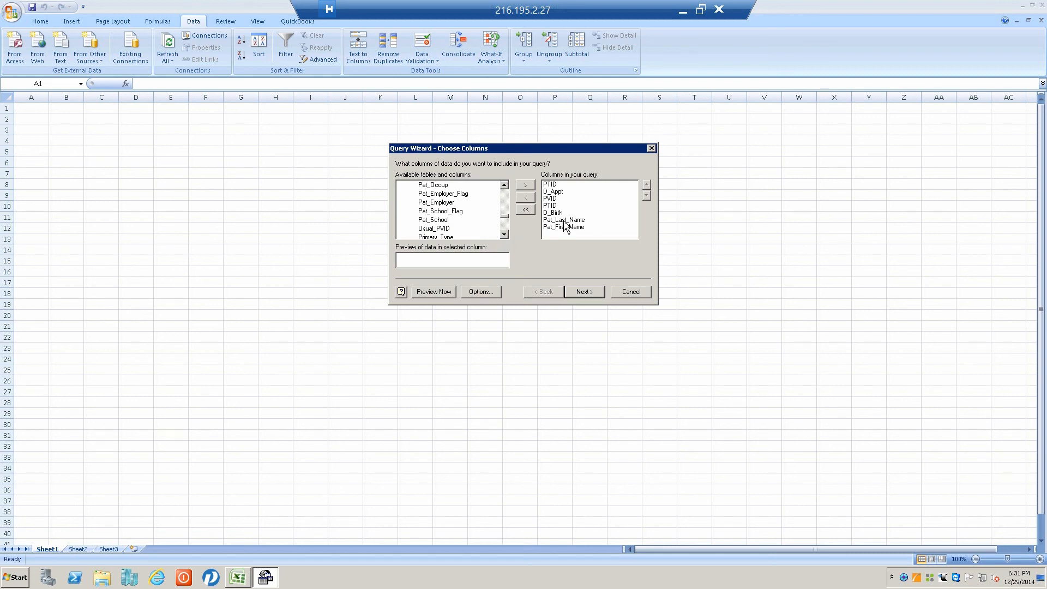
left_click(525, 197)
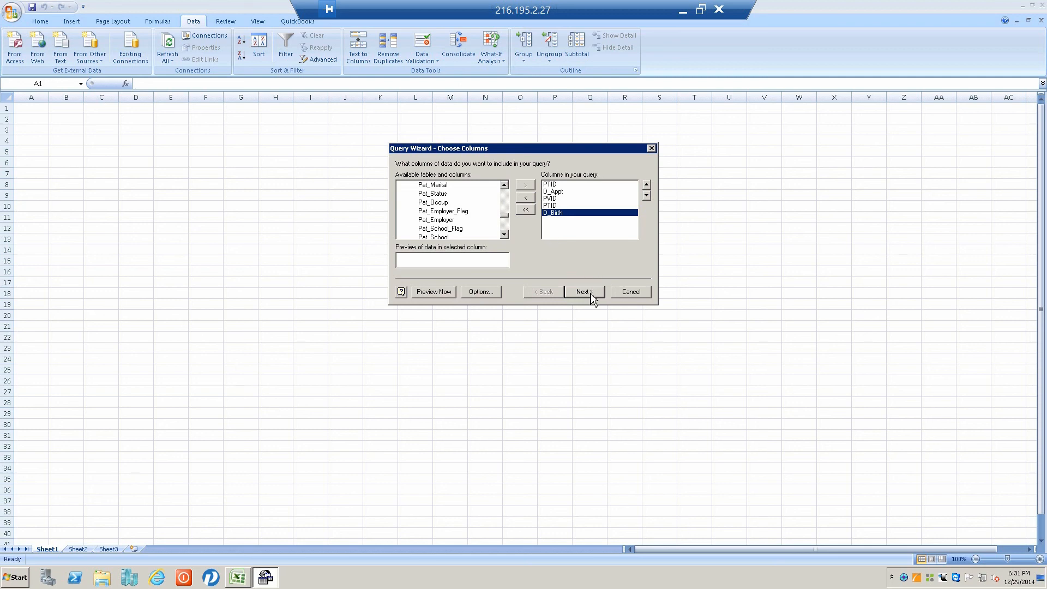
left_click(584, 293)
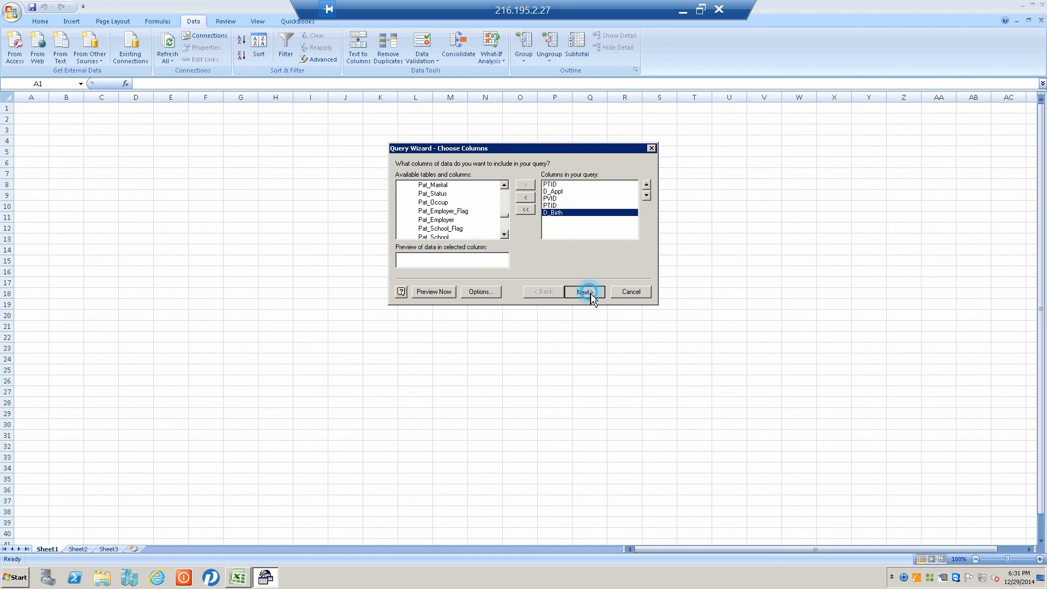
- In Filter Data, require D_Appt to be greater than or equal to 60174
left_click(583, 292)
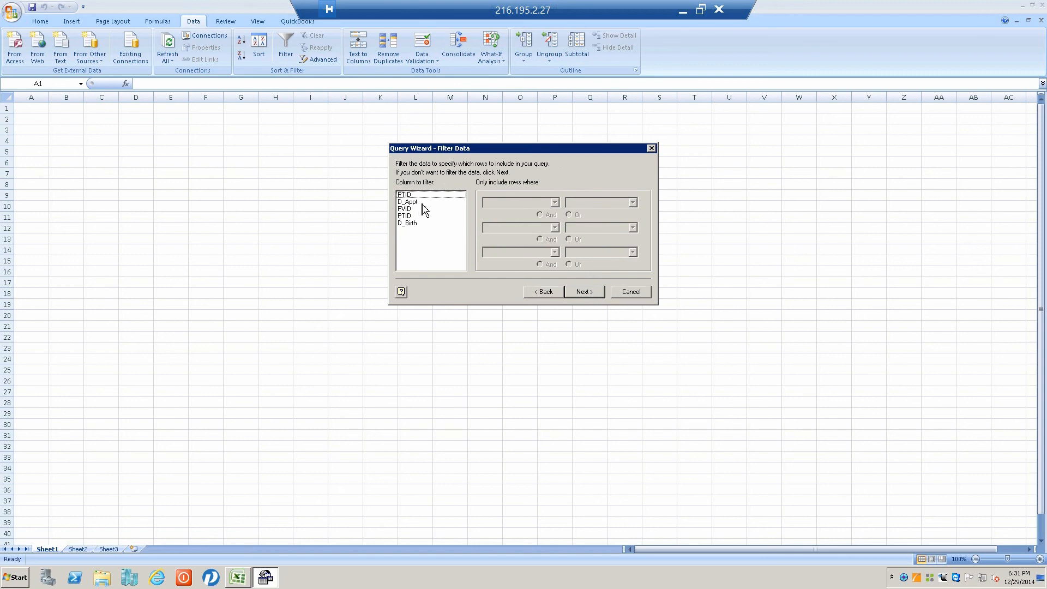
left_click(408, 202)
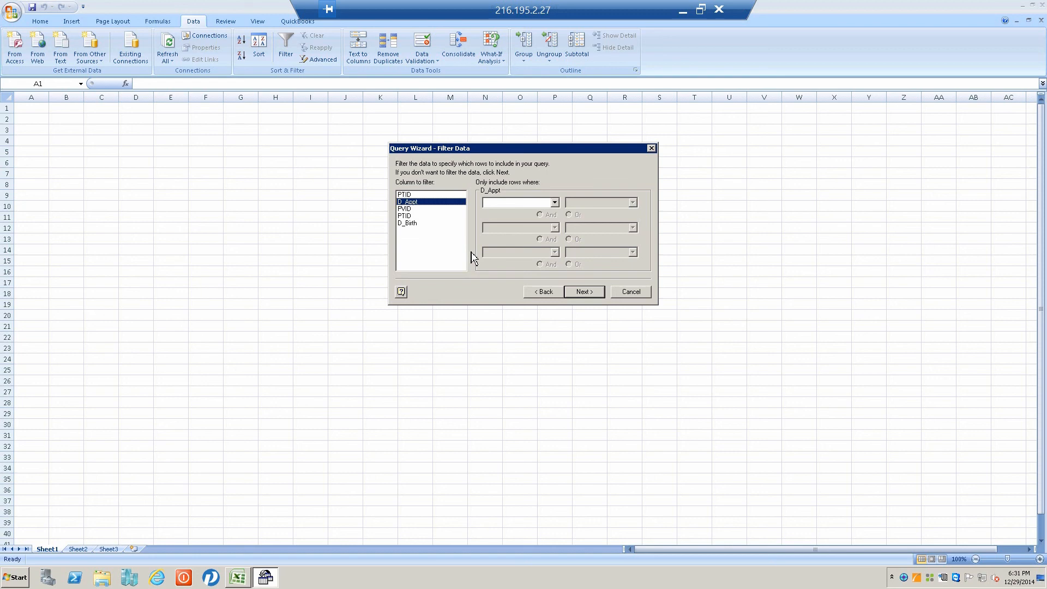
mouse_move(506, 223)
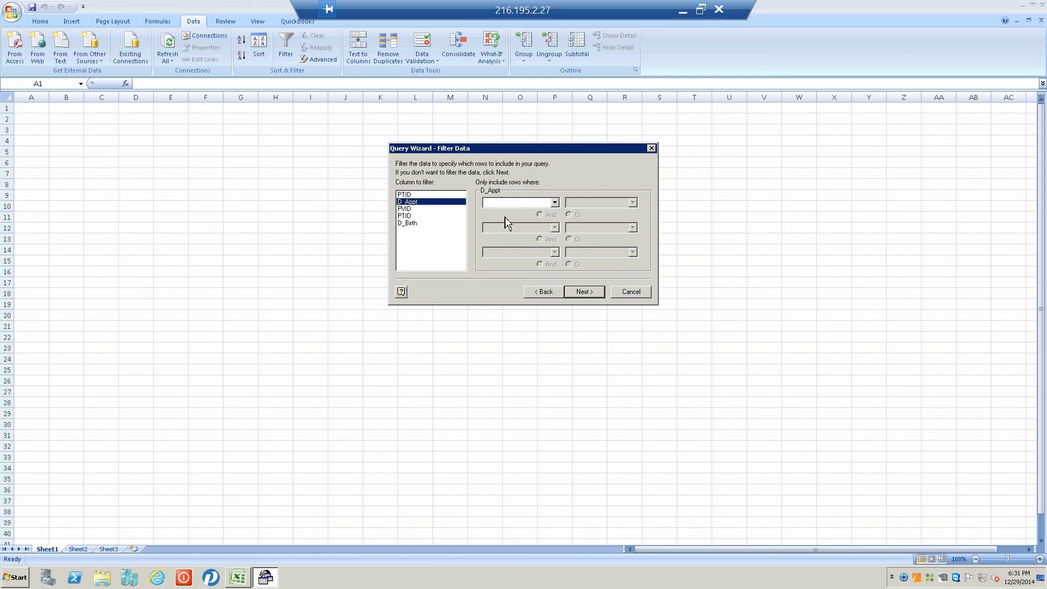
left_click(554, 202)
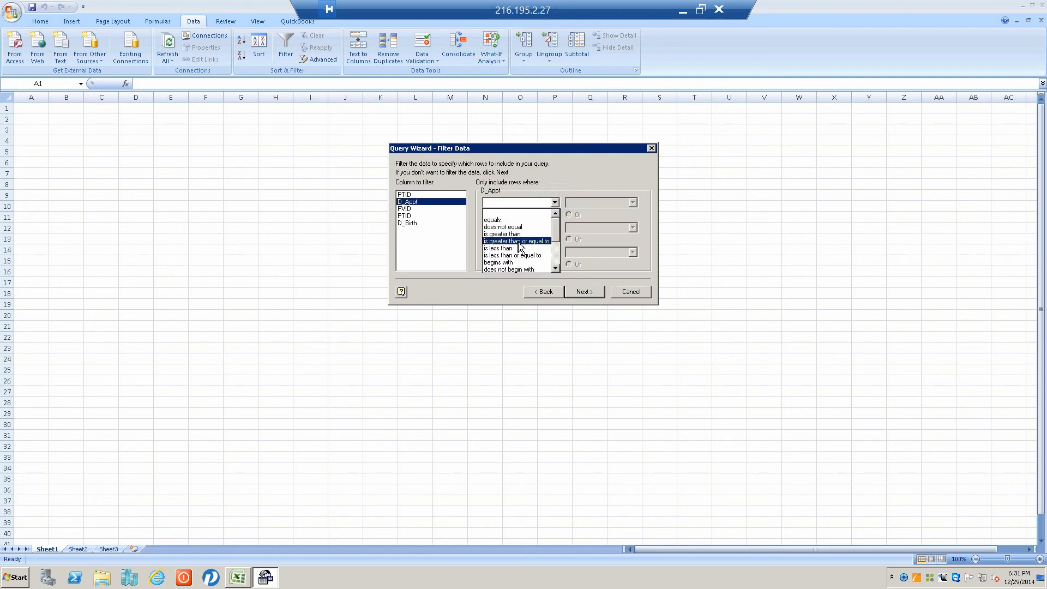
left_click(516, 241)
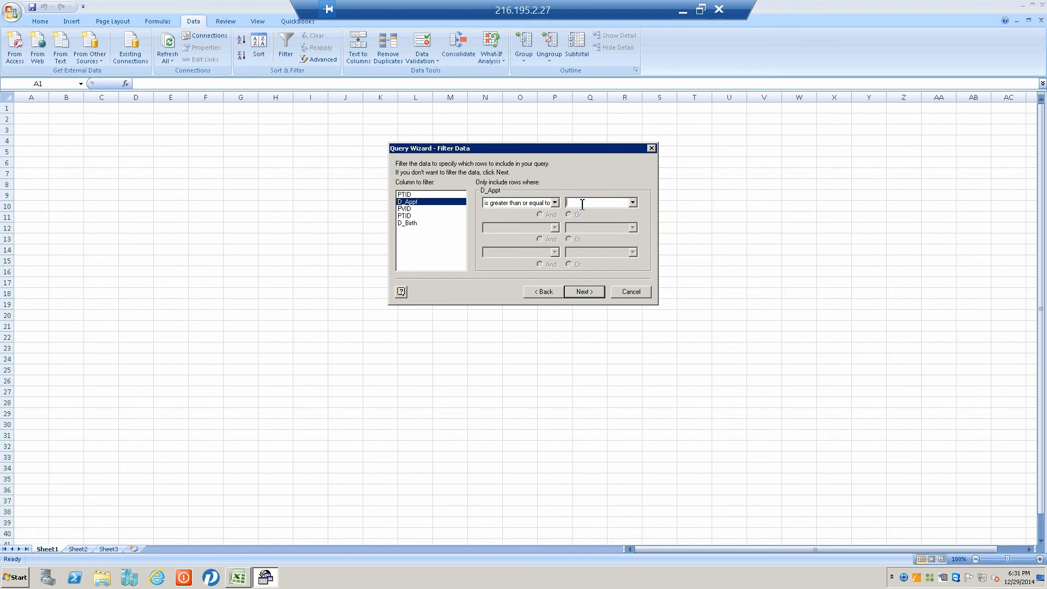
type("8")
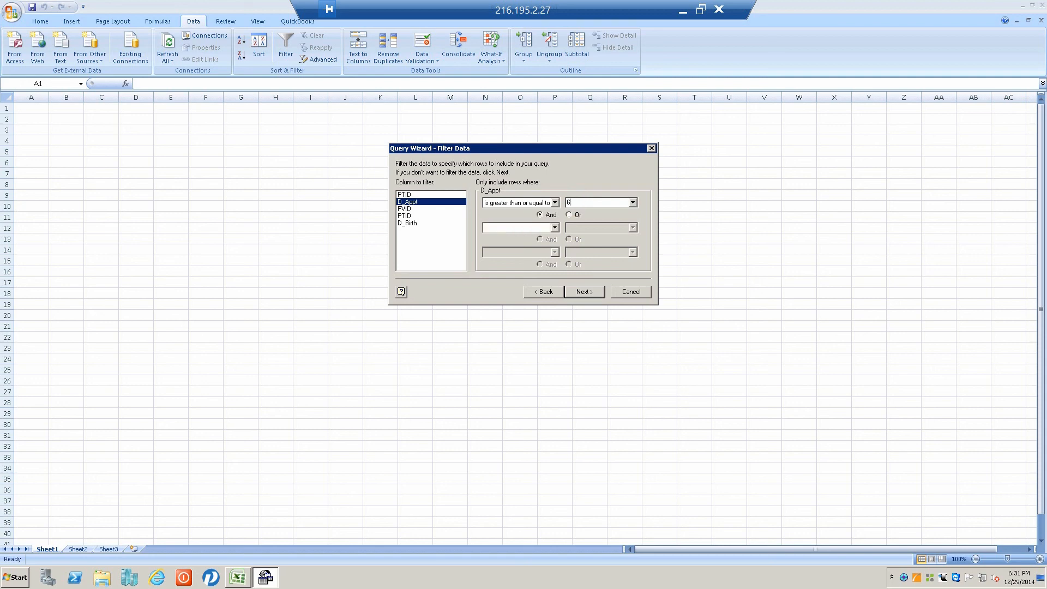
type("017")
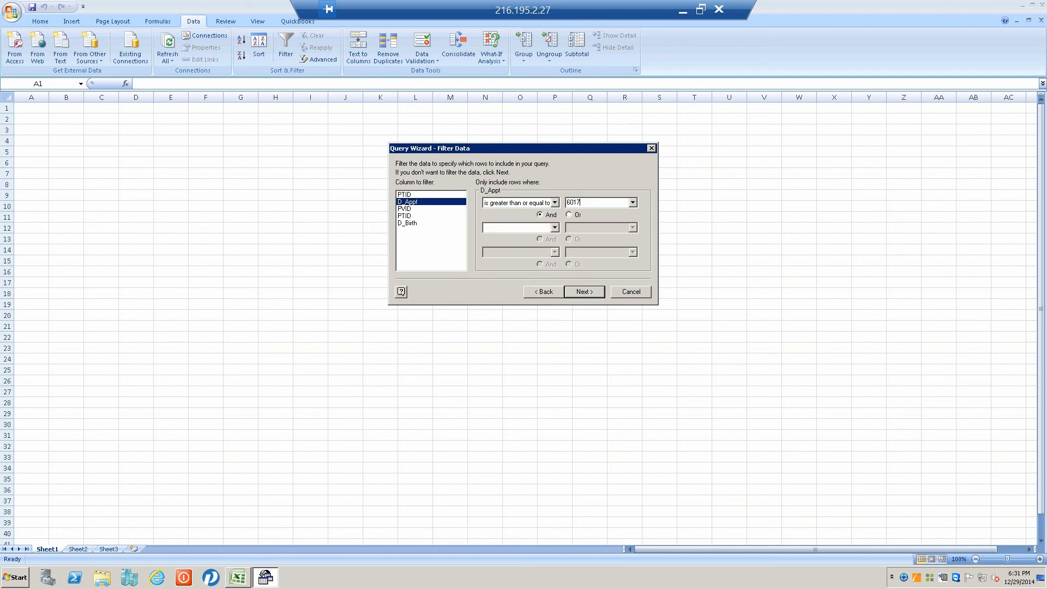
type("4")
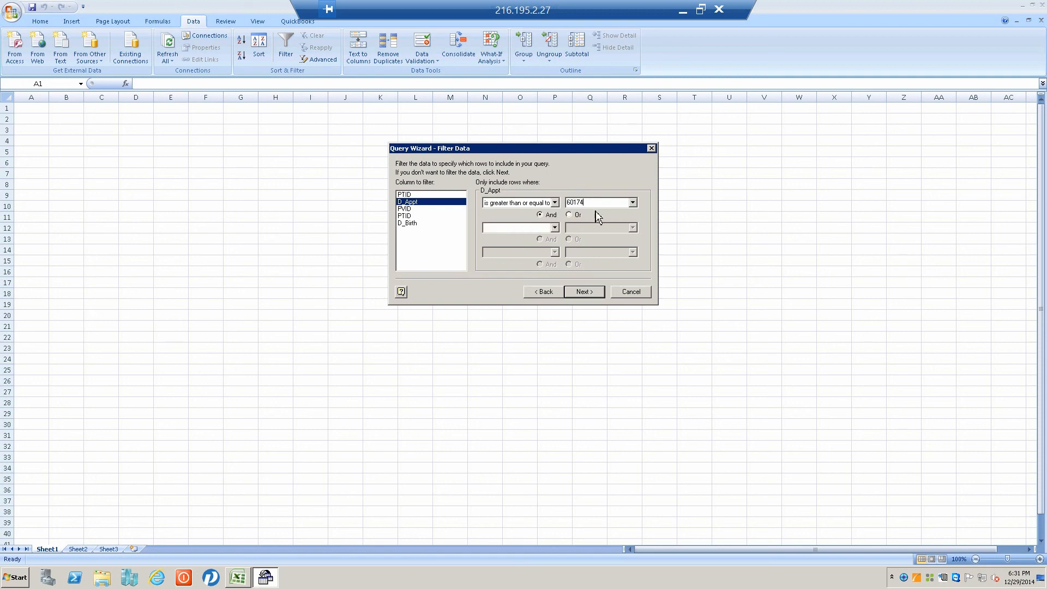
mouse_move(412, 225)
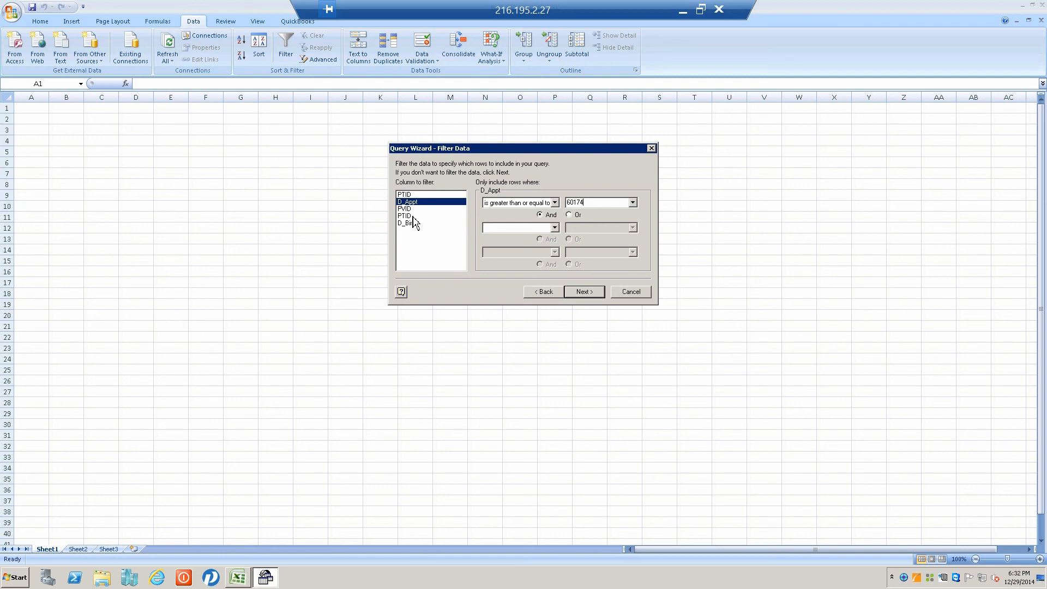
- Add a second 'is less than or equal to' condition on D_Appt and start entering its limit
left_click(554, 227)
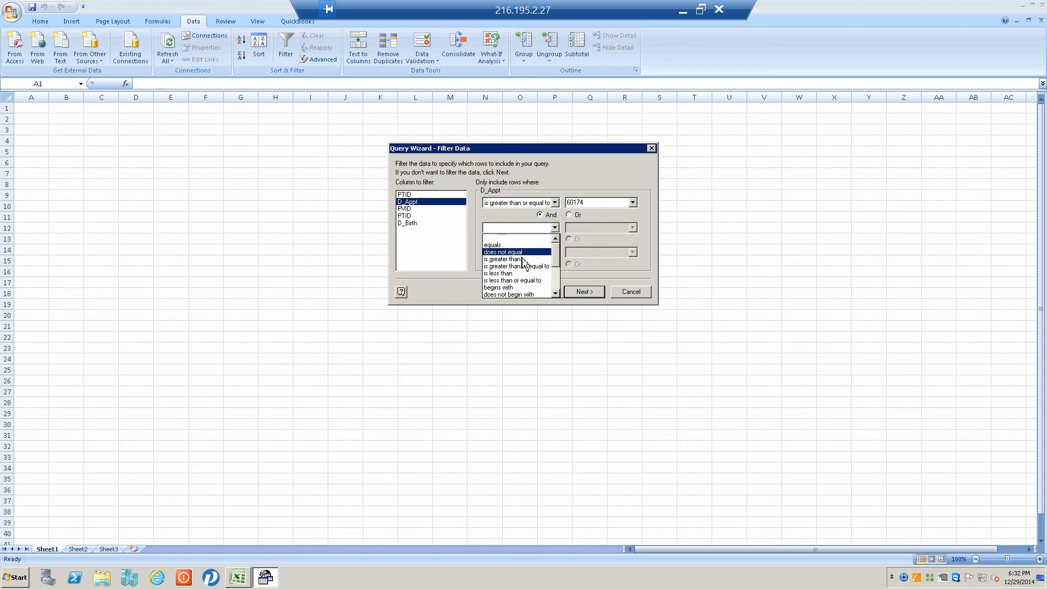
left_click(514, 279)
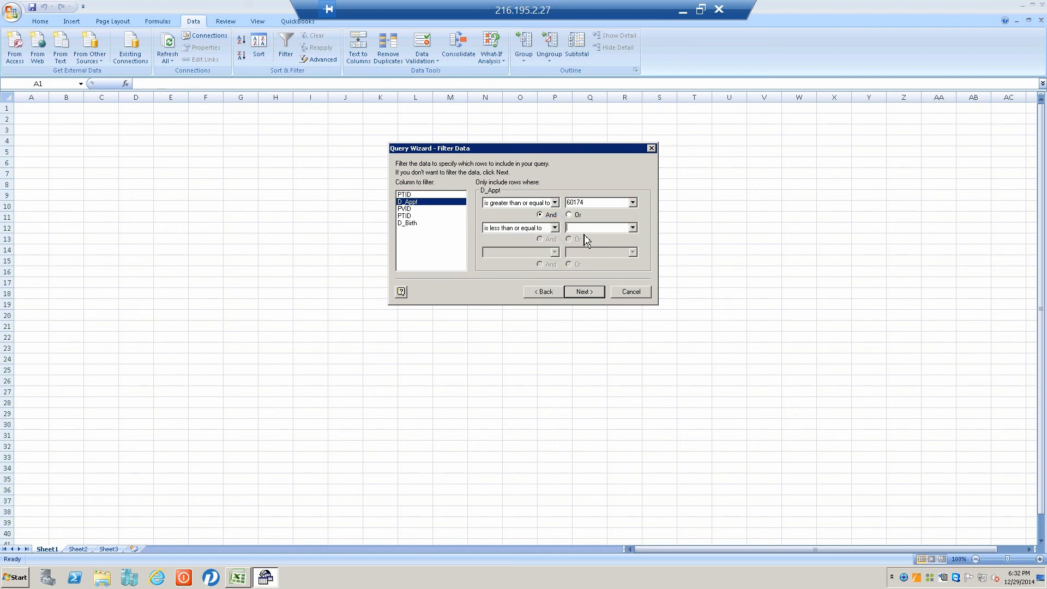
left_click(595, 227)
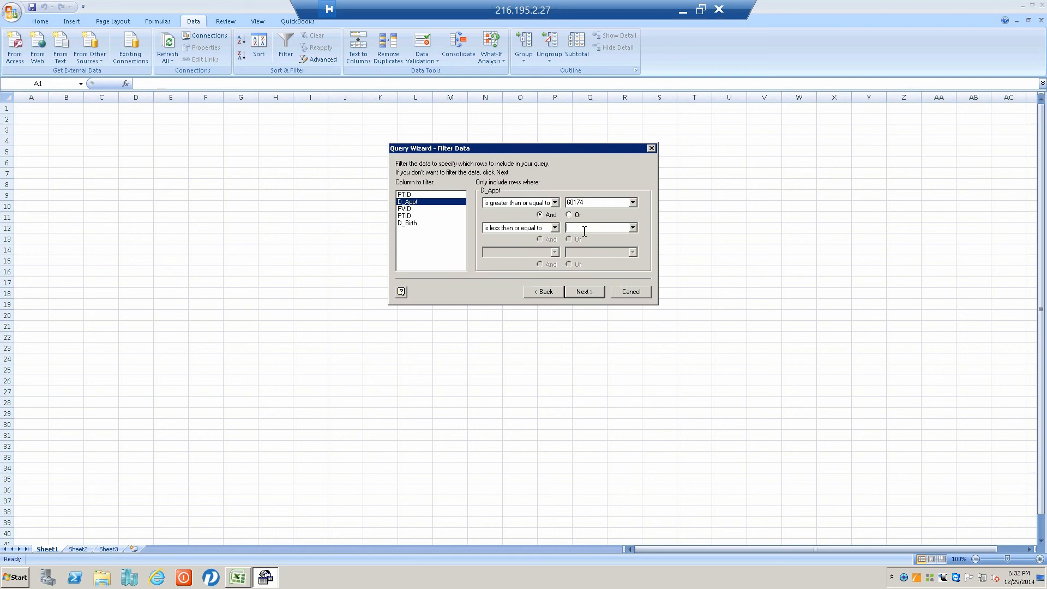
type("60")
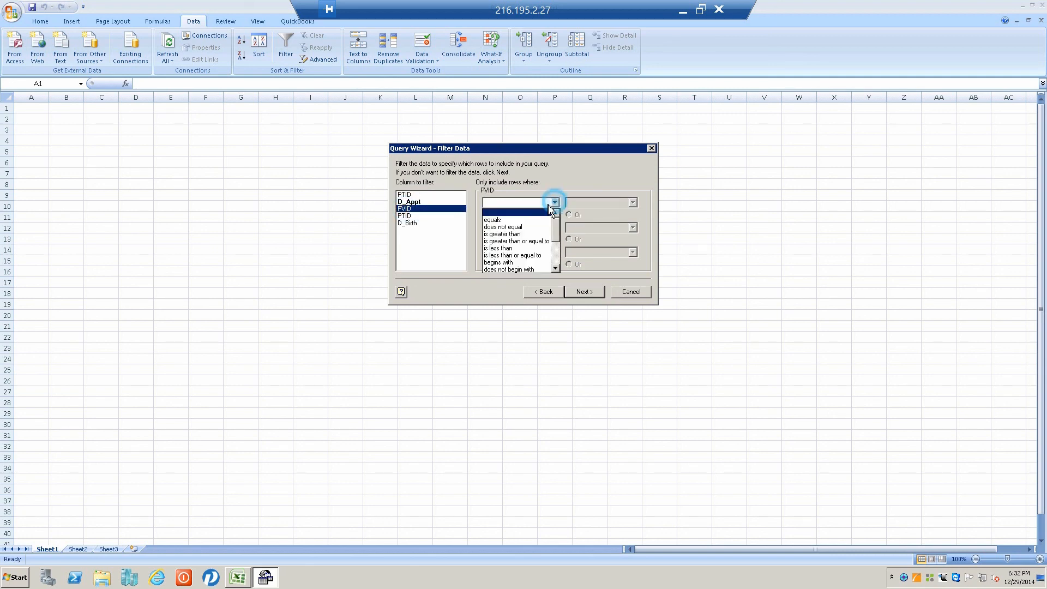
- Require PVID to equal BDM, and select D_Birth as the next column to filter
left_click(492, 219)
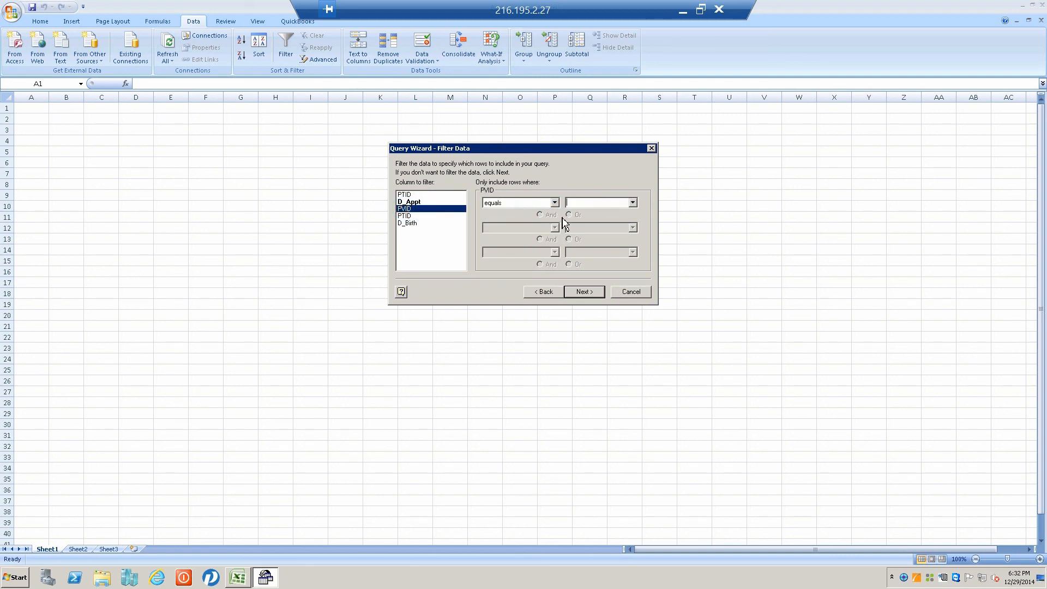
type("BDM")
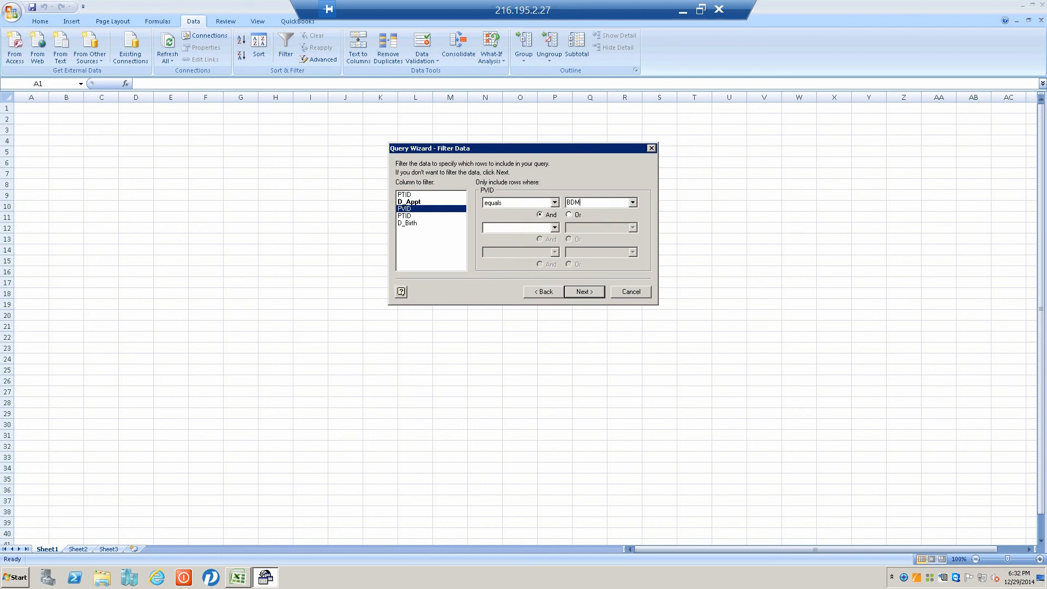
left_click(408, 222)
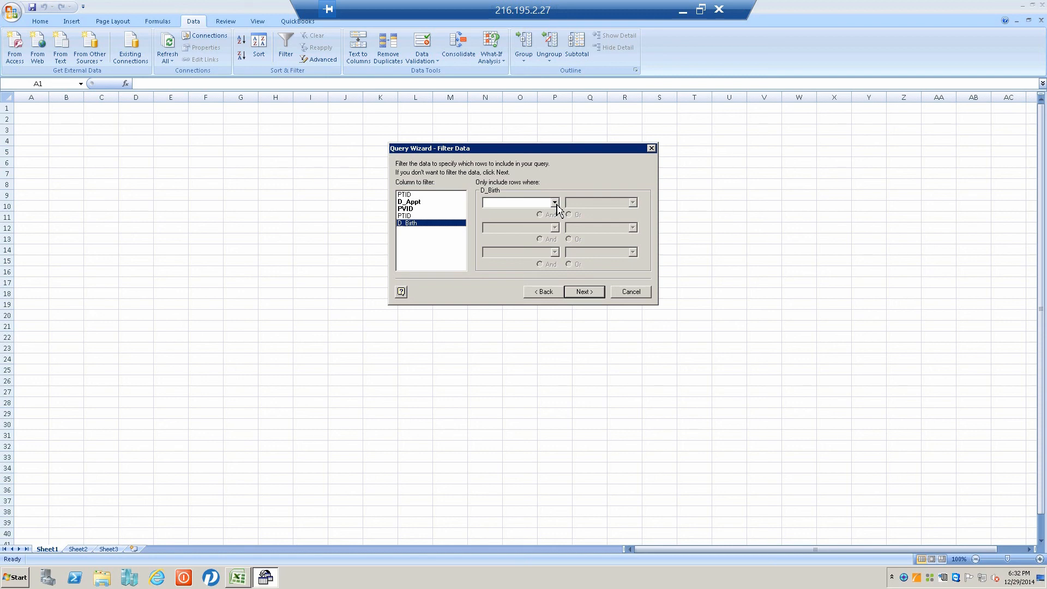
- Restrict D_Birth to at least 51408 and at most 54695
left_click(554, 203)
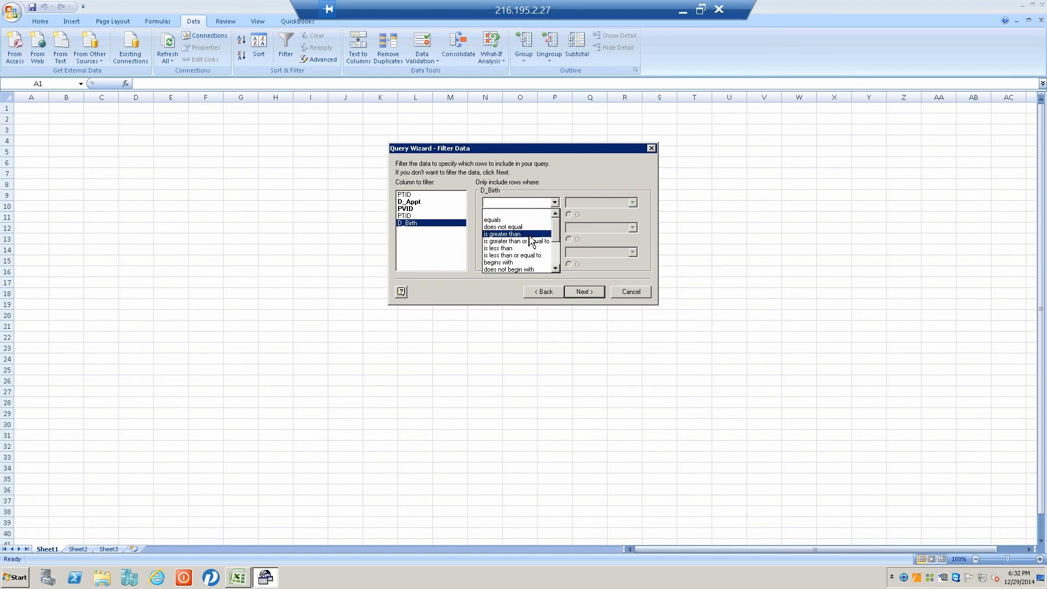
left_click(513, 240)
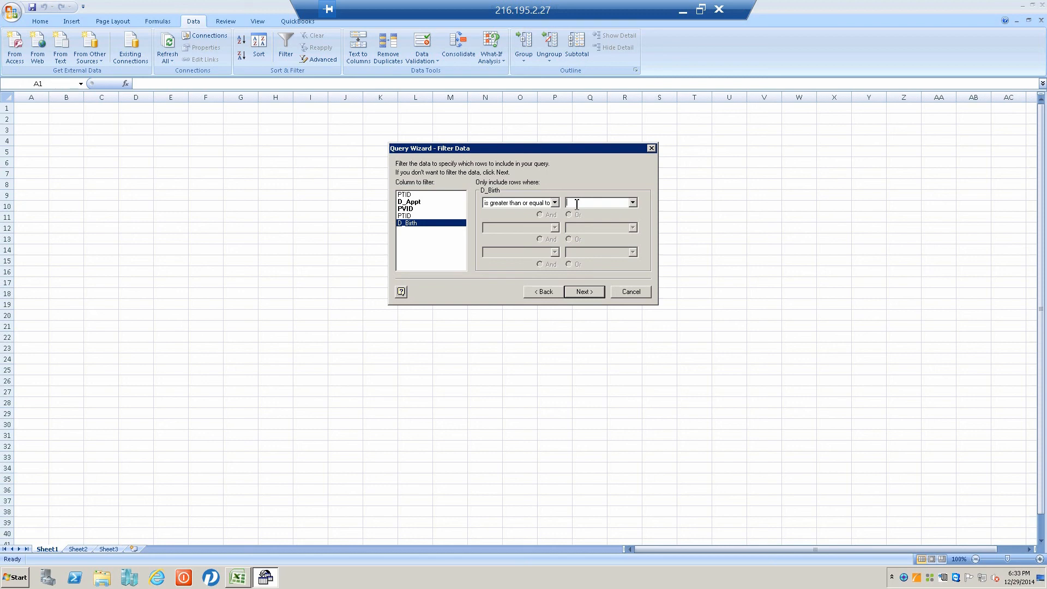
type("5")
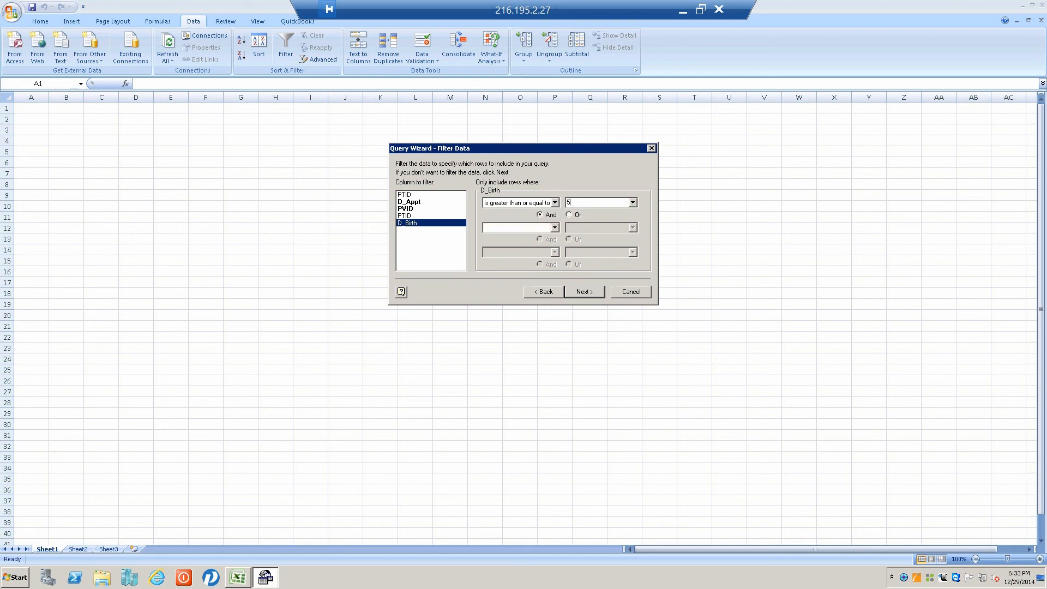
type("1400")
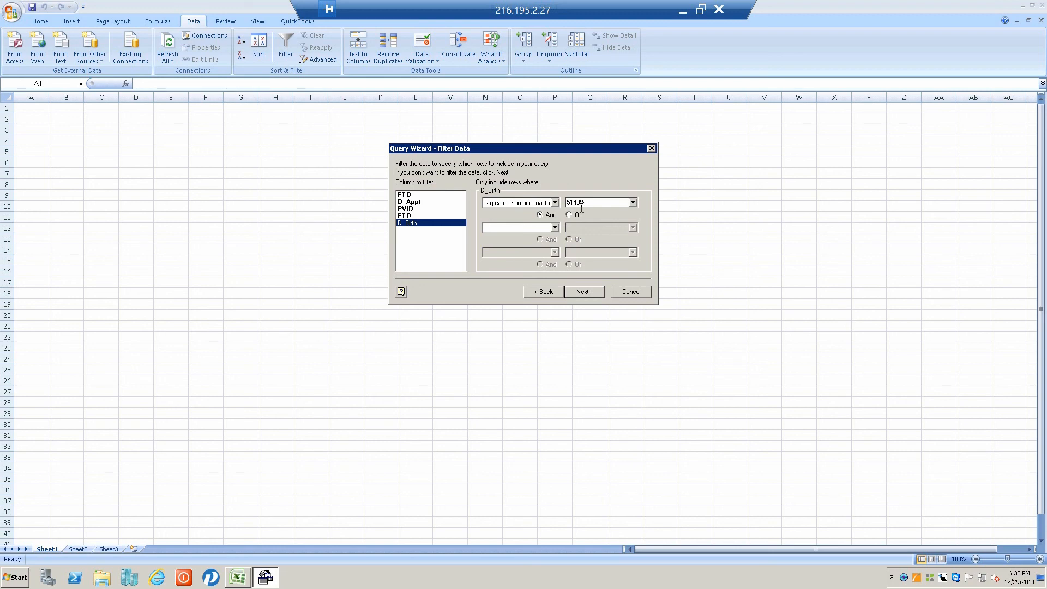
left_click(554, 227)
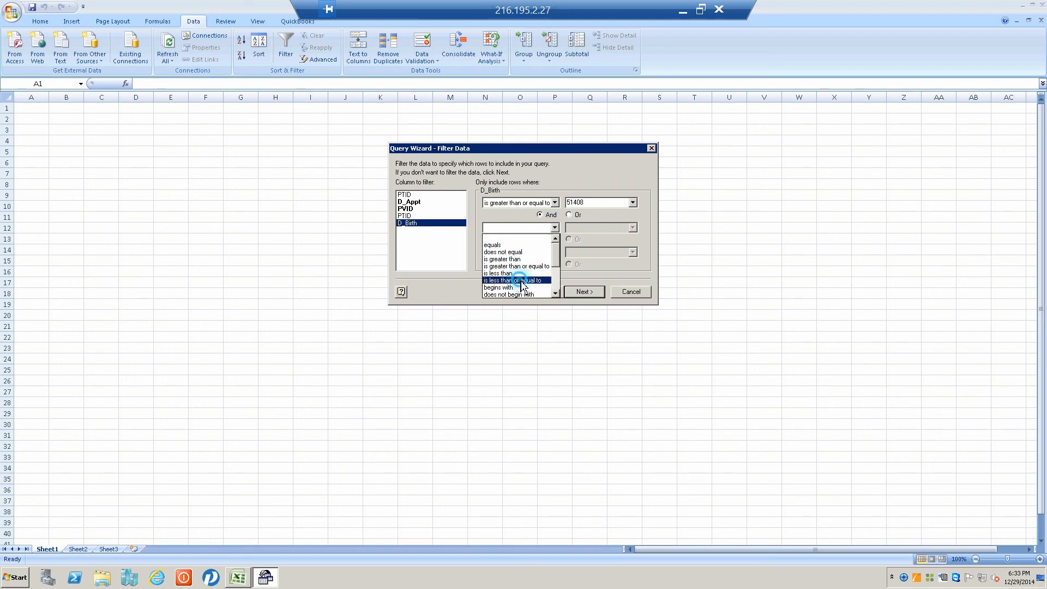
left_click(515, 279)
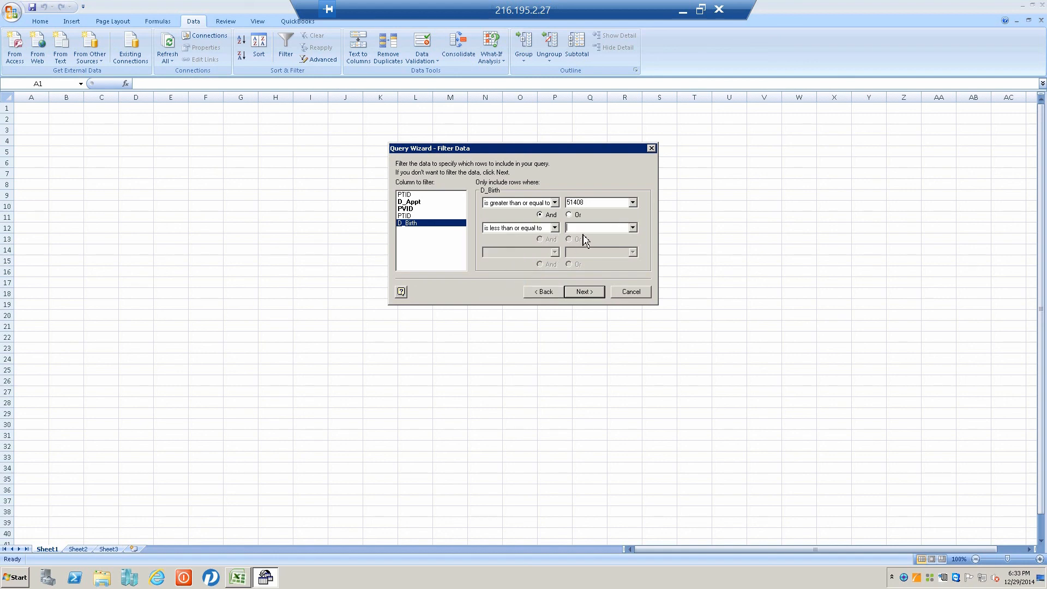
type("54695")
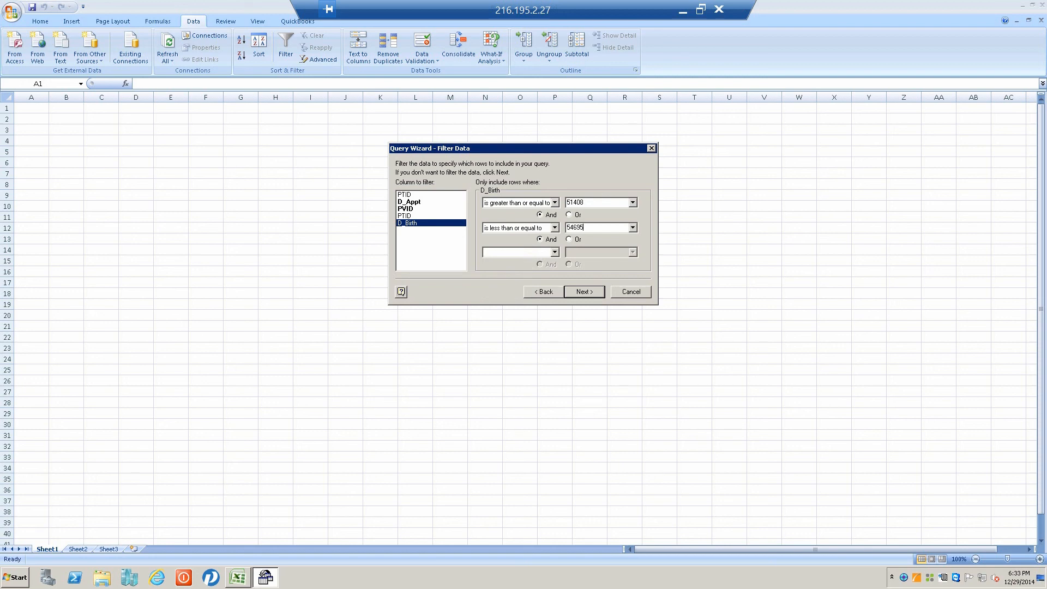
mouse_move(569, 296)
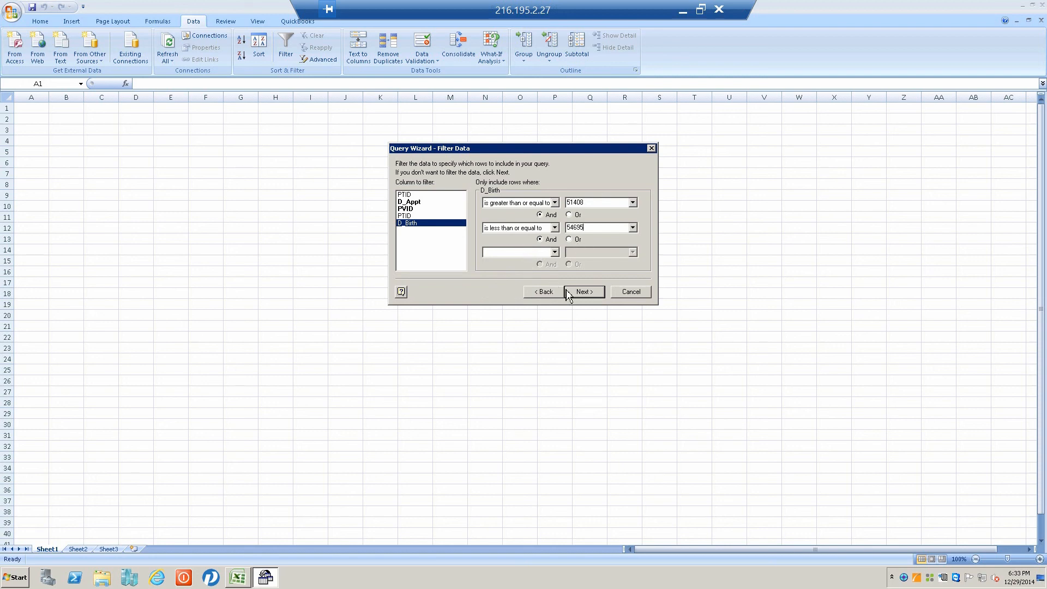
- Skip past the filter and sort steps to the wizard's final step and start saving the query
left_click(584, 293)
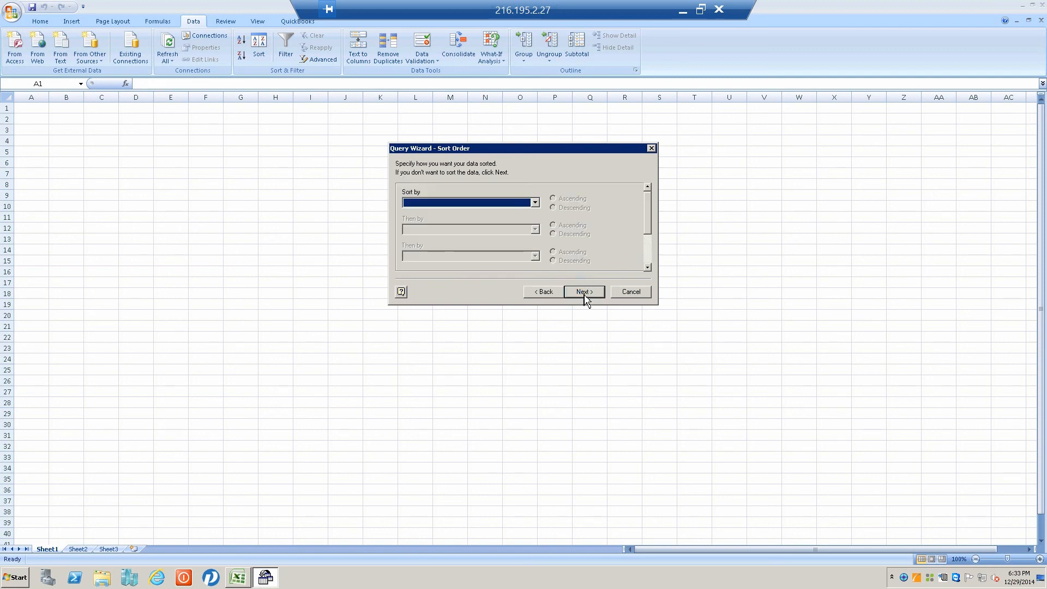
left_click(584, 292)
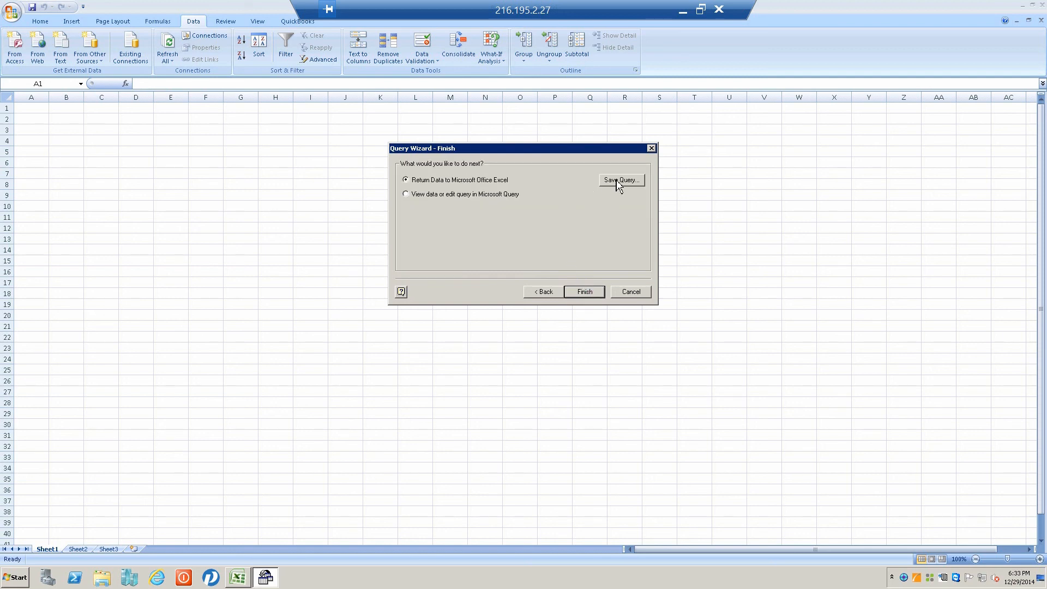
left_click(620, 180)
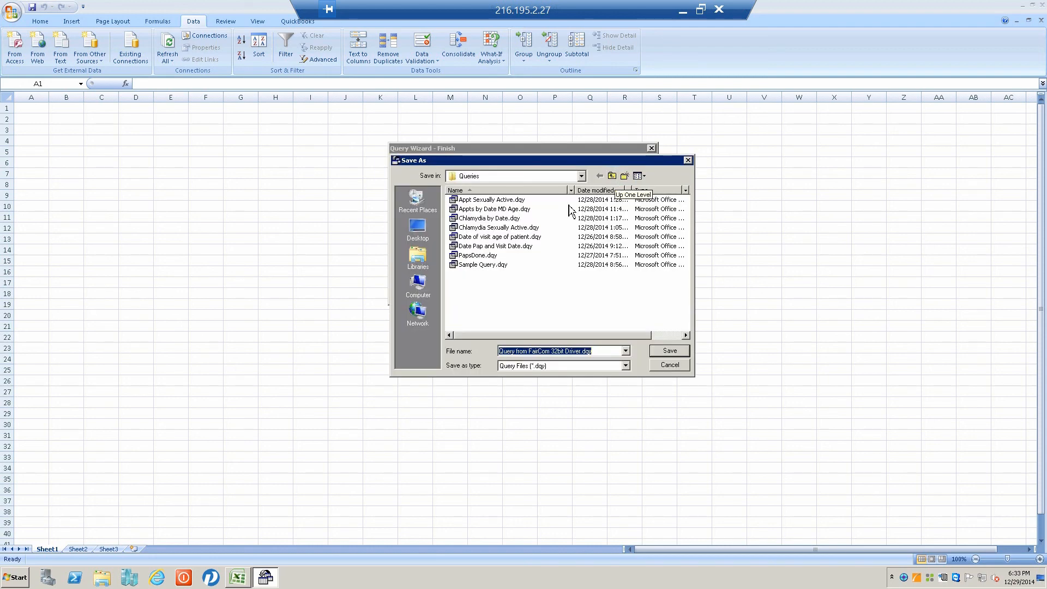
mouse_move(483, 269)
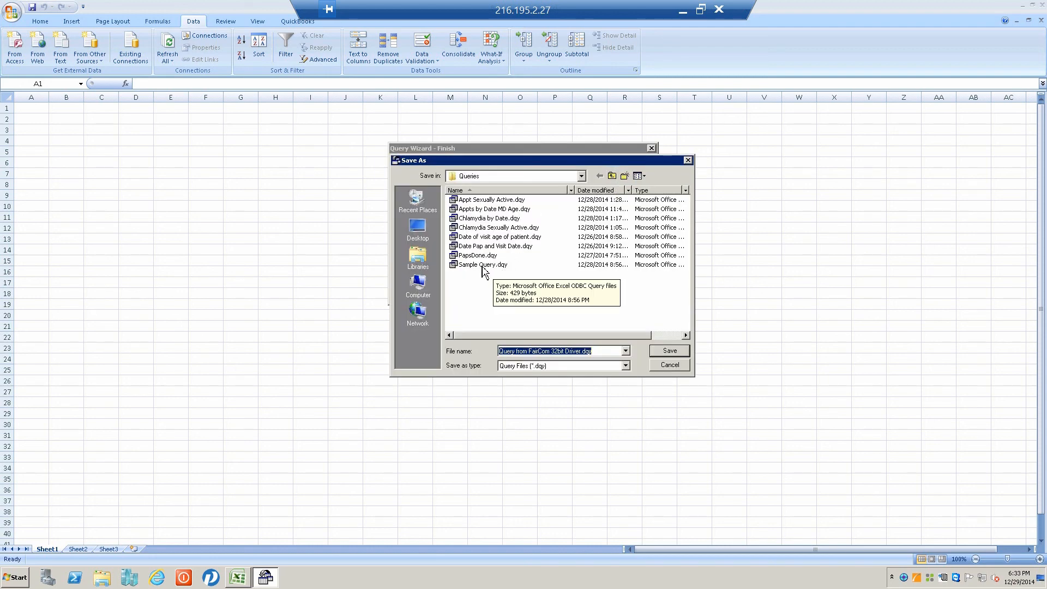
- Save the query as Sample Query.dqy, replacing the existing file
left_click(482, 264)
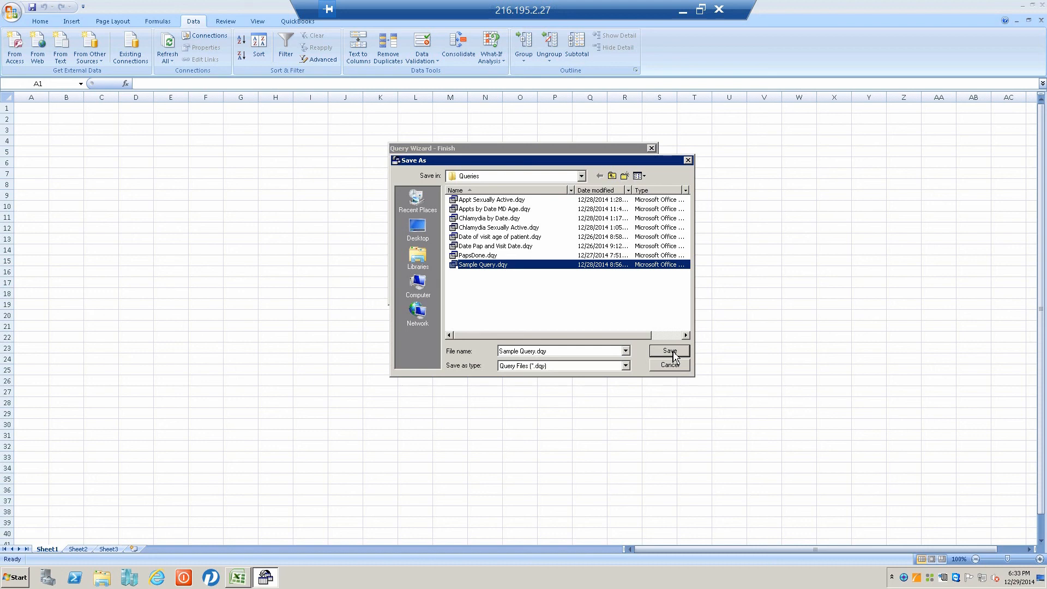
left_click(670, 351)
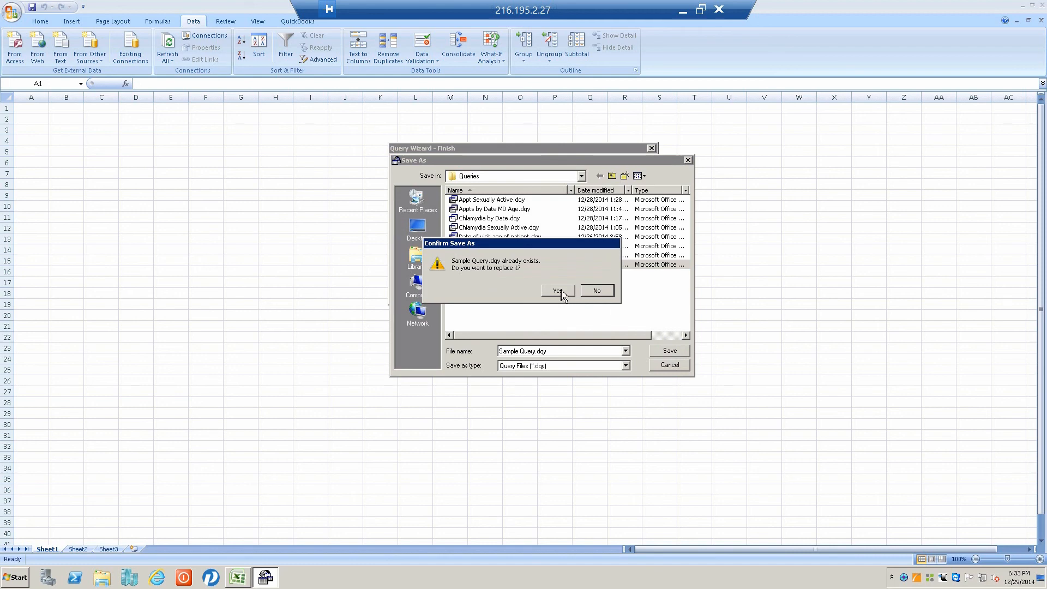
left_click(556, 291)
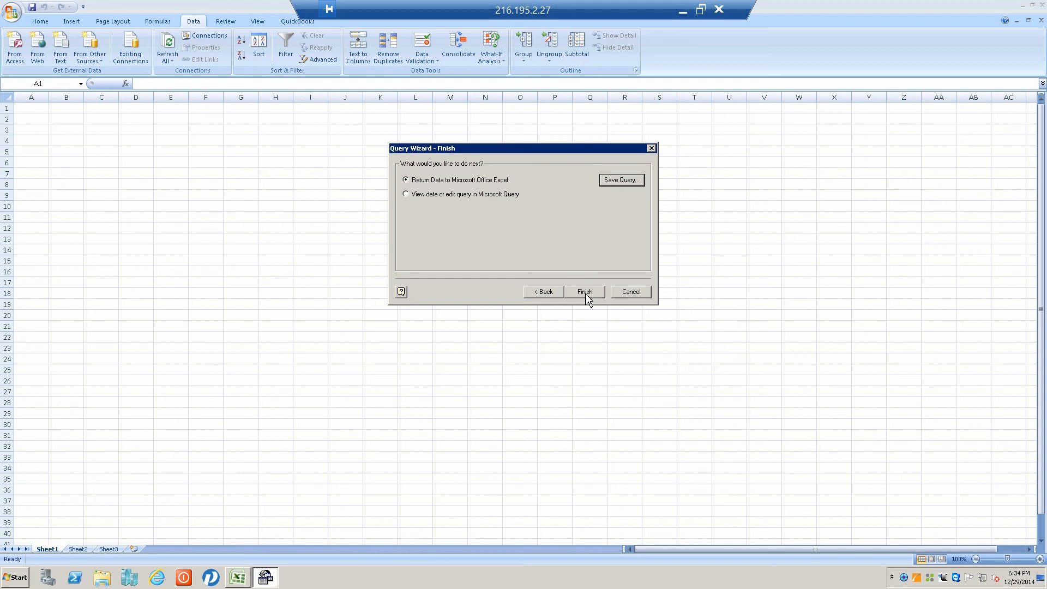
- Import the results as a table at A1, then delete the empty table together with its query
left_click(584, 291)
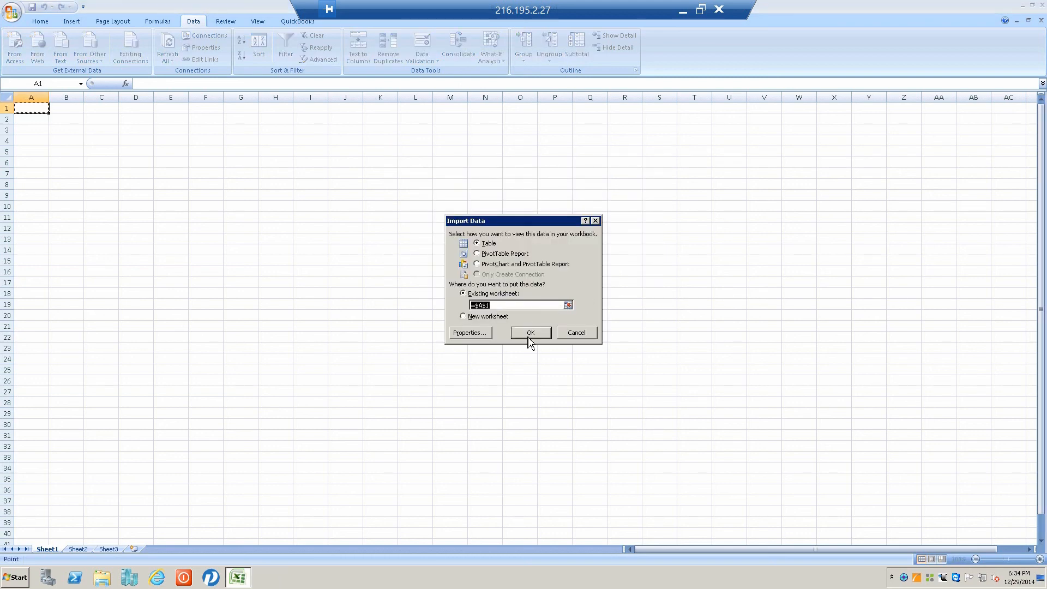
left_click(530, 333)
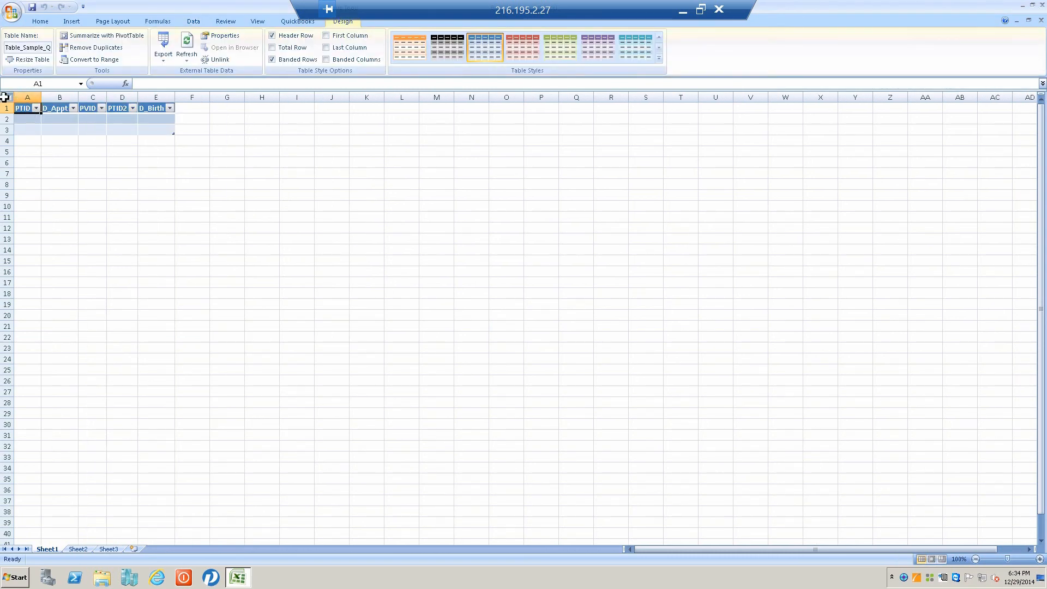
left_click(22, 108)
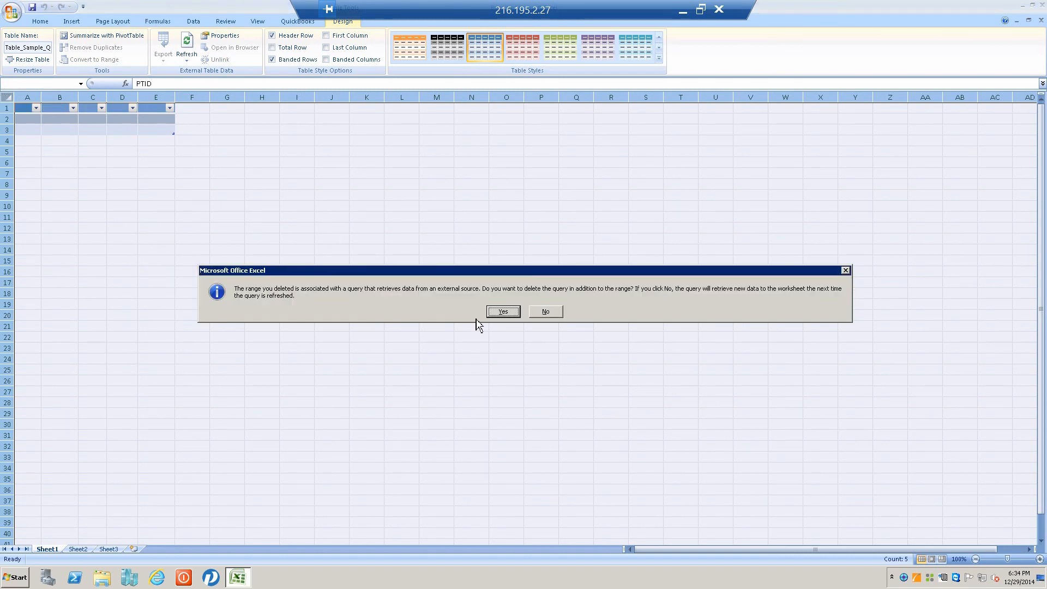
left_click(503, 312)
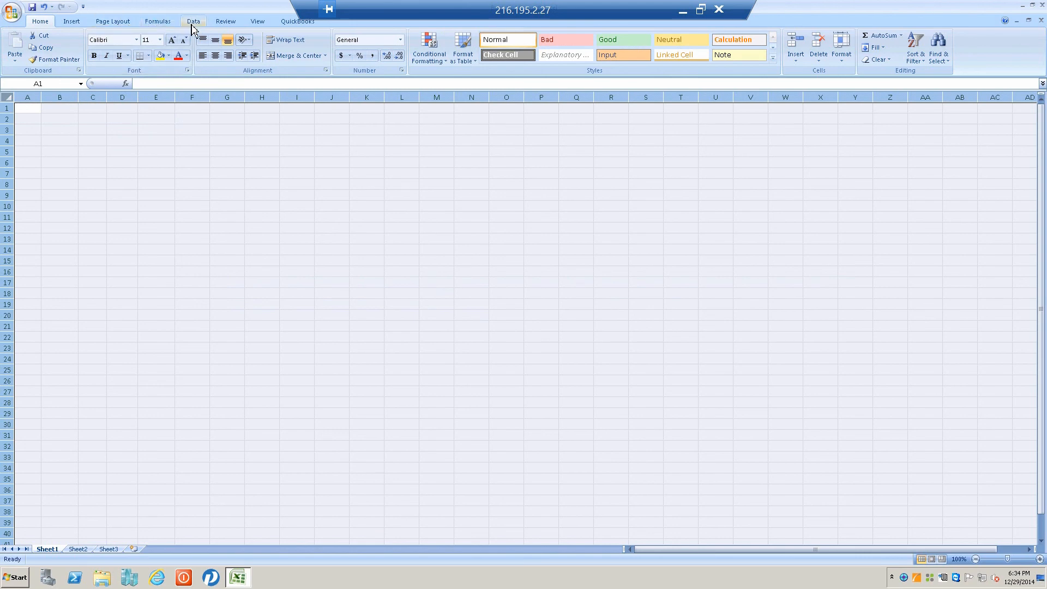
- From Data > From Microsoft Query, choose the saved Sample Query and reopen it in Microsoft Query
left_click(195, 21)
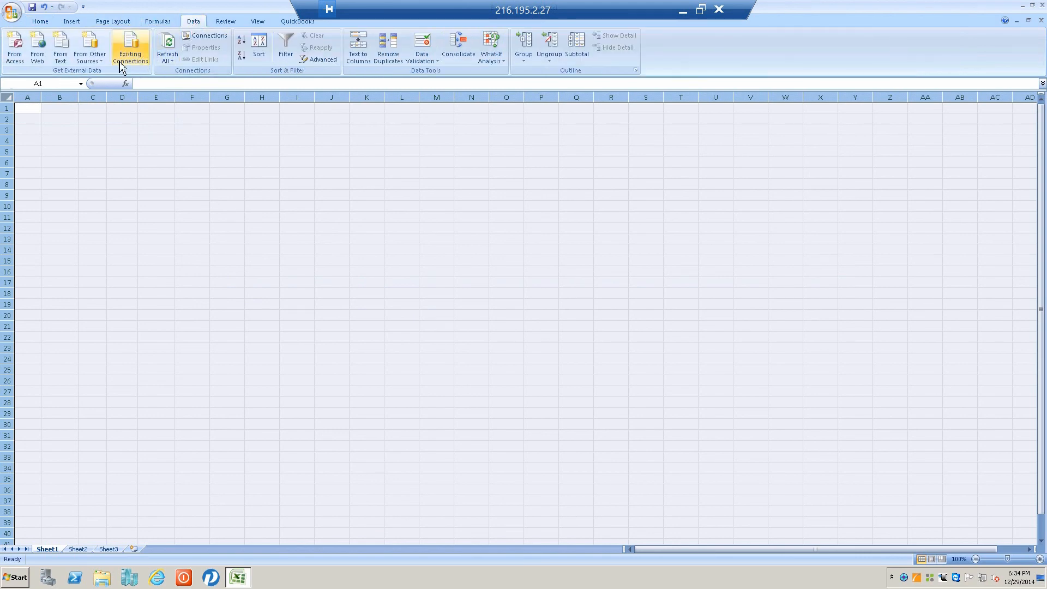
left_click(92, 49)
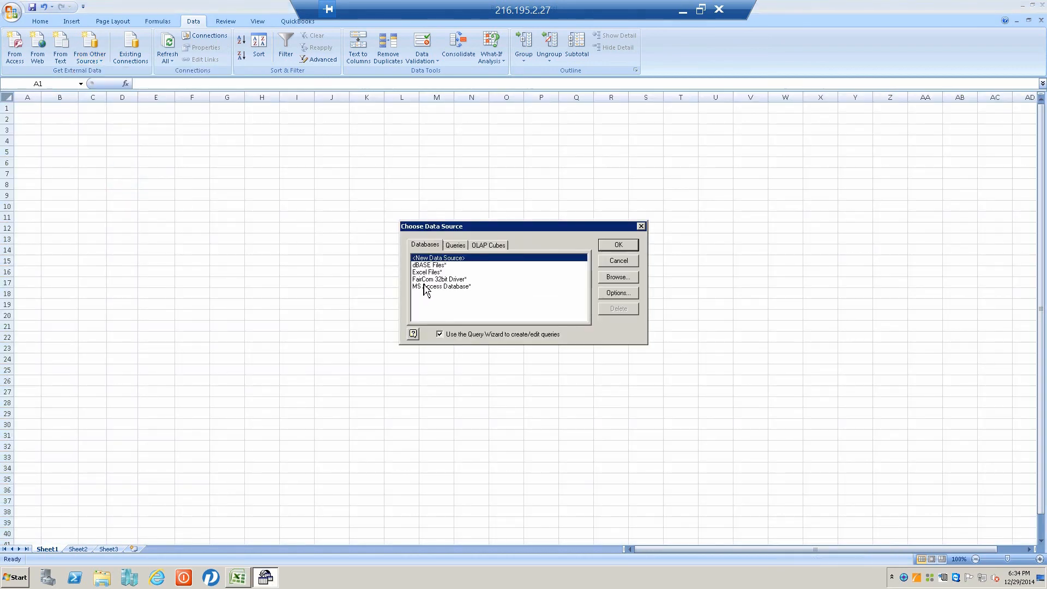
left_click(456, 244)
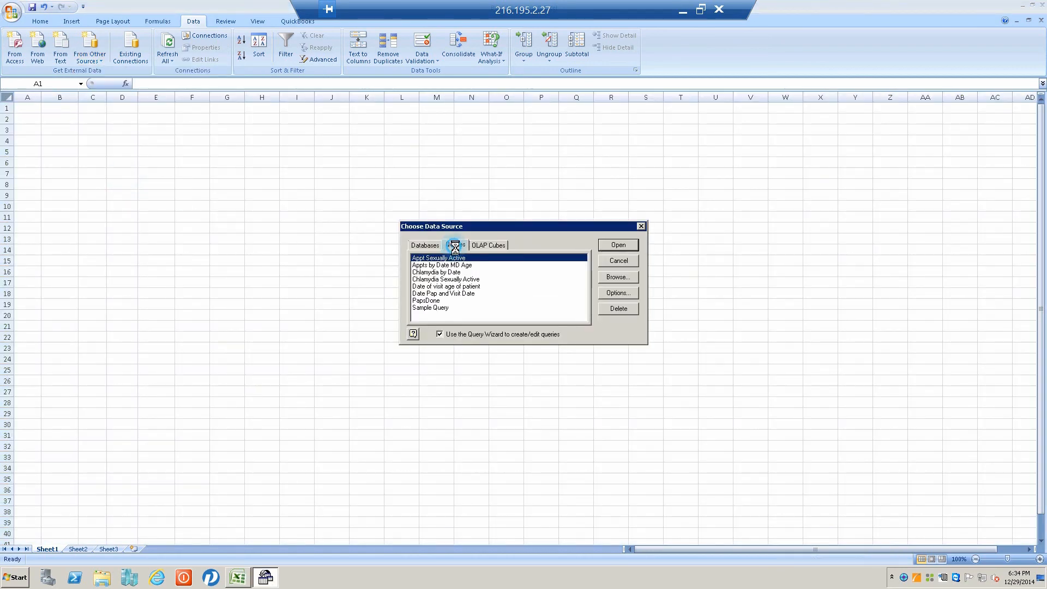
left_click(430, 308)
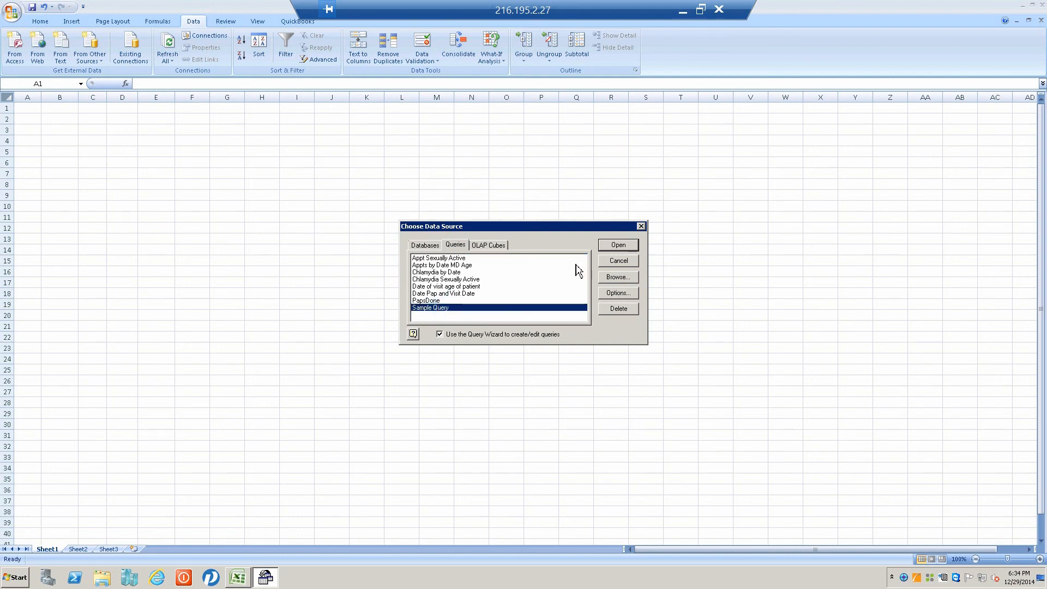
left_click(617, 244)
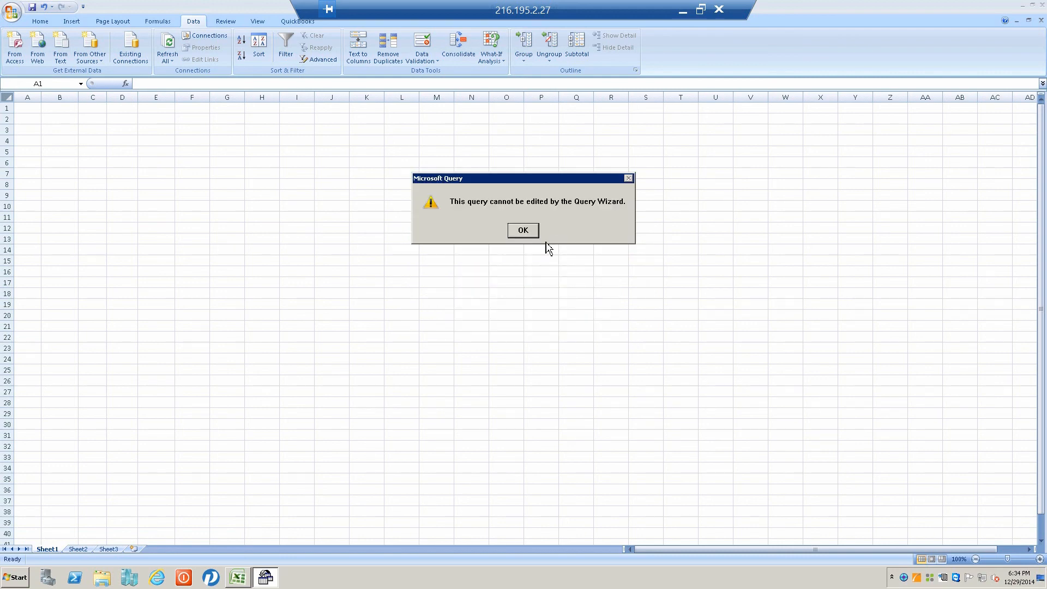
left_click(524, 230)
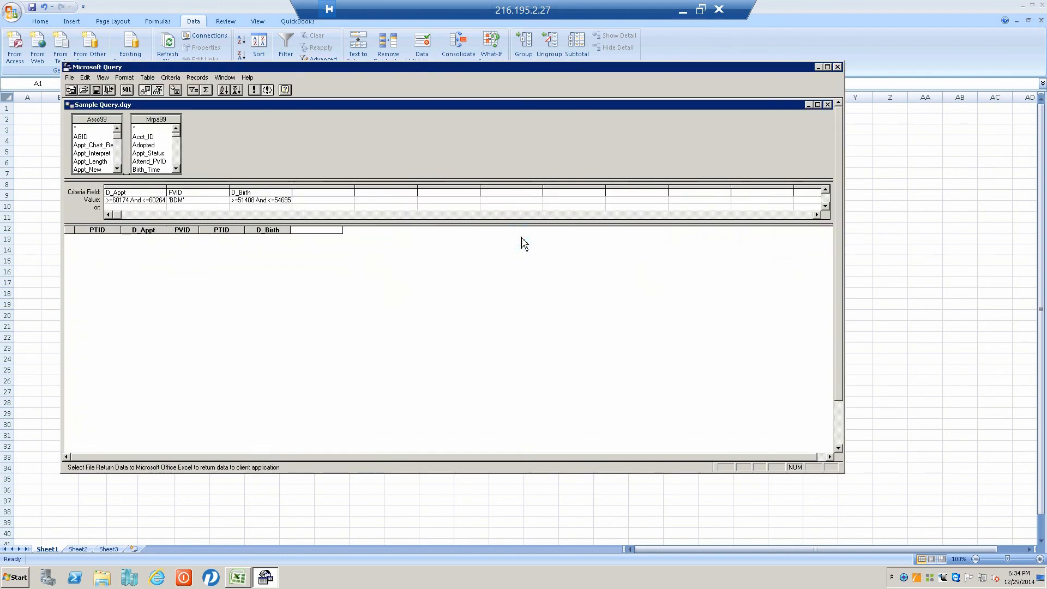
mouse_move(246, 257)
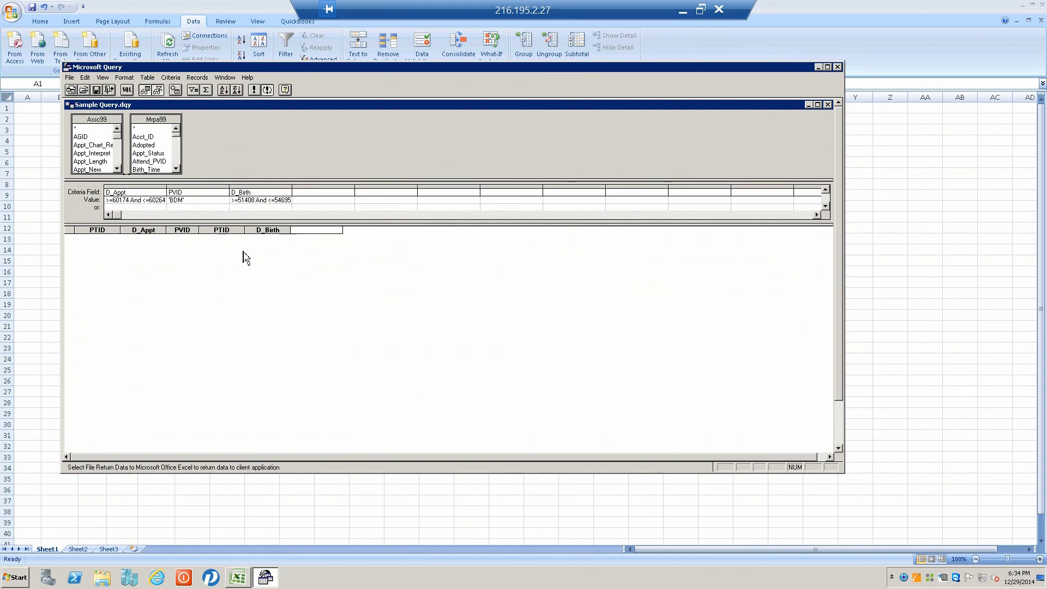
- Drag the Mpa99 table to the right and scroll the field lists to reveal the PTID joins with Assc99
left_click(155, 119)
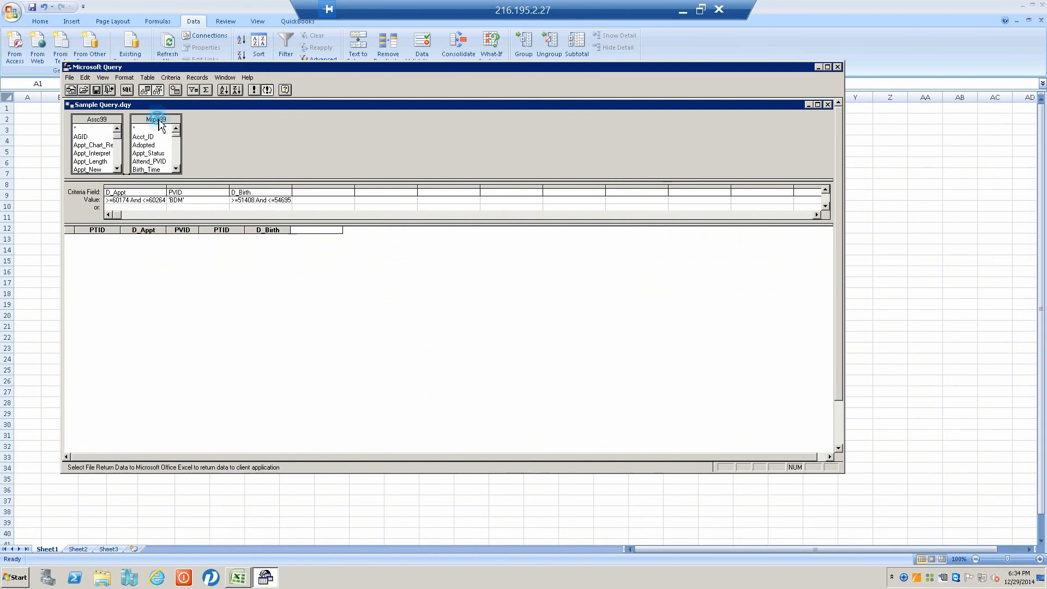
left_click_drag(155, 119, 343, 118)
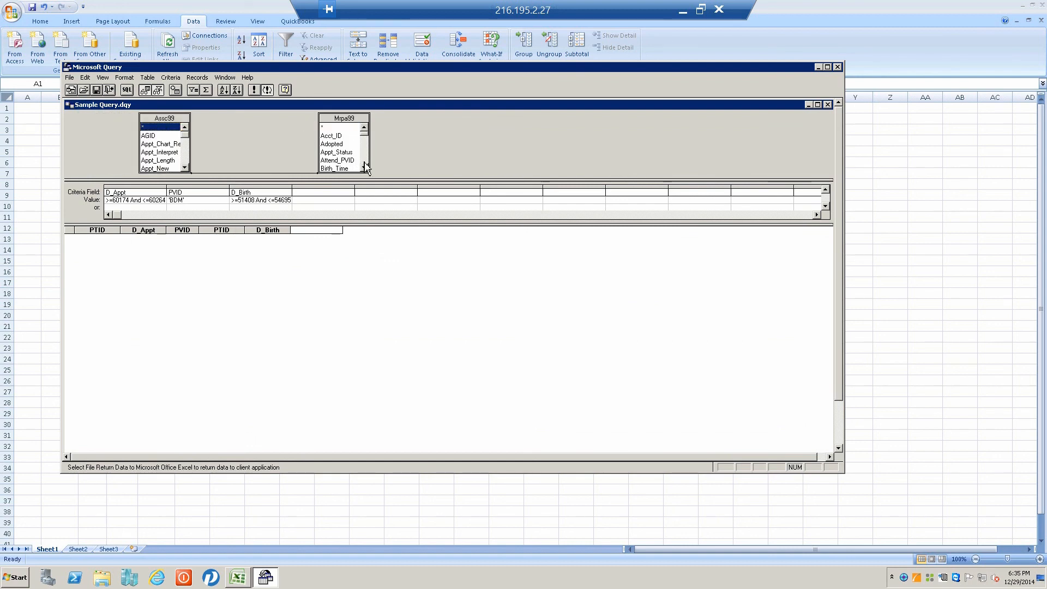
left_click(364, 168)
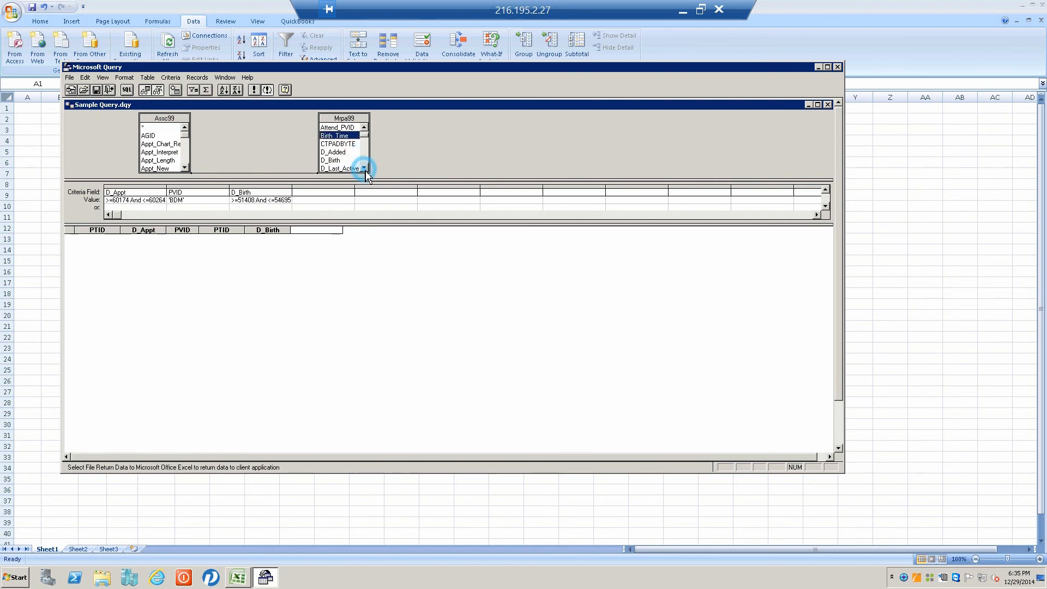
left_click(362, 169)
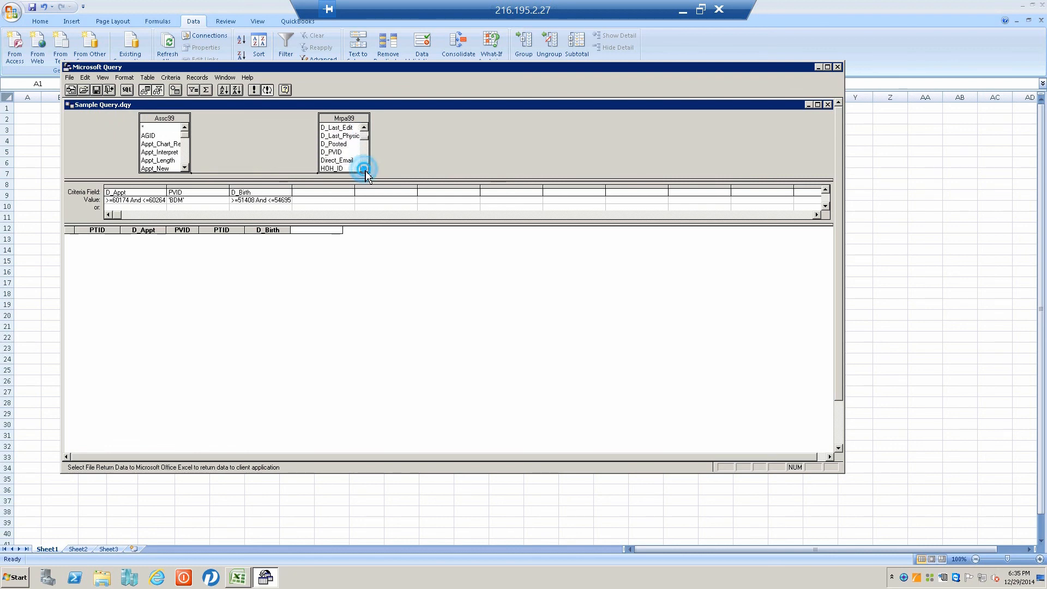
left_click(366, 168)
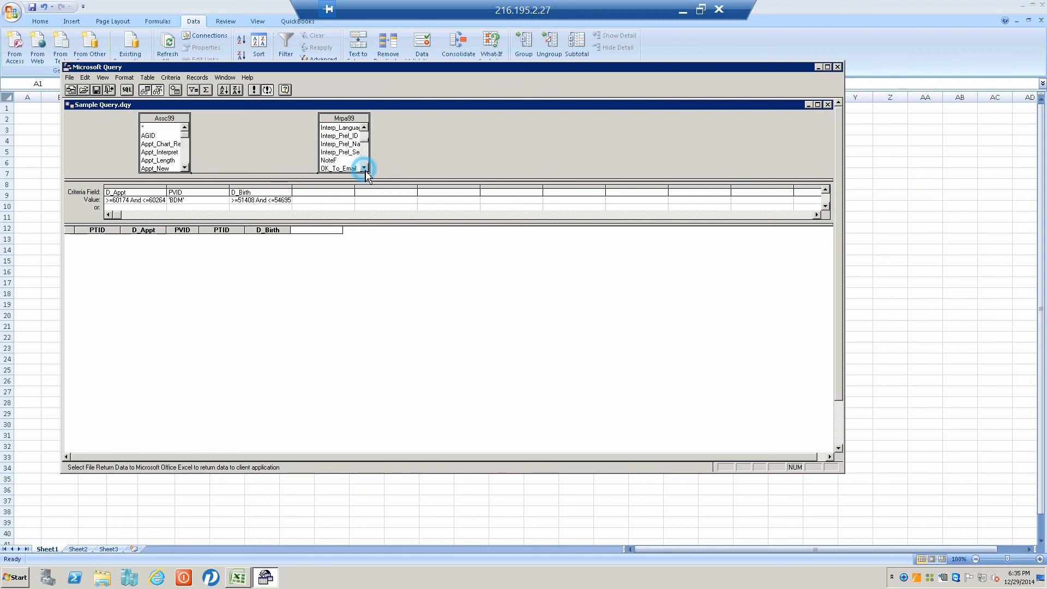
left_click(364, 168)
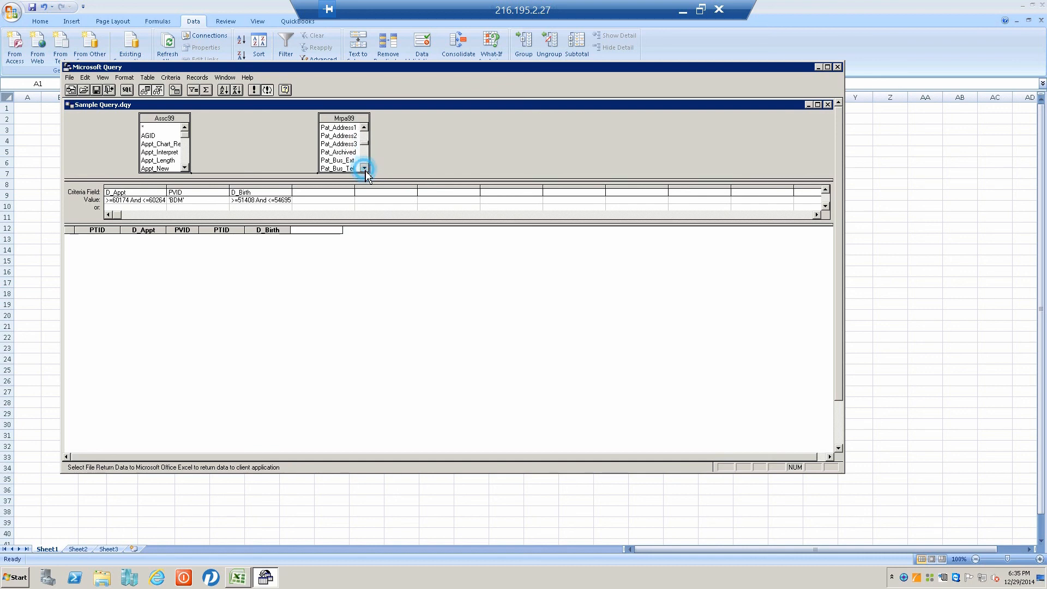
left_click(364, 168)
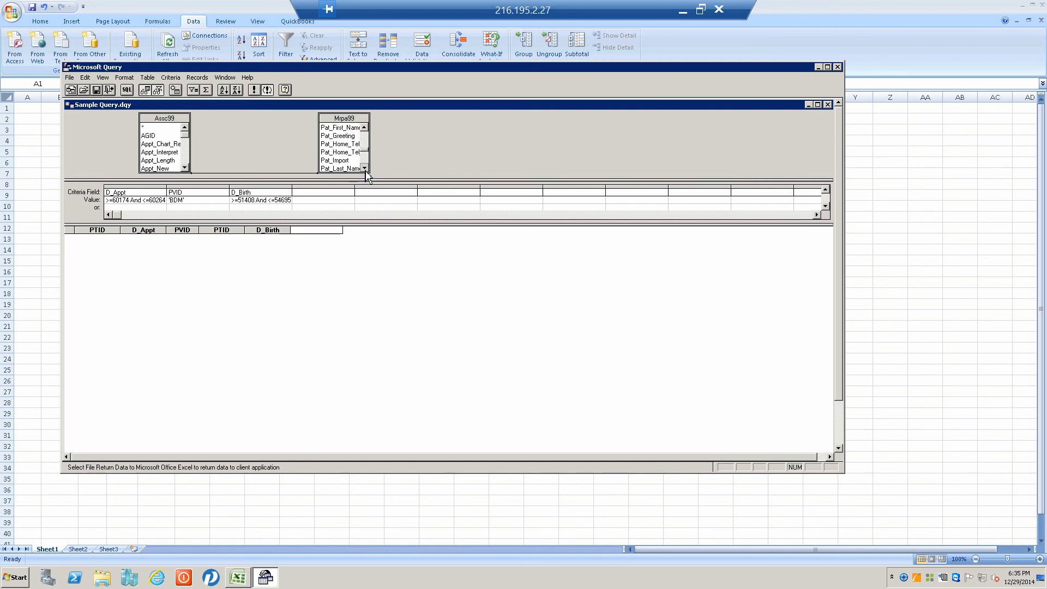
left_click(364, 169)
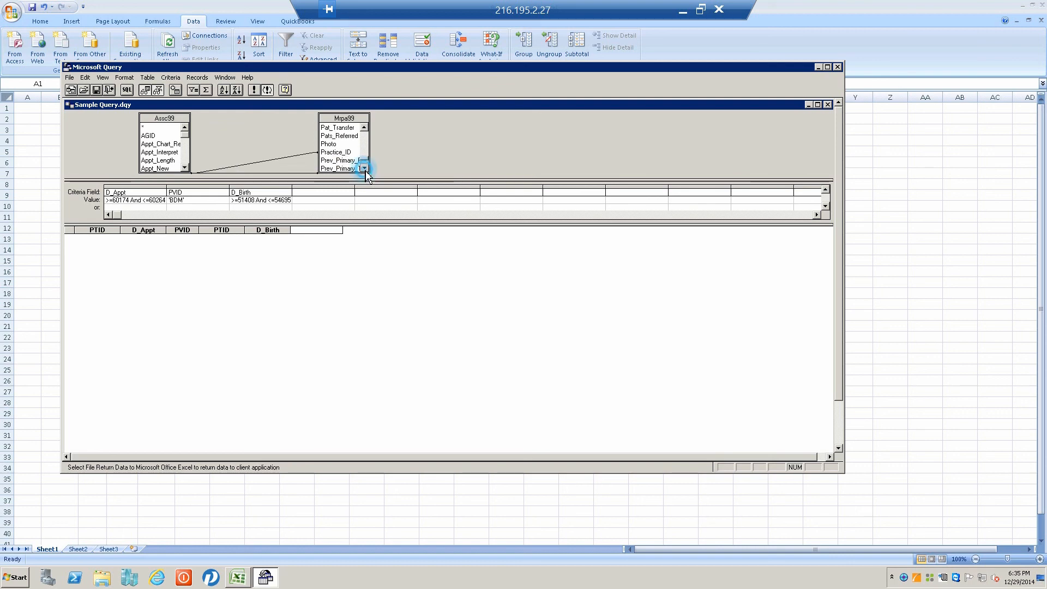
left_click(365, 168)
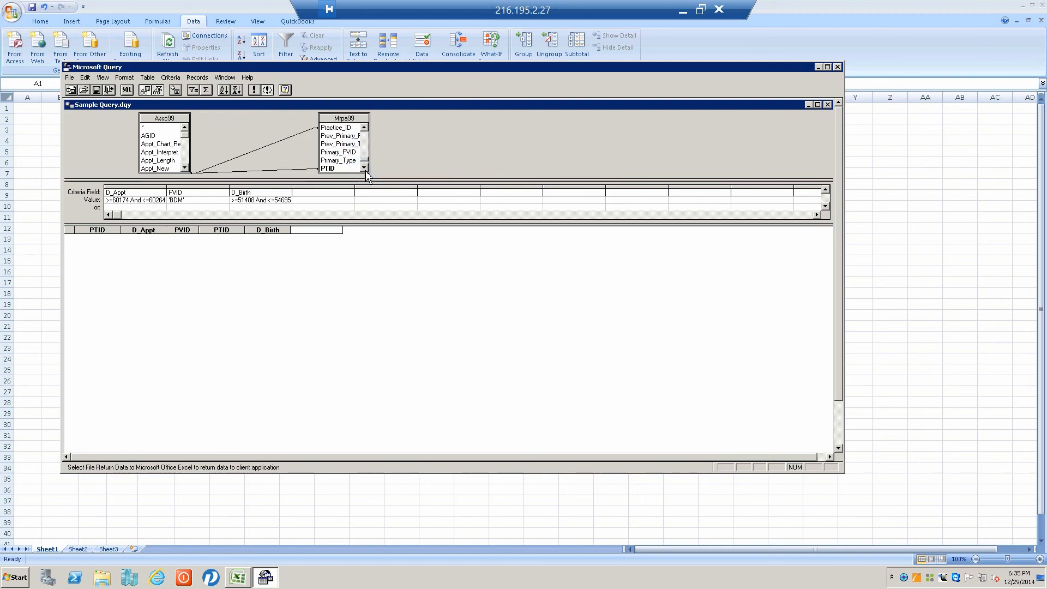
mouse_move(290, 147)
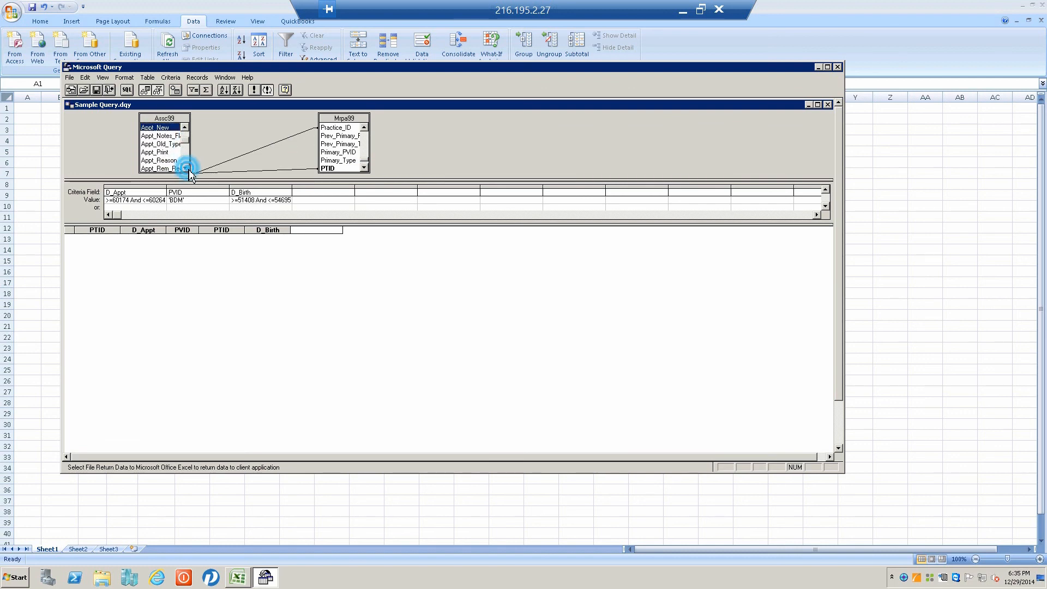
scroll("down", 3)
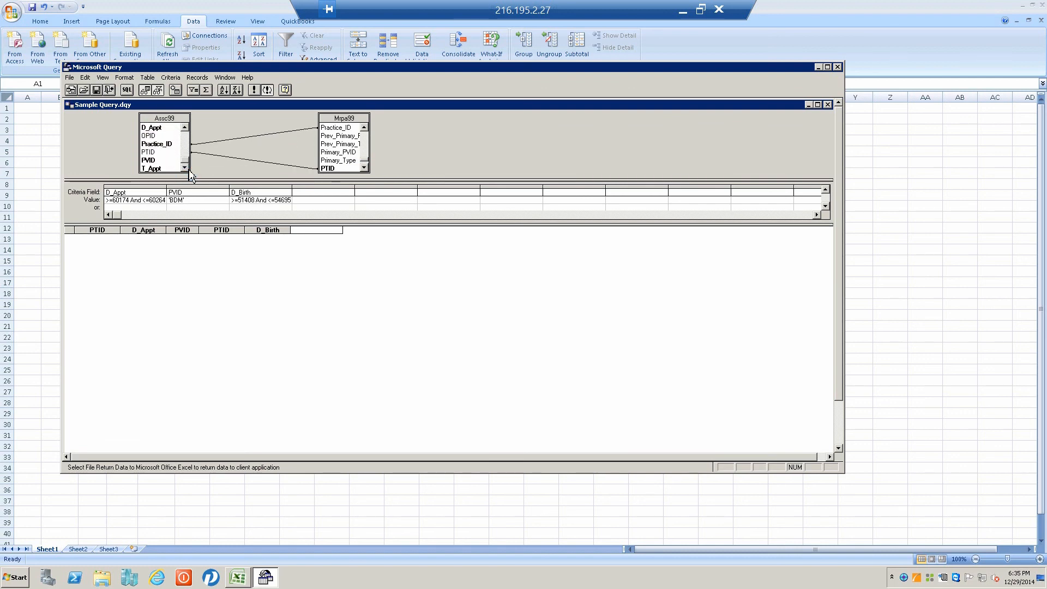
mouse_move(250, 144)
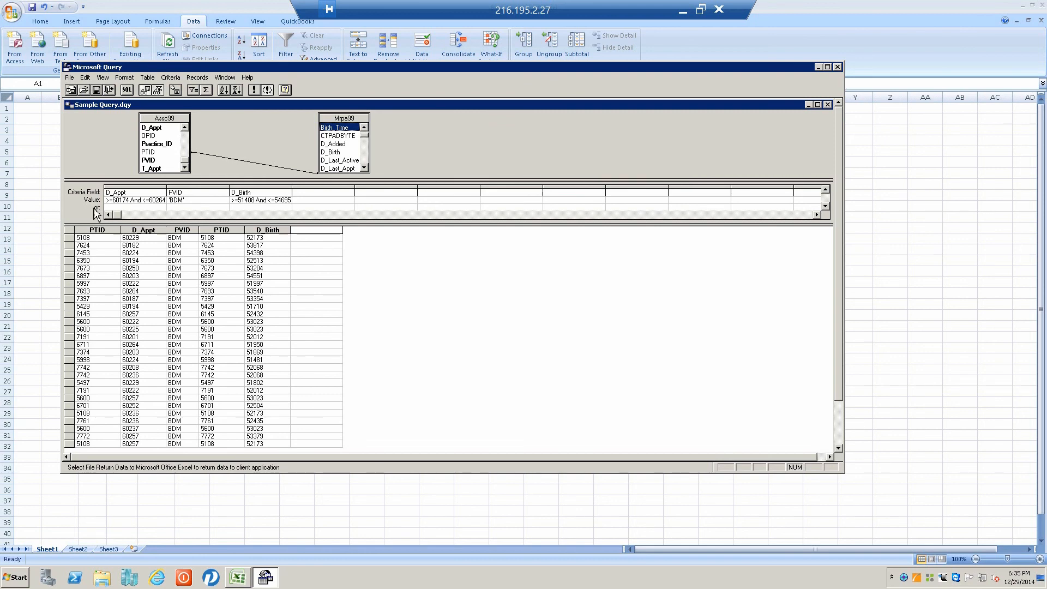
left_click(69, 77)
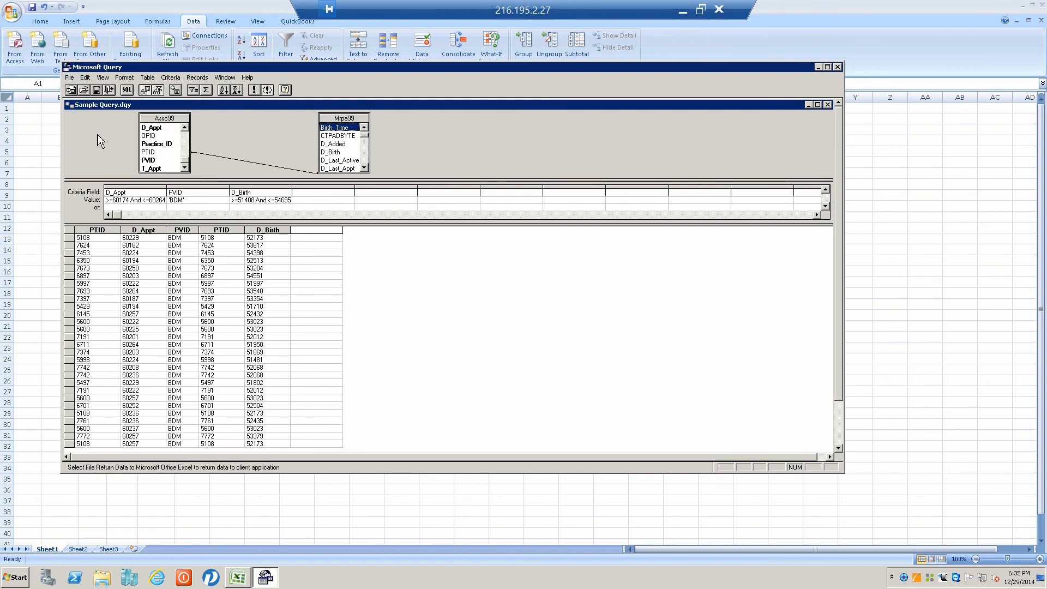
- Return the query results to Excel as a table on the existing worksheet at $A$1
left_click(69, 77)
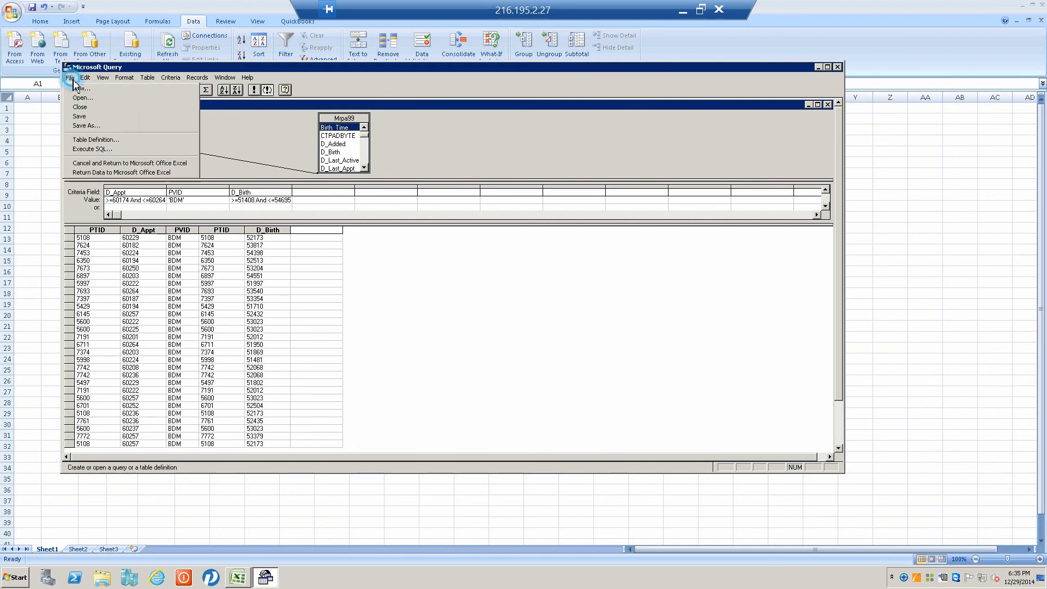
mouse_move(91, 149)
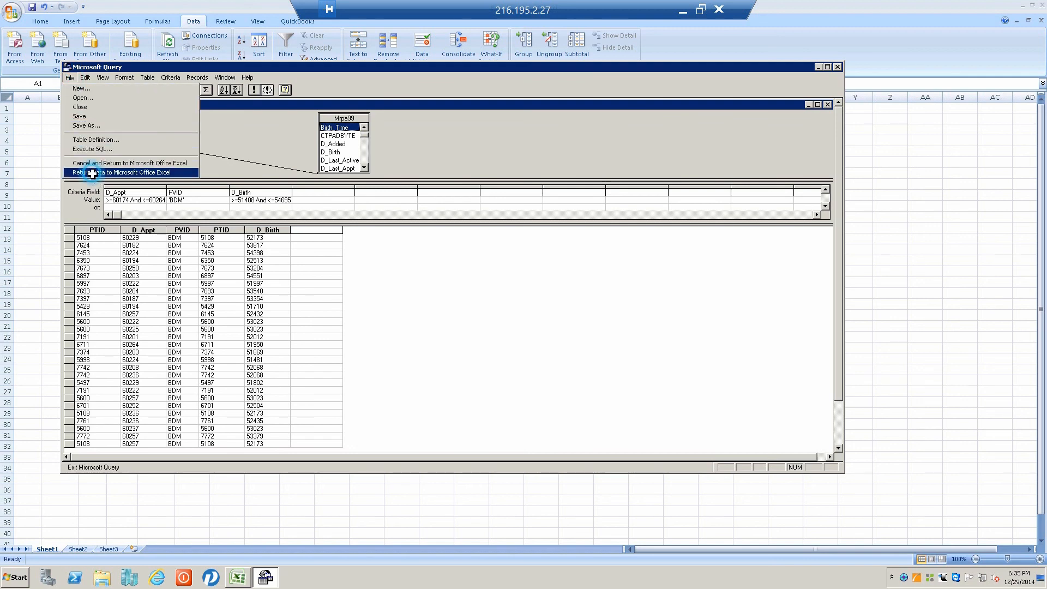
left_click(128, 172)
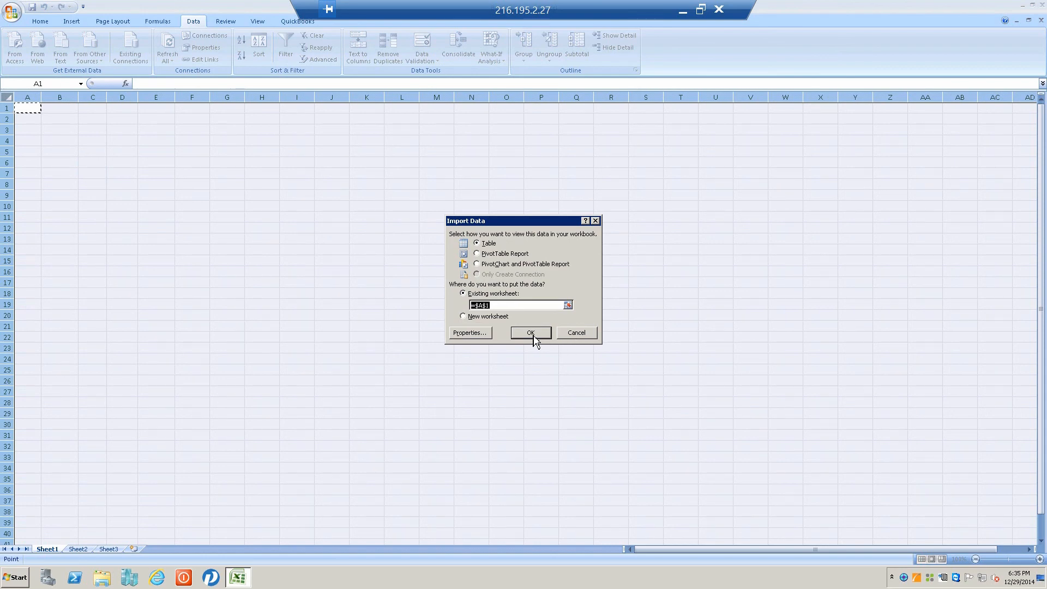
left_click(531, 332)
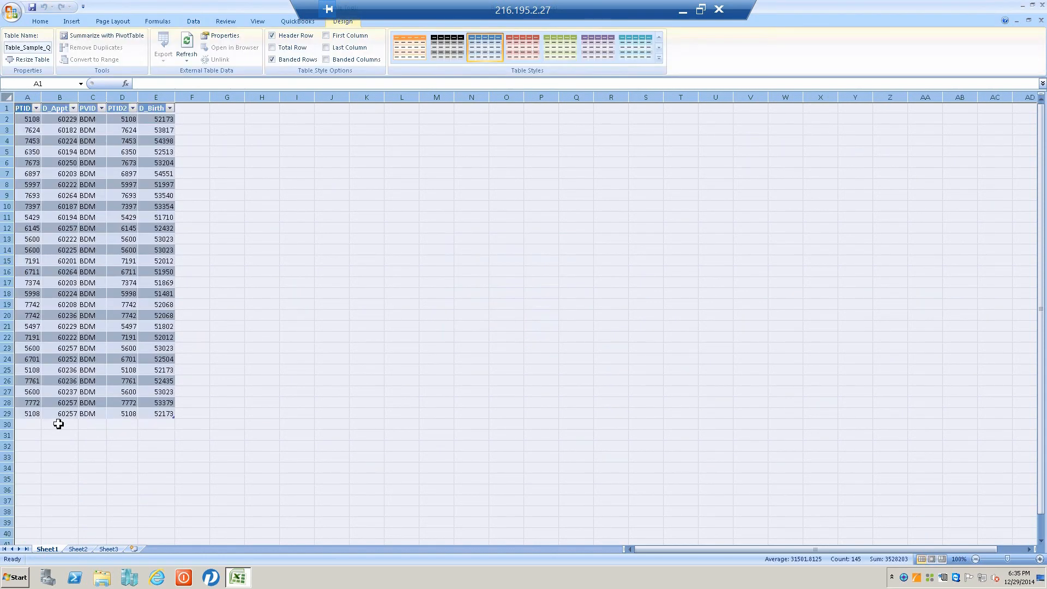
mouse_move(179, 415)
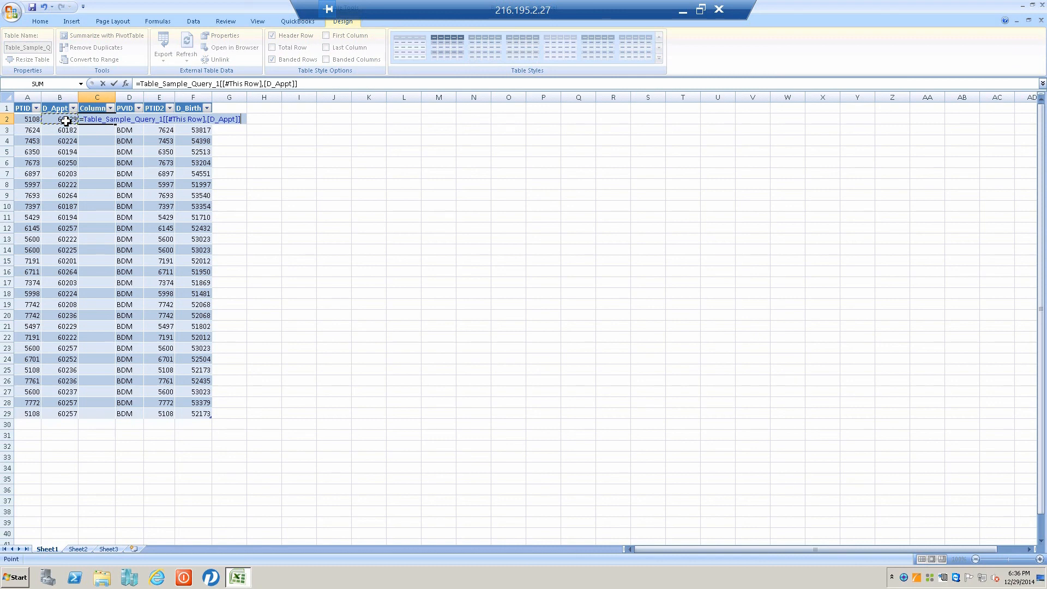
- Fill the new Column1 with the formula =[D_Appt]-18261
type("-18")
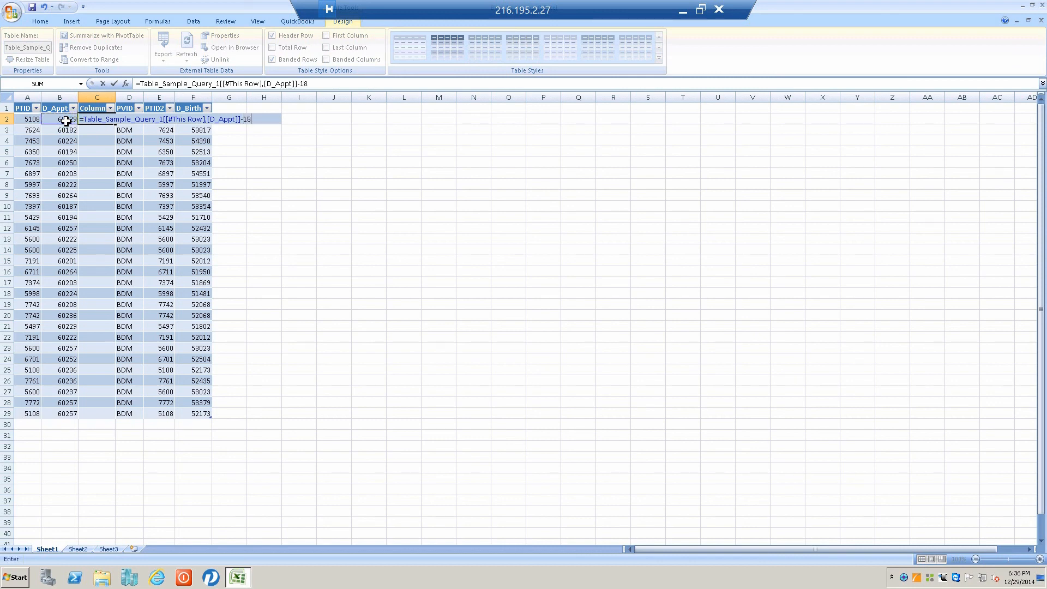
type("261")
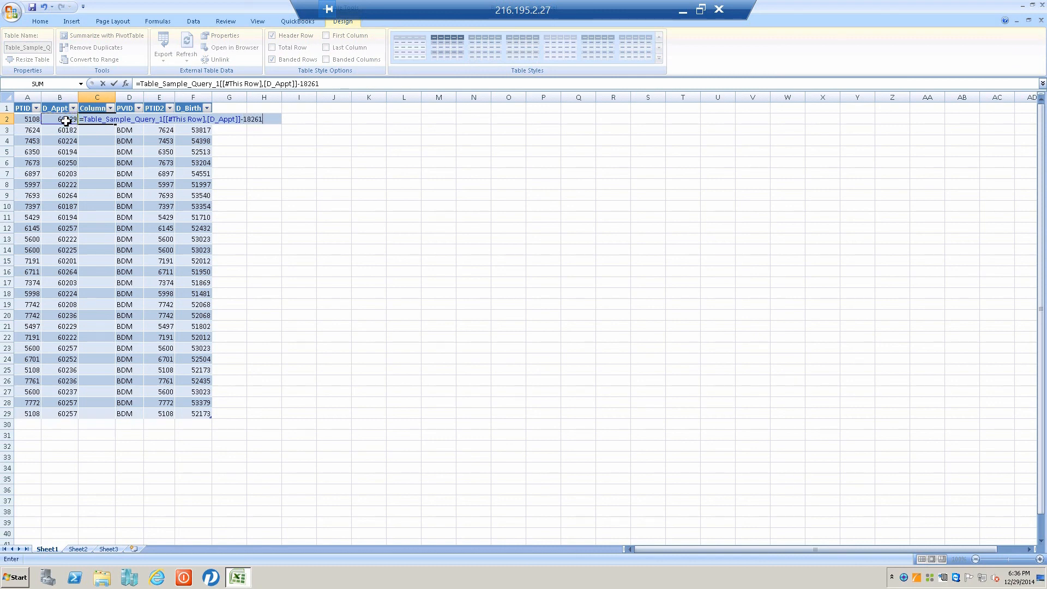
key("Enter")
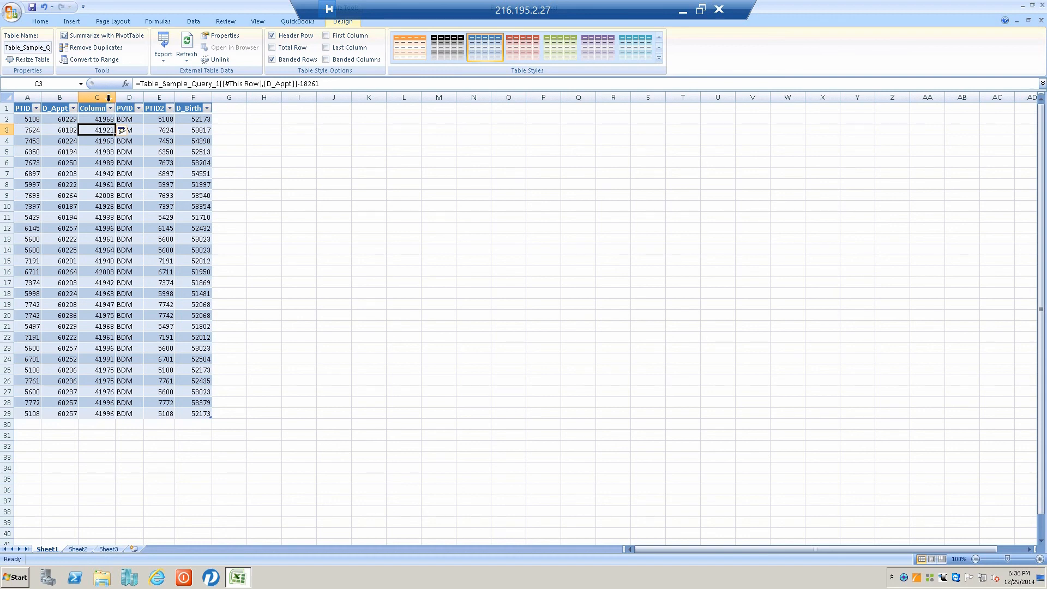
- Format column C as Date and widen it so the dates display
right_click(96, 98)
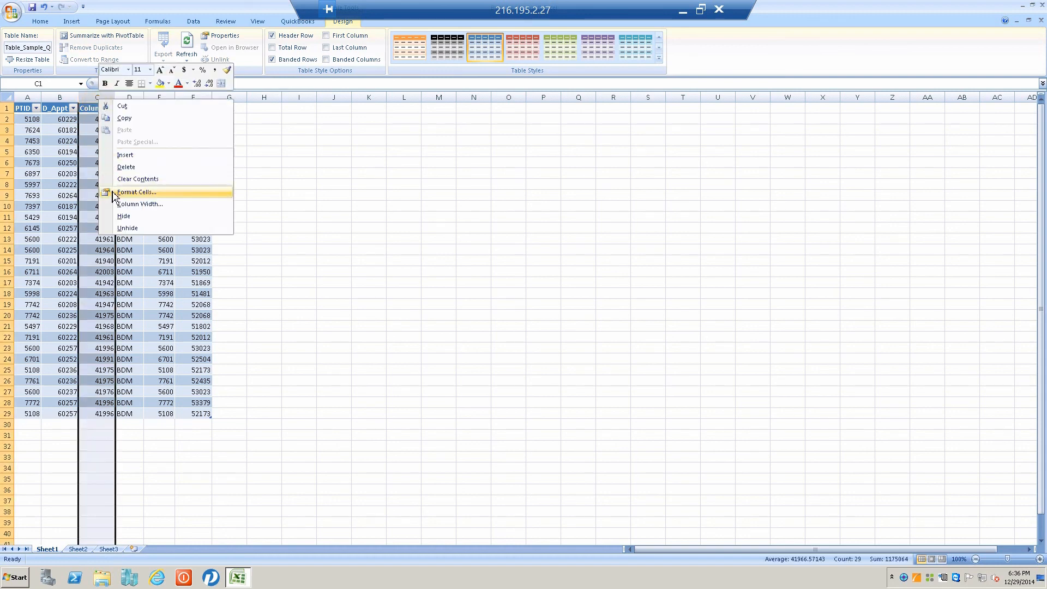
left_click(136, 192)
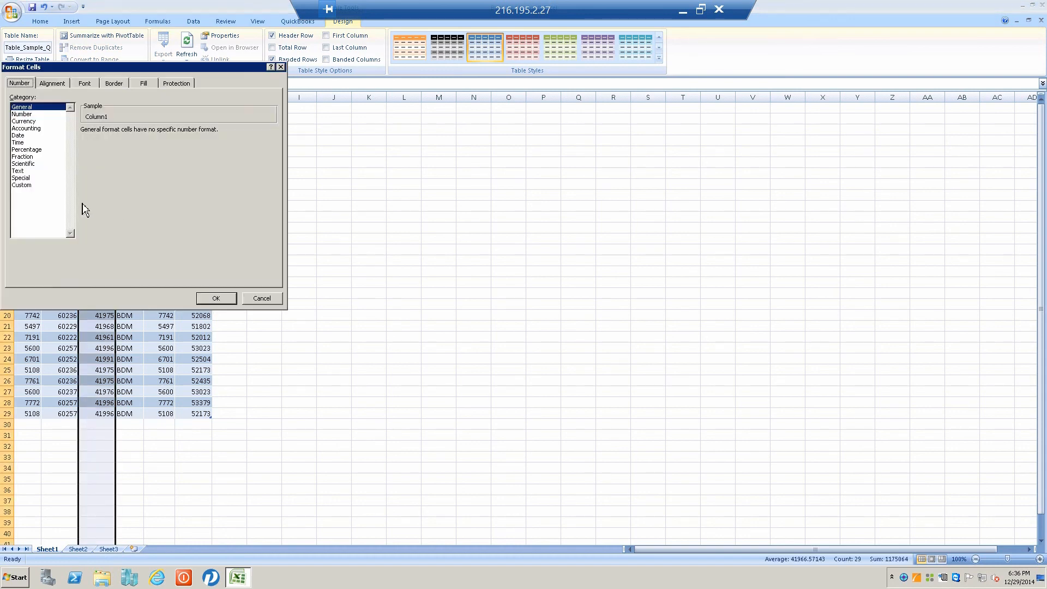
left_click(19, 135)
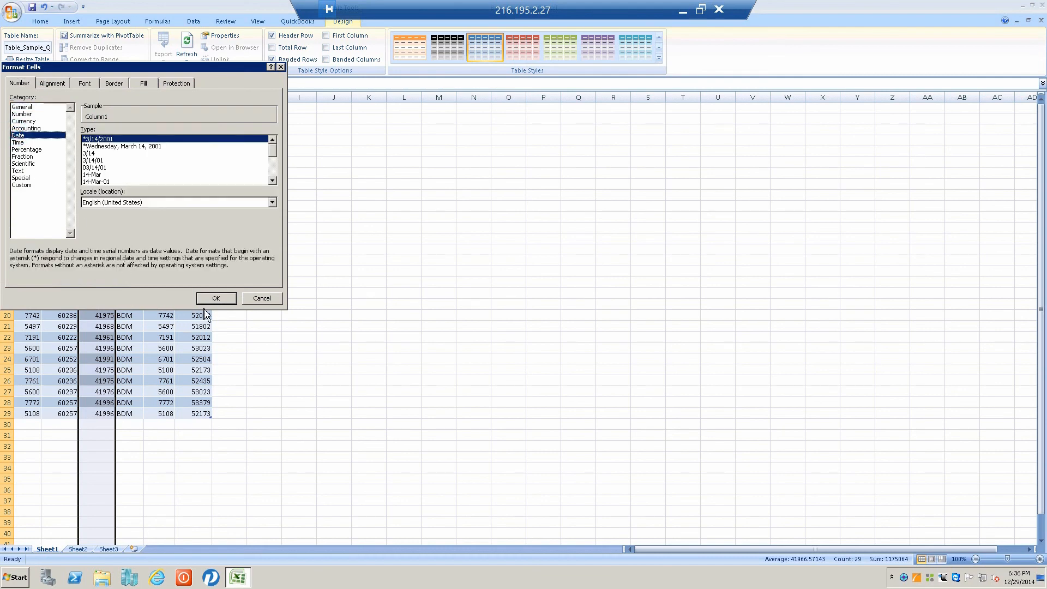
left_click(216, 298)
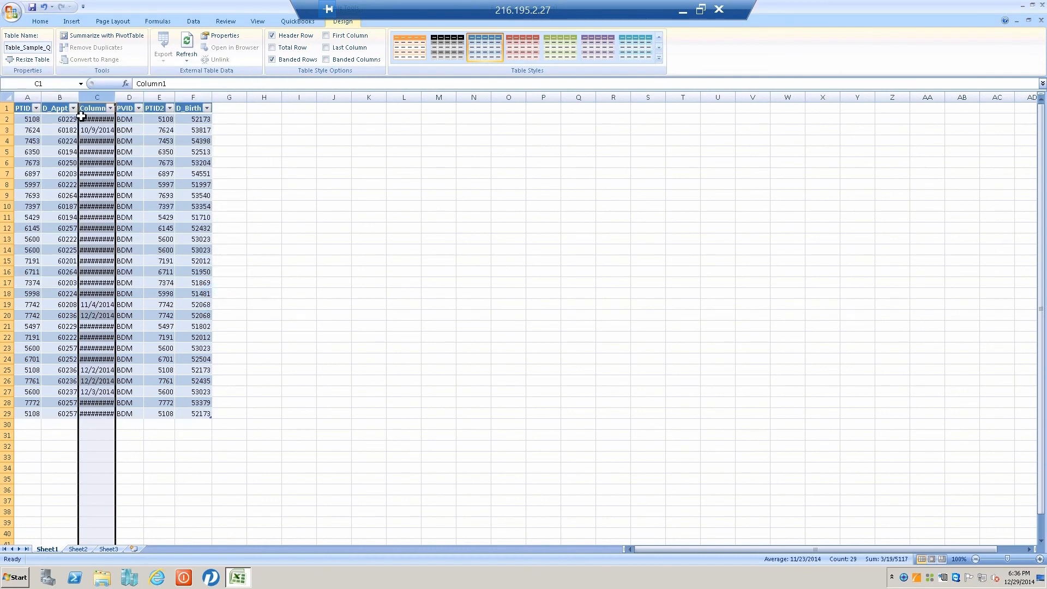
mouse_move(115, 98)
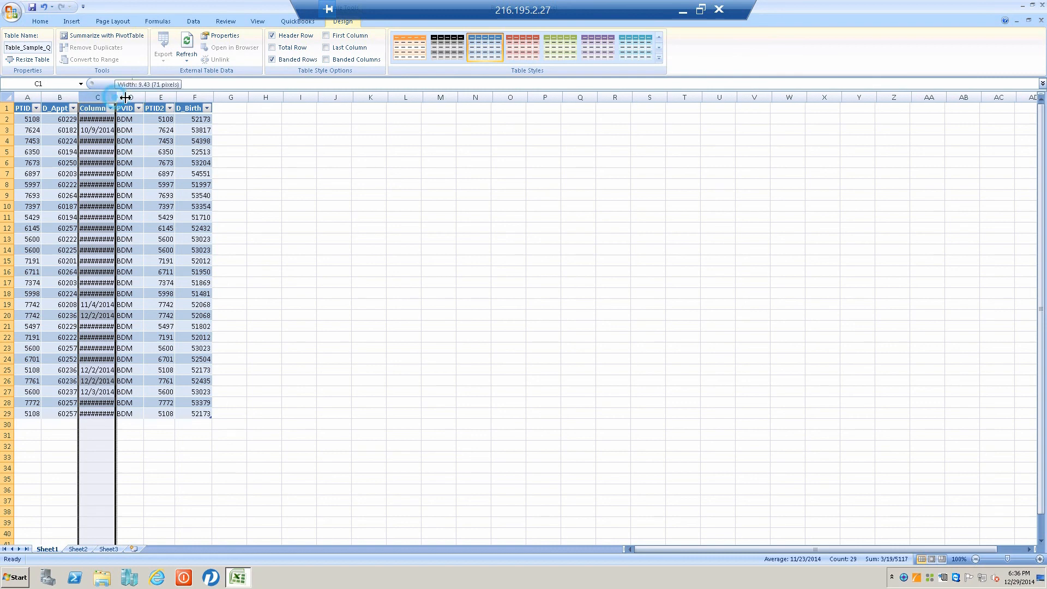
left_click_drag(117, 108, 130, 108)
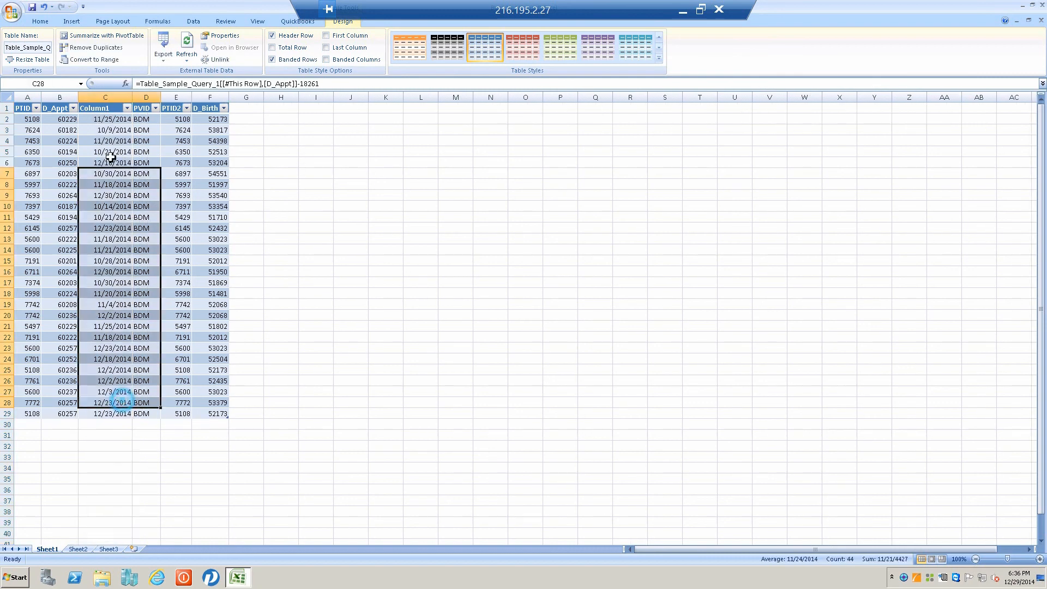
- Sort the table by Column1 dates, oldest to newest
left_click(105, 129)
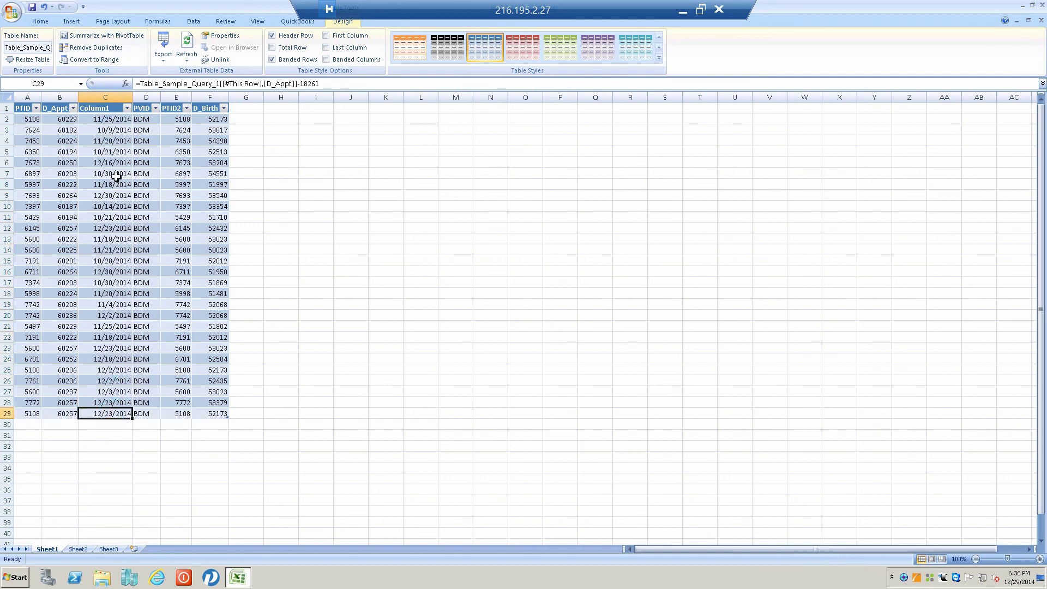
left_click(127, 107)
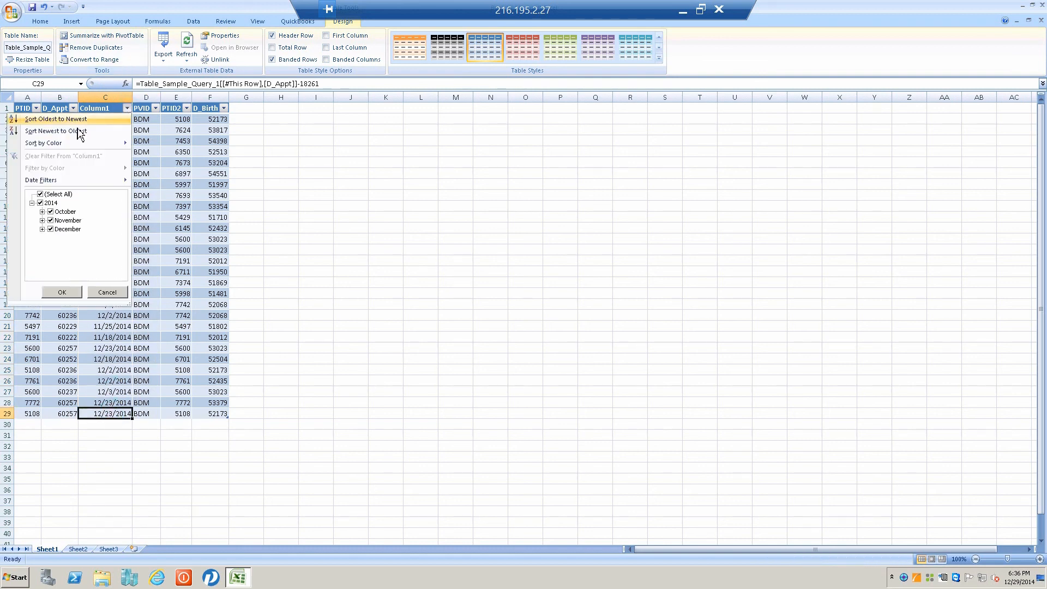
left_click(49, 119)
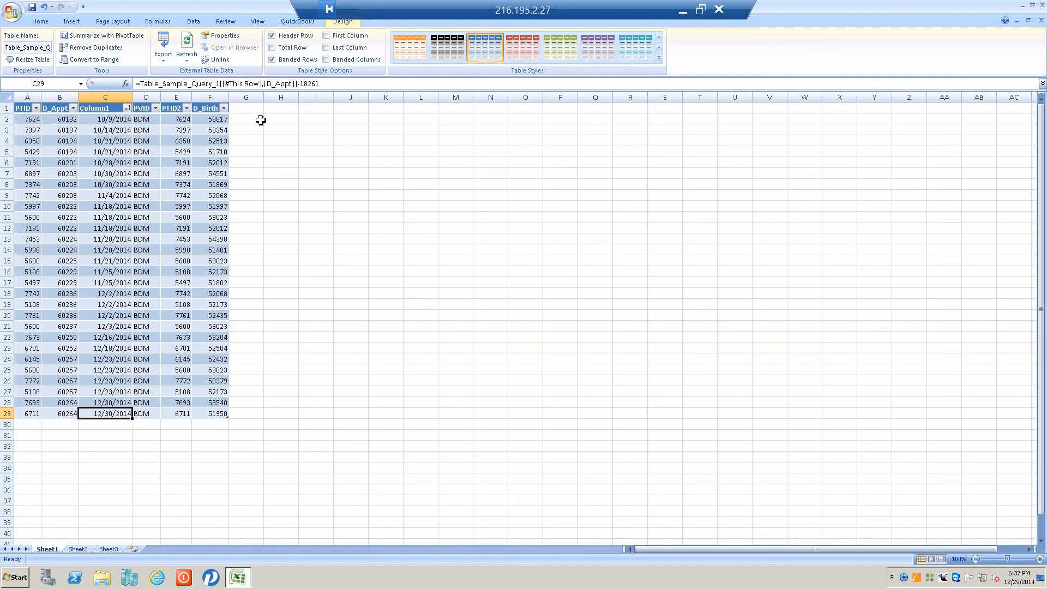
mouse_move(230, 121)
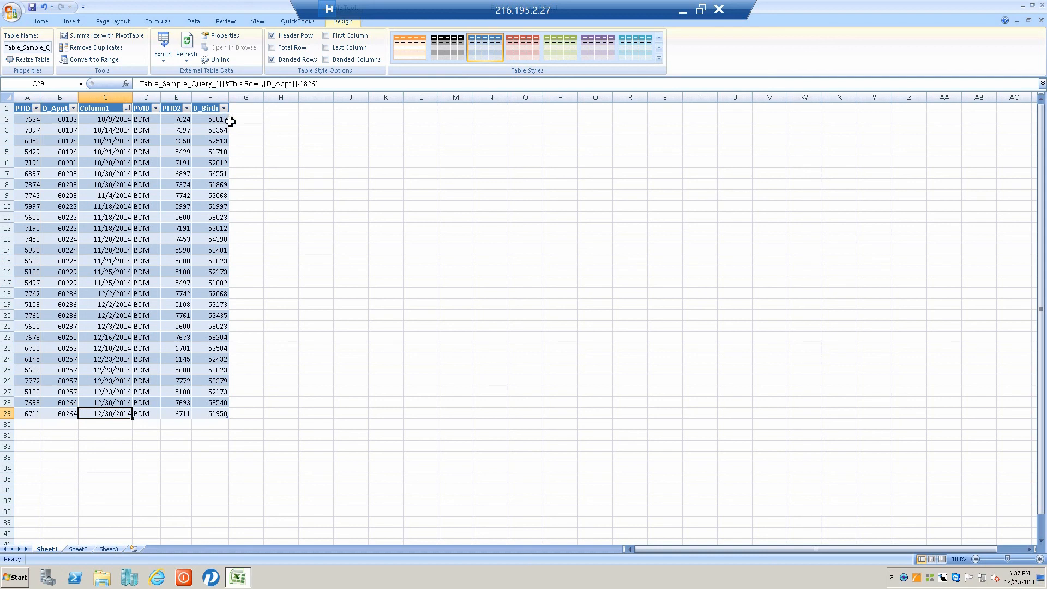
mouse_move(251, 127)
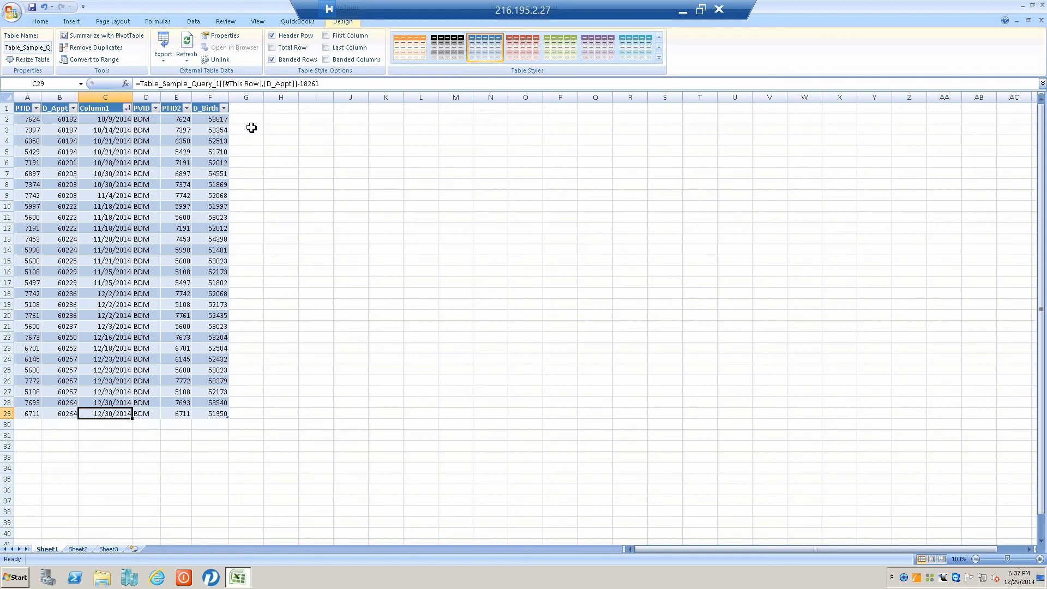
mouse_move(250, 122)
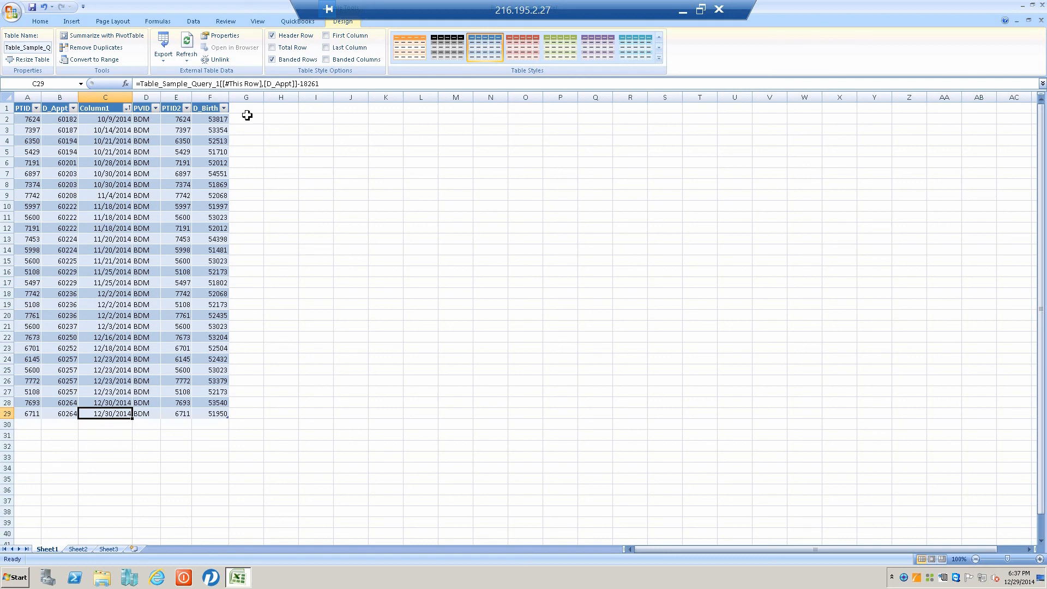
- Head a new column in G1 with the label Age
left_click(246, 108)
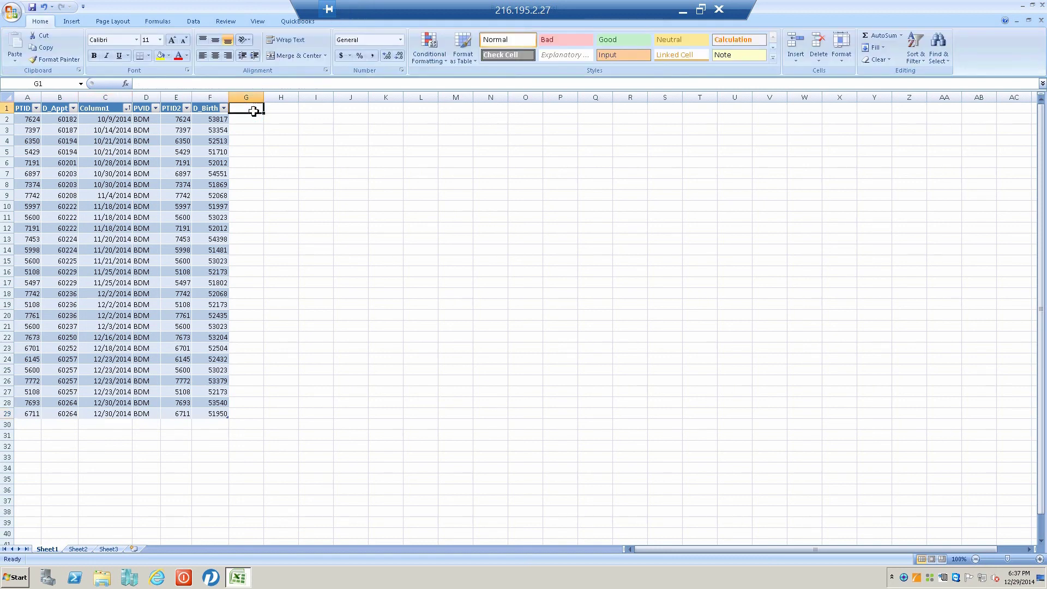
type("Age")
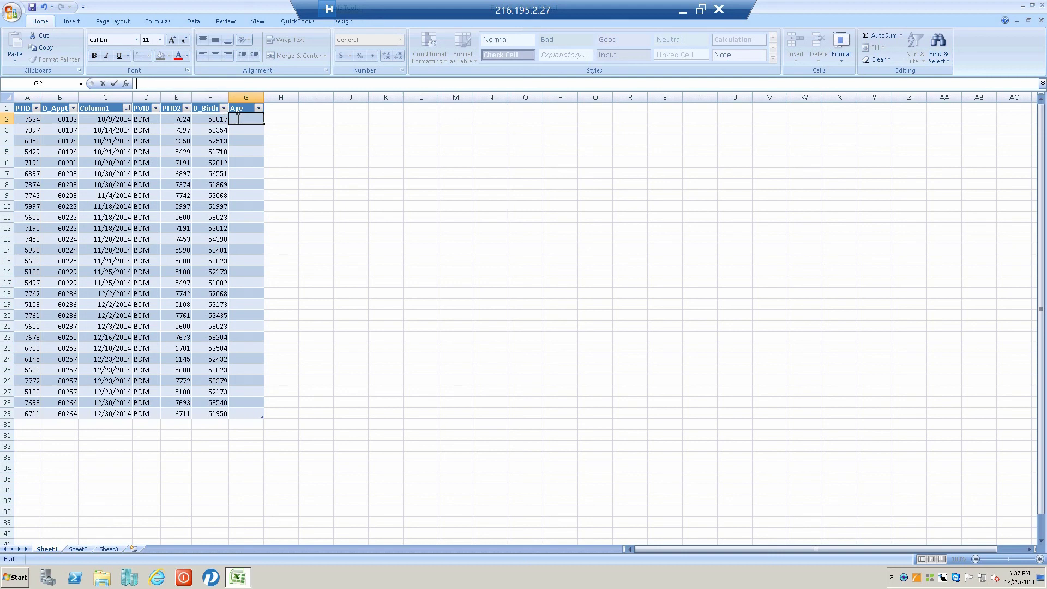
- Enter the Age formula =(60174-[D_Birth])/365 in G2
type("=")
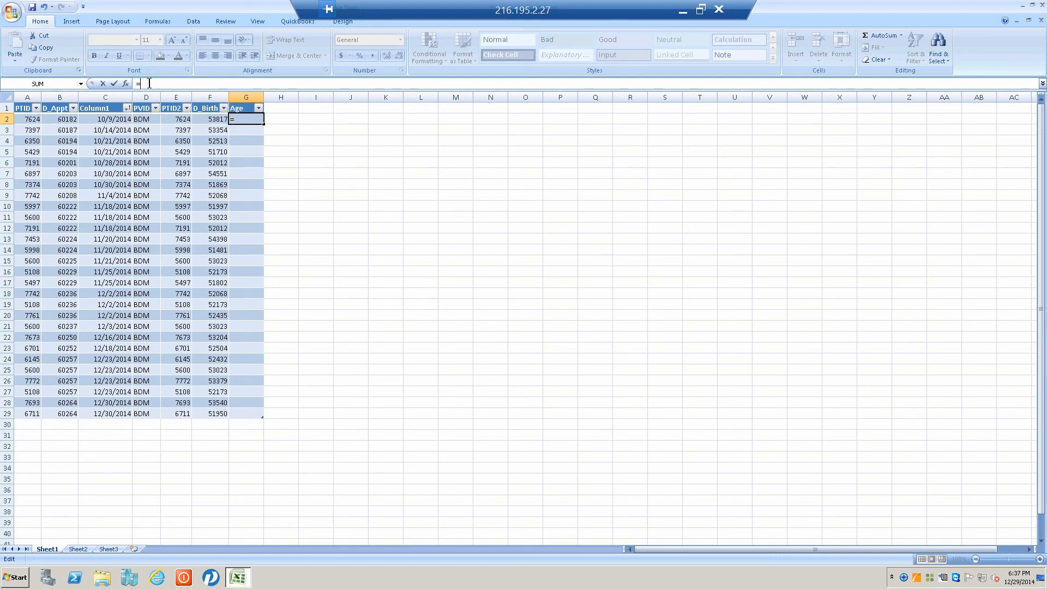
type("(")
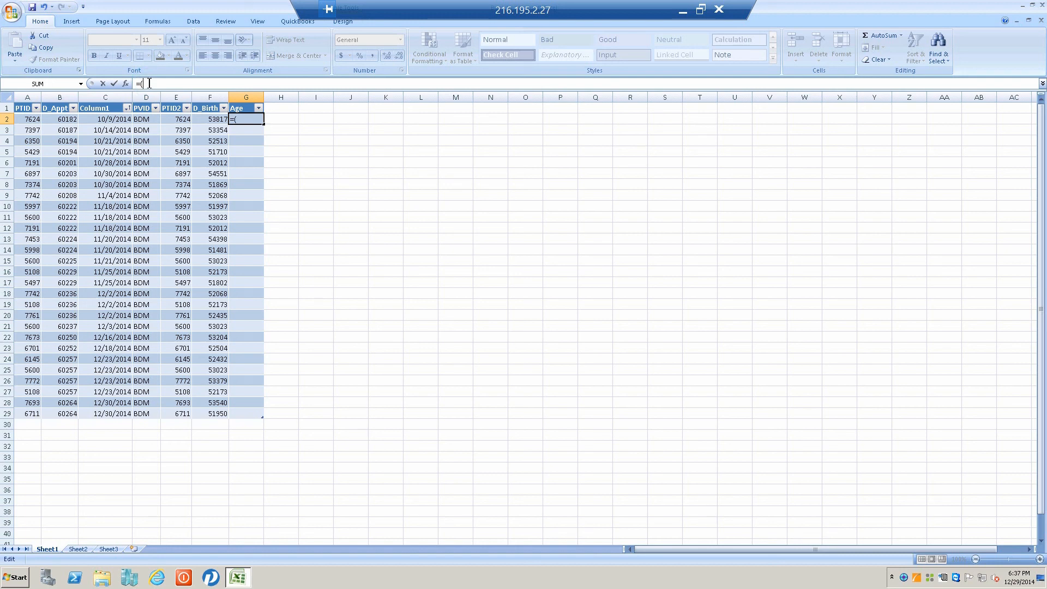
type("60174")
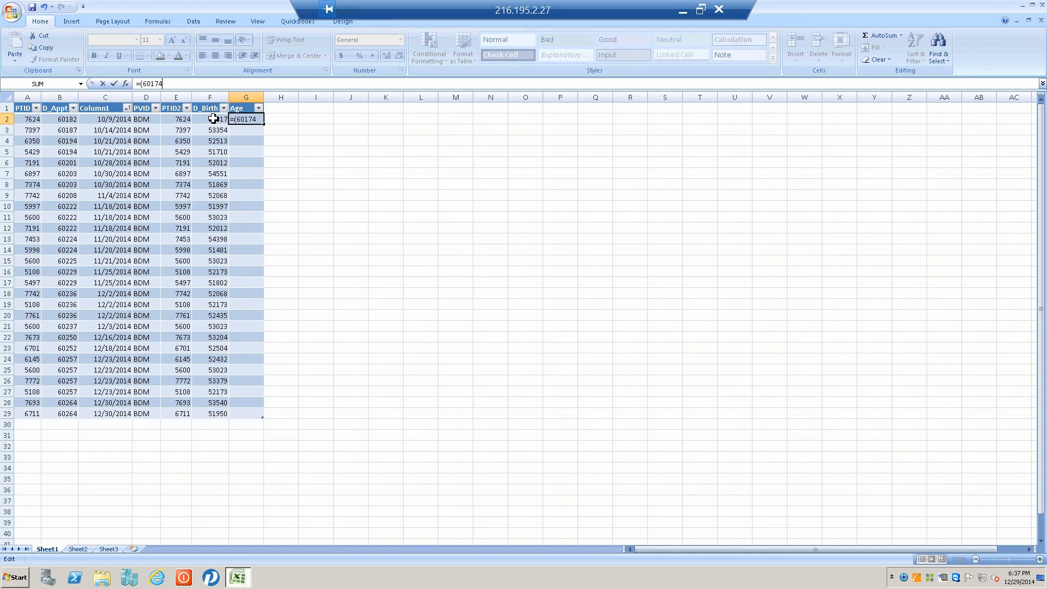
left_click(209, 119)
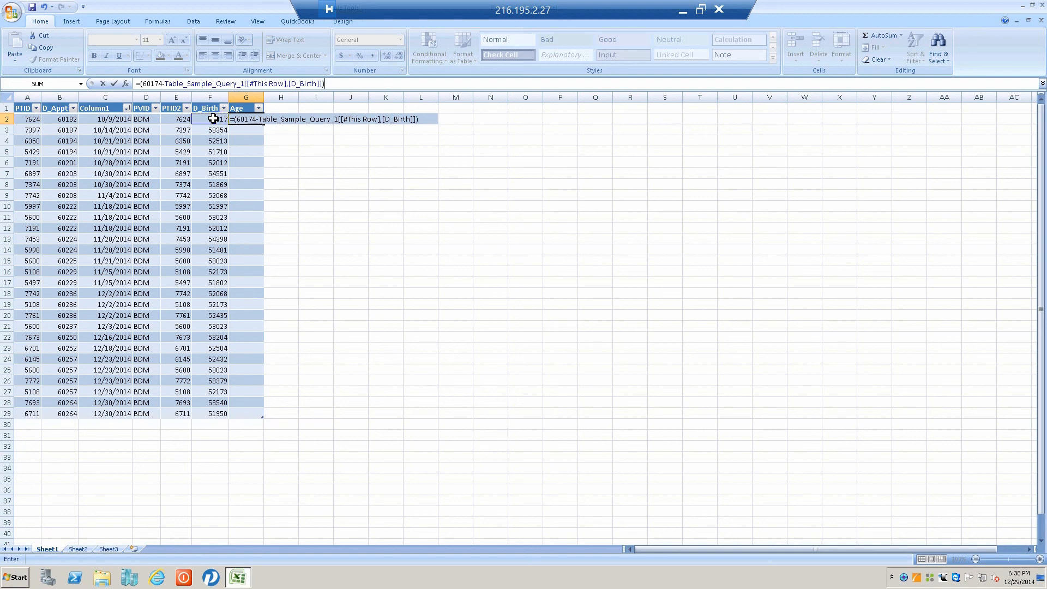
type("/3")
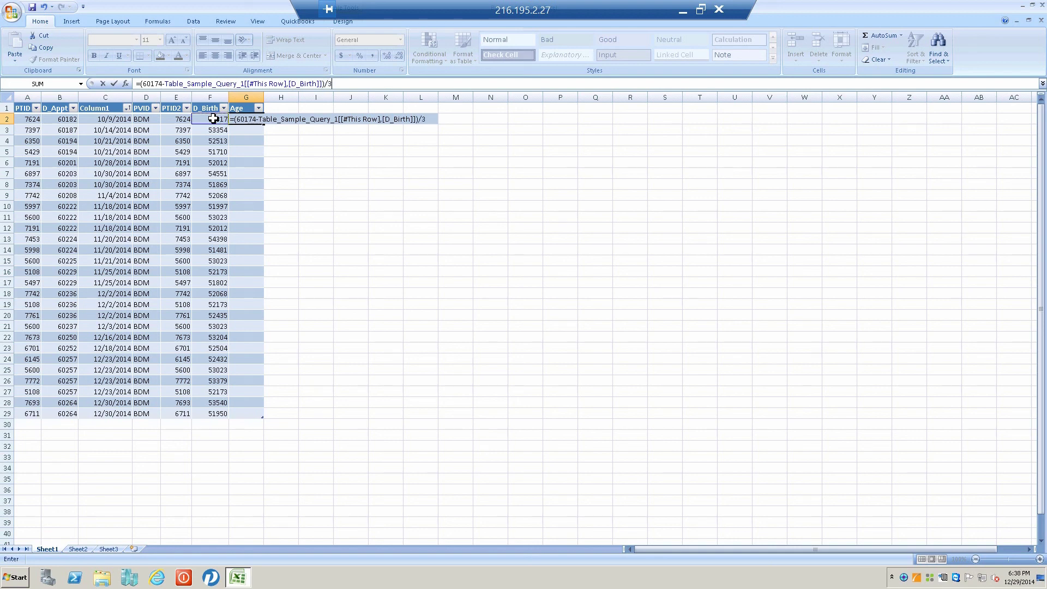
type("65")
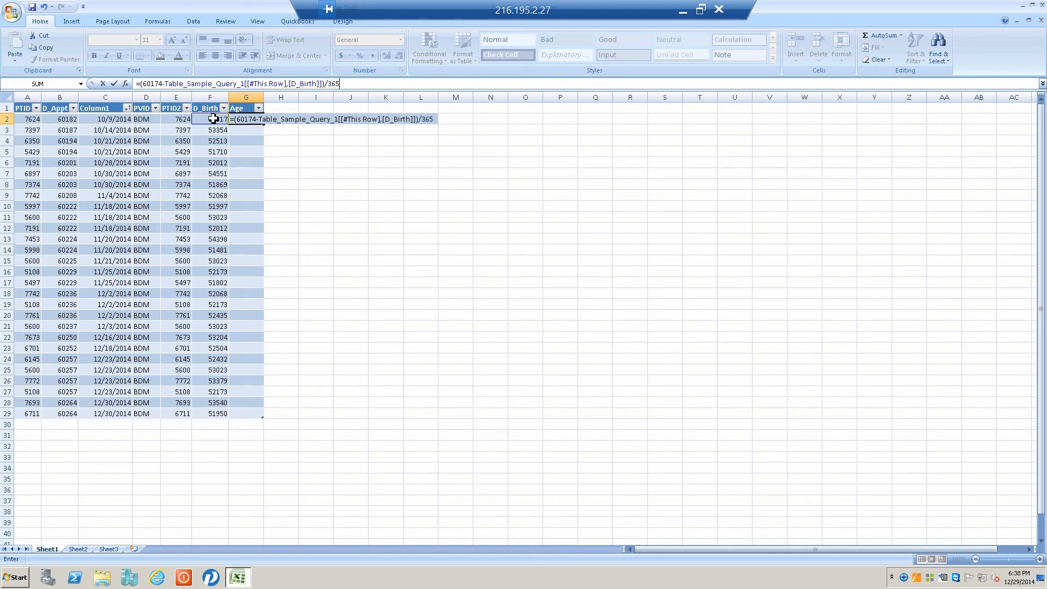